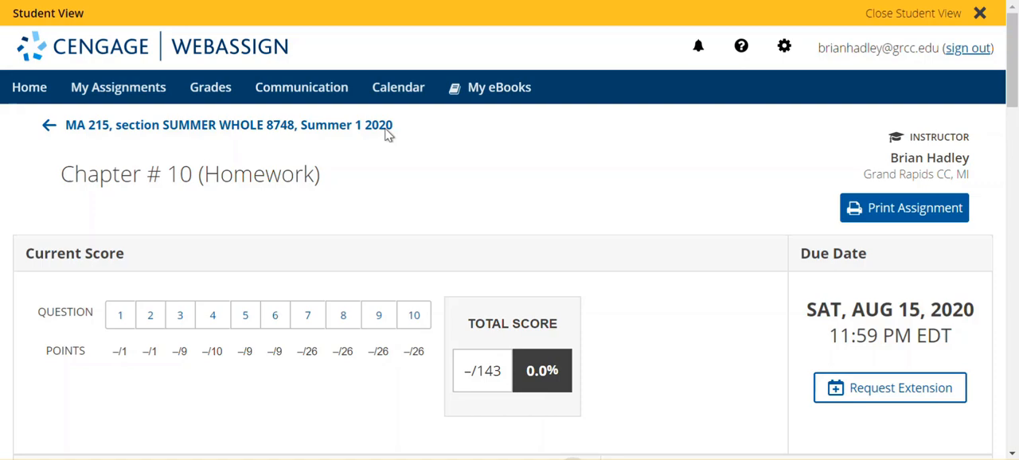
Jump to question 7, the three-industry profit ANOVA problem, and scroll to part (a).
{"action": "scroll", "scroll_direction": "down", "scroll_amount": 3}
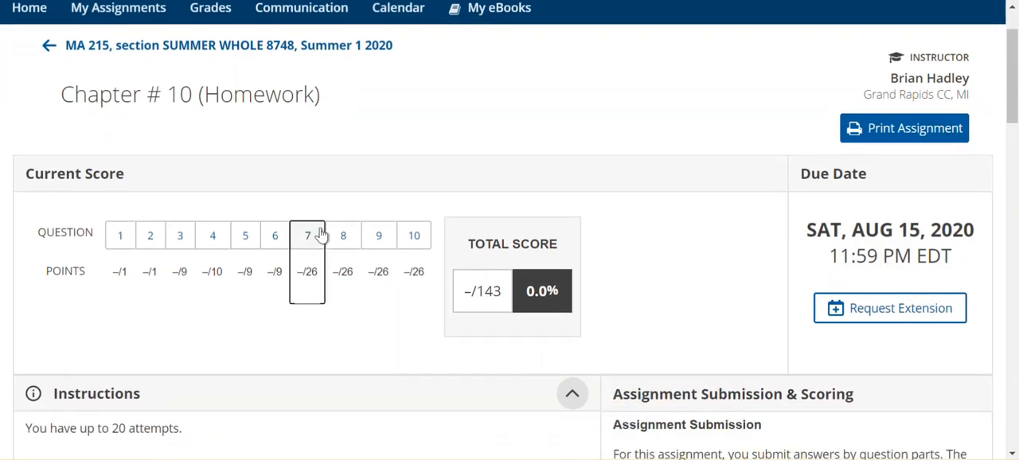
{"action": "left_click", "coordinate": [308, 235]}
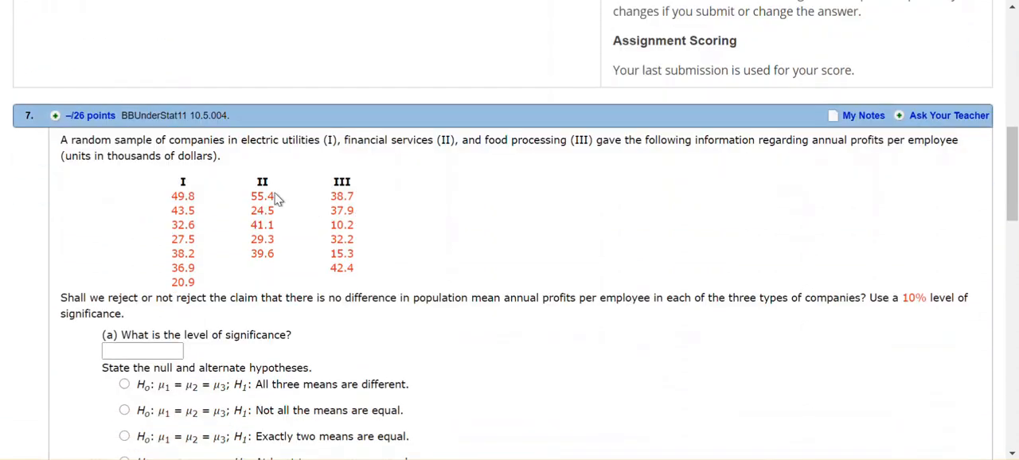
{"action": "mouse_move", "coordinate": [213, 128]}
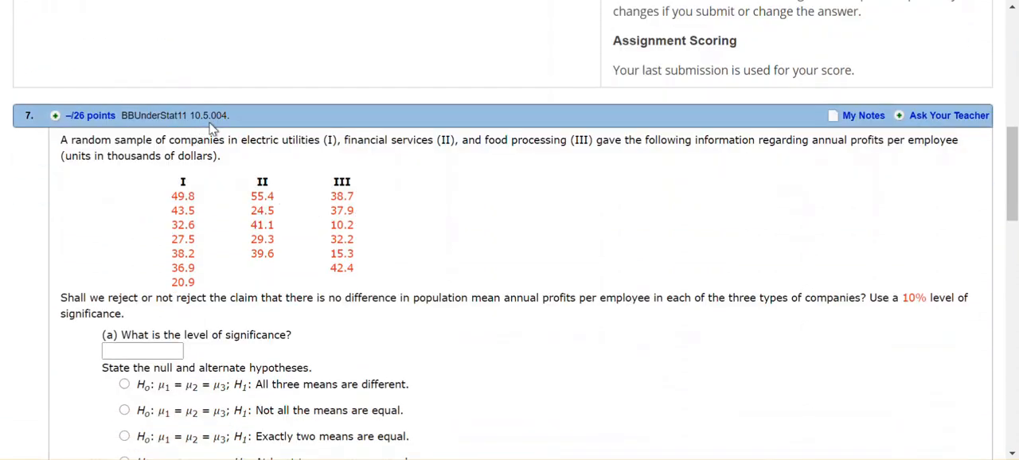
{"action": "mouse_move", "coordinate": [245, 137]}
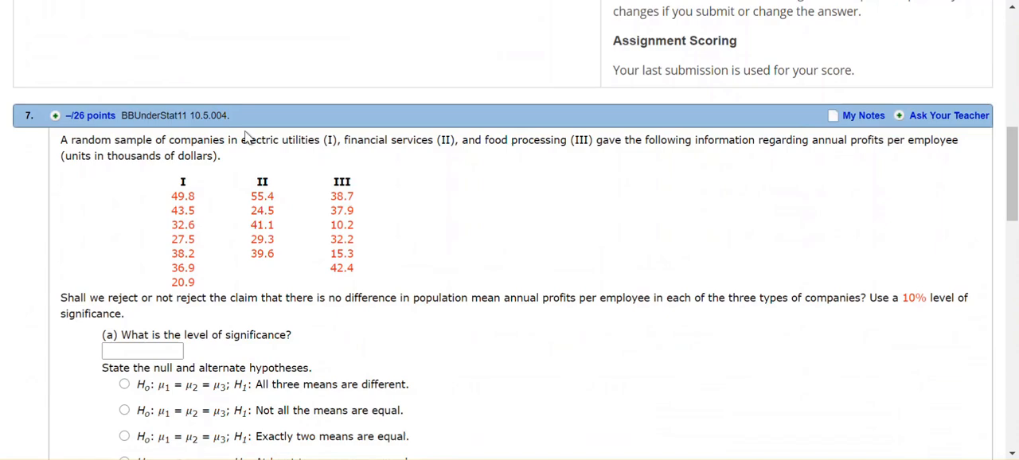
{"action": "mouse_move", "coordinate": [535, 198]}
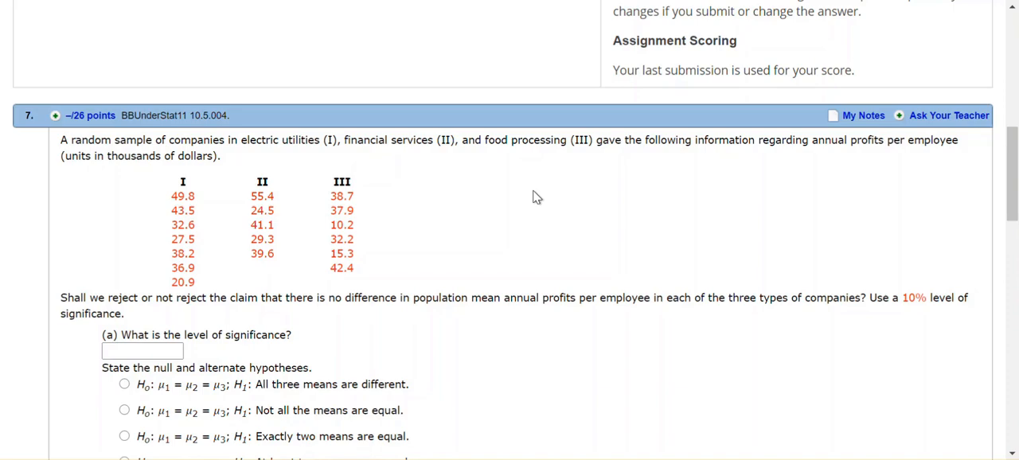
{"action": "scroll", "scroll_direction": "down", "scroll_amount": 3}
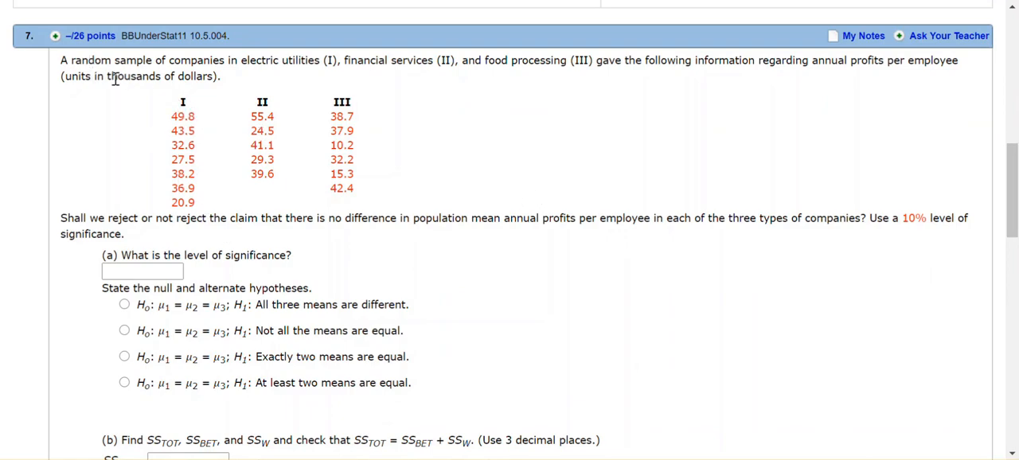
{"action": "mouse_move", "coordinate": [311, 72]}
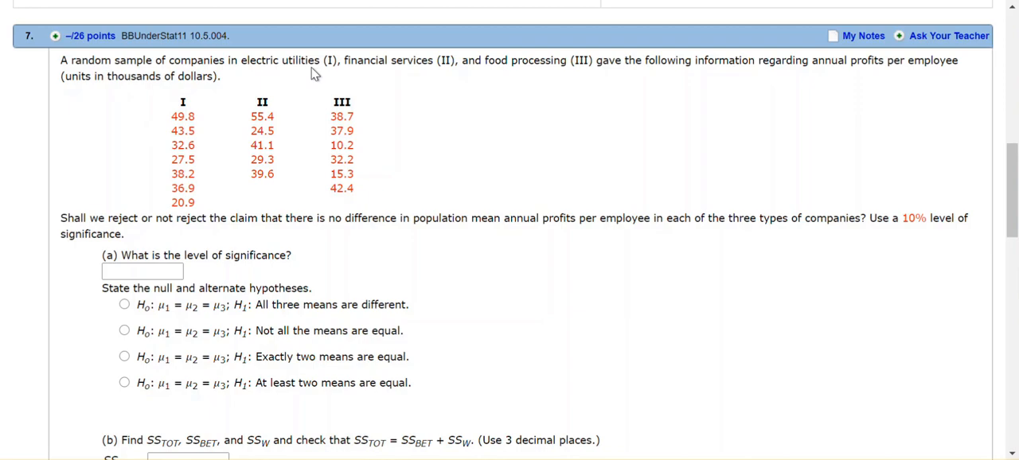
{"action": "mouse_move", "coordinate": [369, 83]}
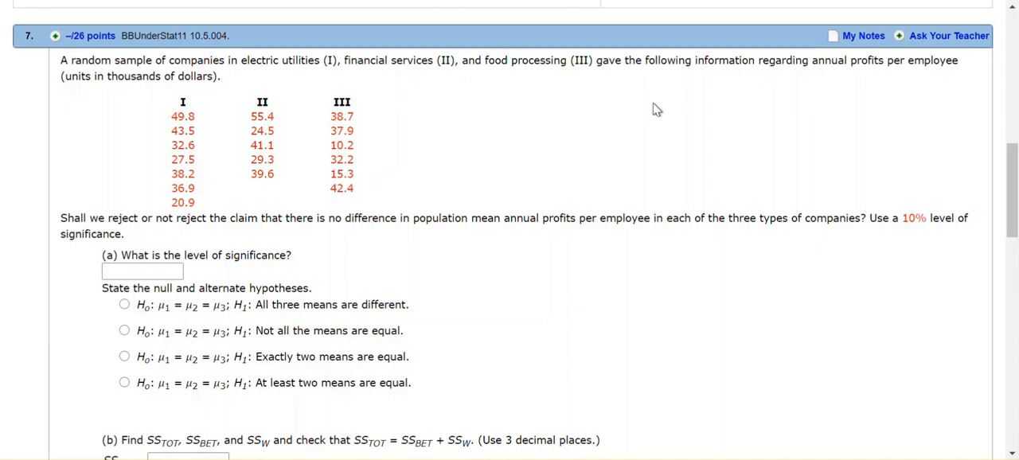
{"action": "mouse_move", "coordinate": [532, 94]}
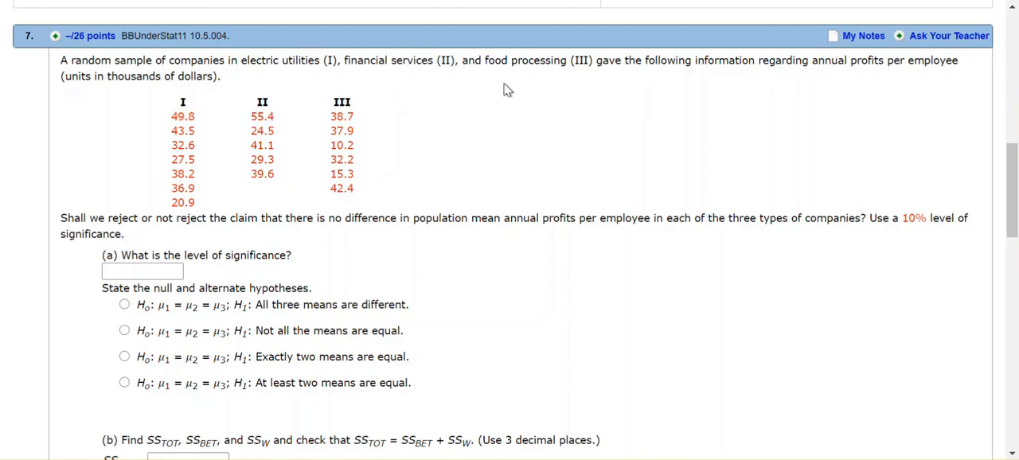
{"action": "mouse_move", "coordinate": [589, 146]}
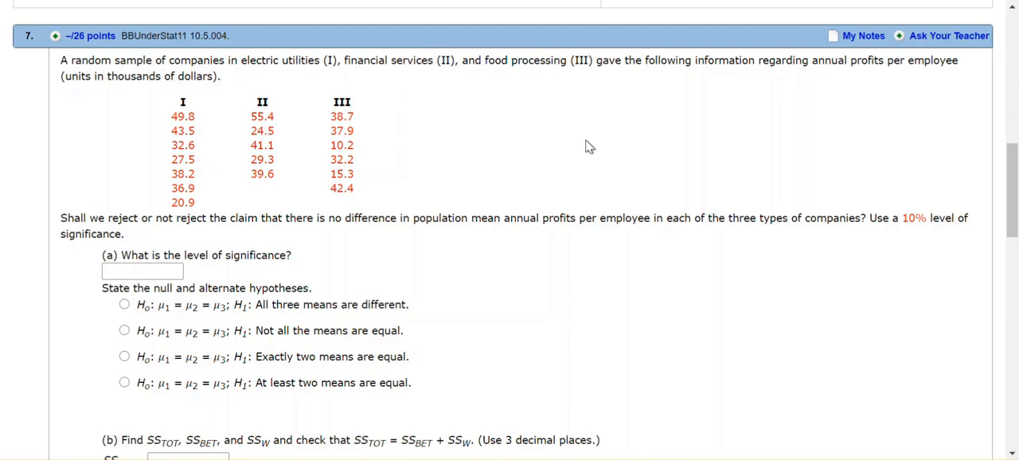
{"action": "mouse_move", "coordinate": [892, 74]}
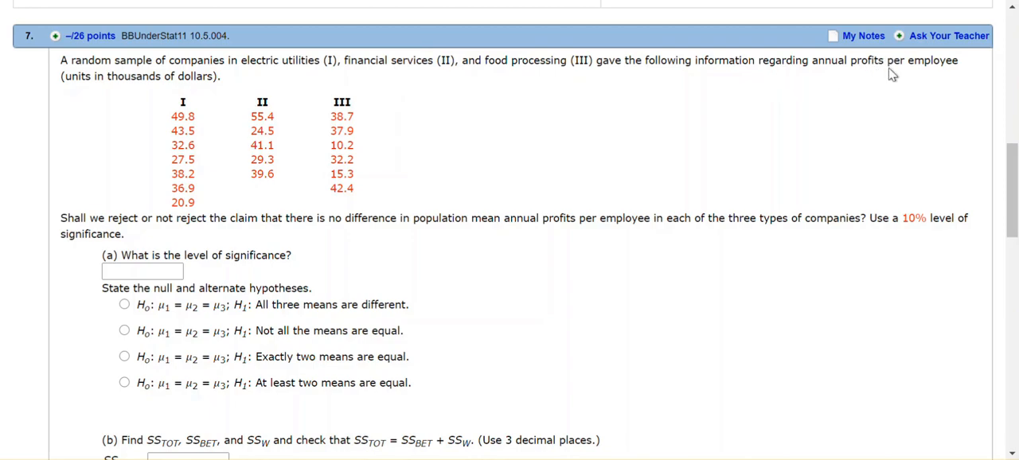
{"action": "mouse_move", "coordinate": [143, 102]}
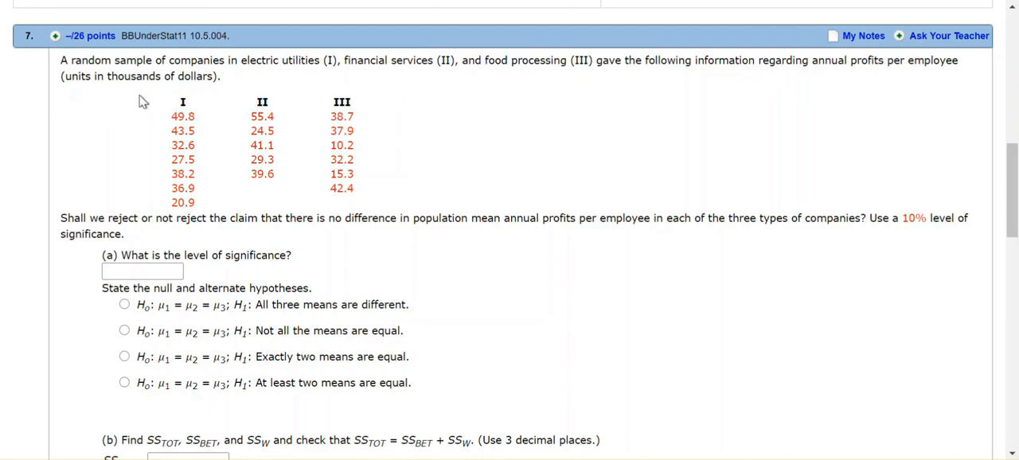
{"action": "mouse_move", "coordinate": [311, 73]}
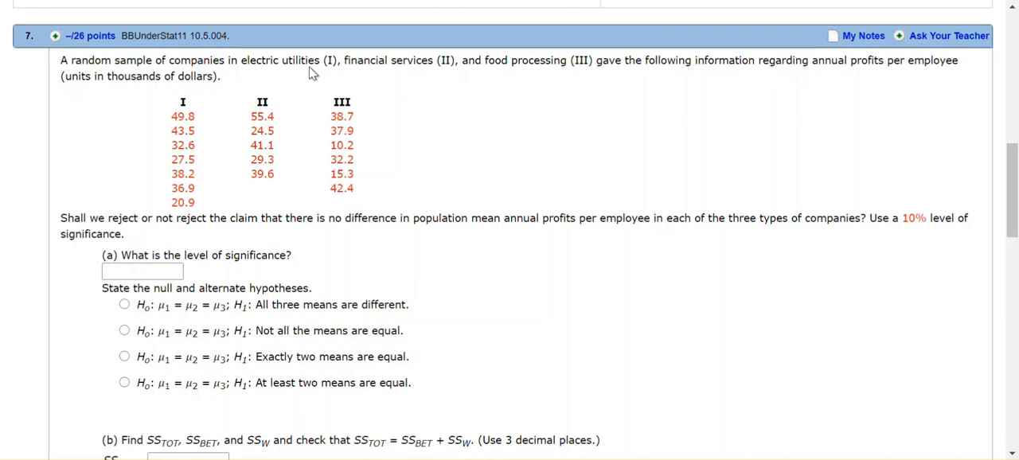
{"action": "mouse_move", "coordinate": [299, 201]}
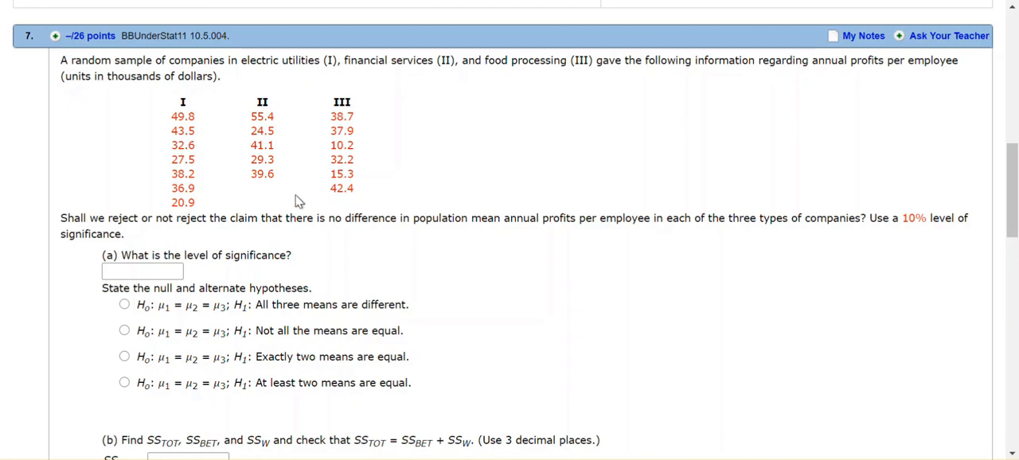
{"action": "mouse_move", "coordinate": [247, 209]}
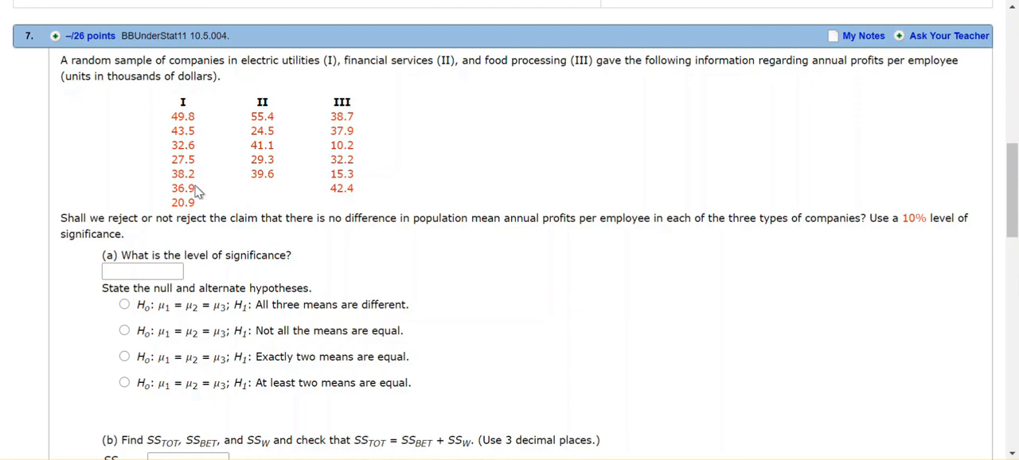
{"action": "mouse_move", "coordinate": [199, 171]}
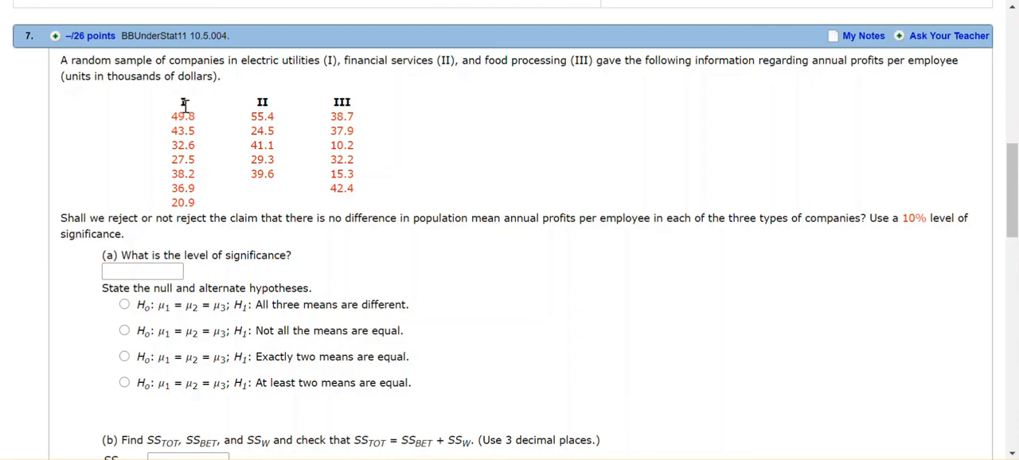
{"action": "mouse_move", "coordinate": [215, 99]}
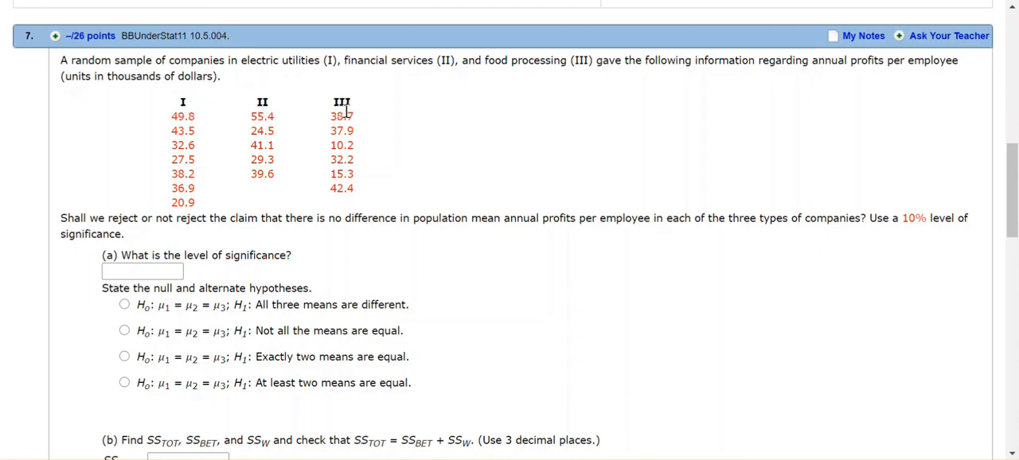
{"action": "mouse_move", "coordinate": [341, 100]}
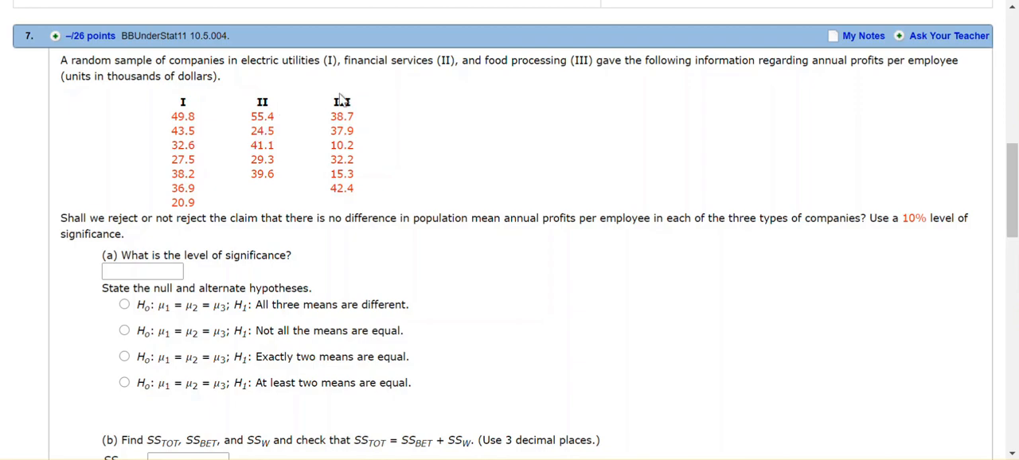
{"action": "mouse_move", "coordinate": [170, 149]}
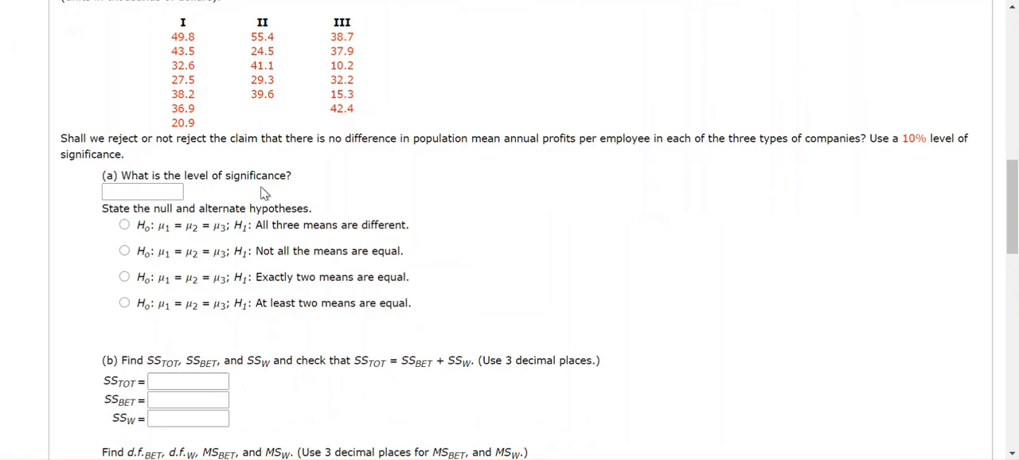
{"action": "mouse_move", "coordinate": [167, 156]}
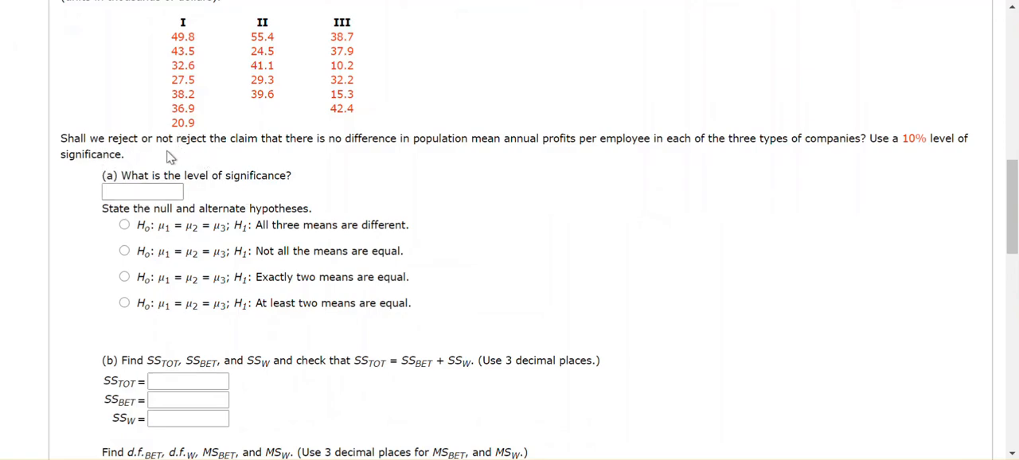
{"action": "mouse_move", "coordinate": [399, 155]}
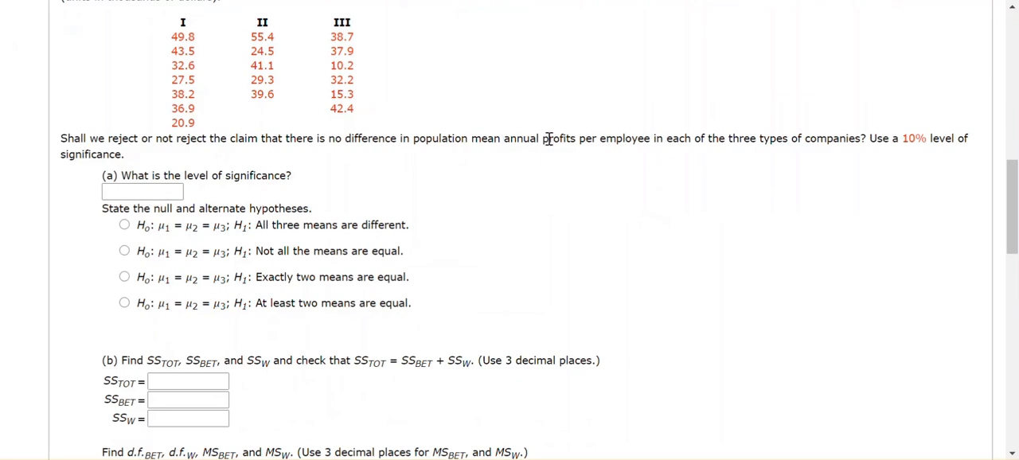
{"action": "mouse_move", "coordinate": [692, 156]}
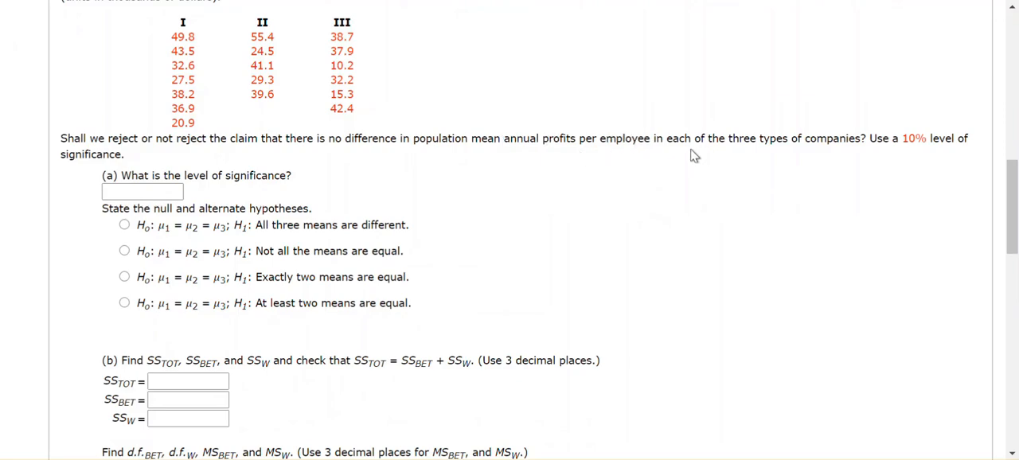
{"action": "mouse_move", "coordinate": [879, 162]}
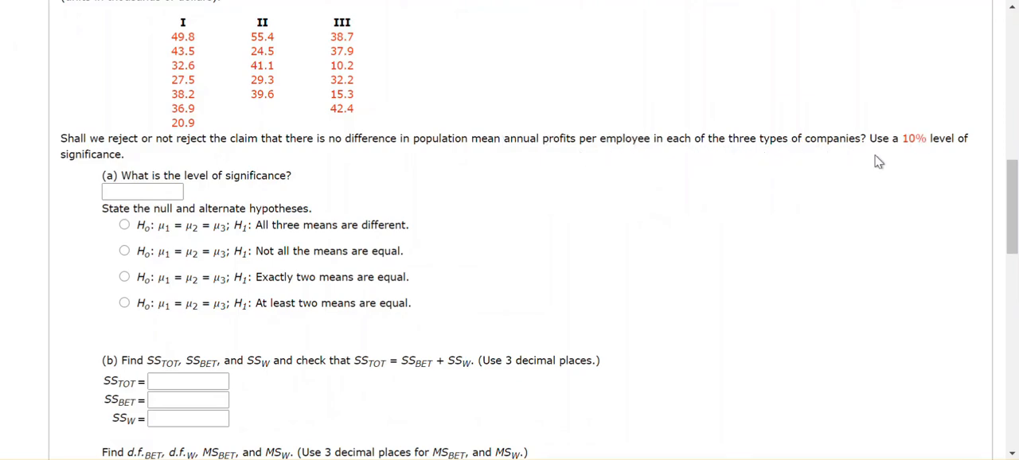
{"action": "left_click", "coordinate": [141, 192]}
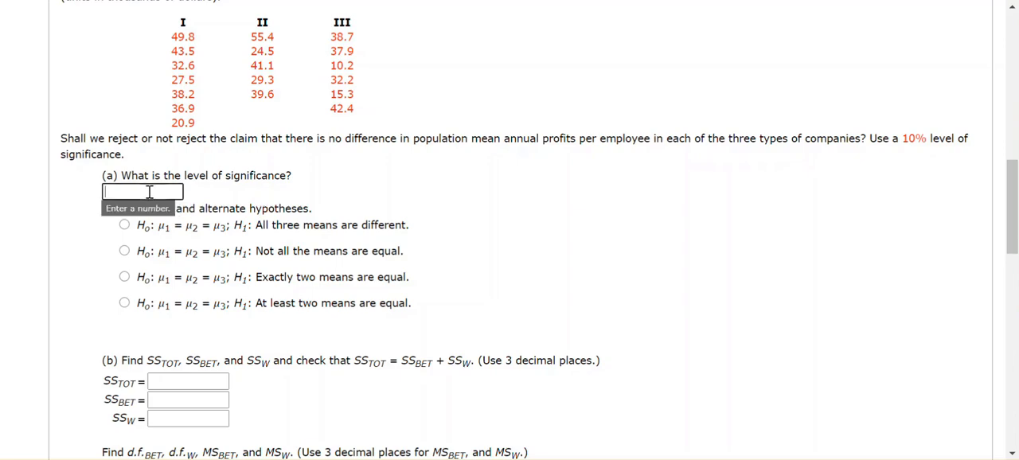
{"action": "type", "text": ".10"}
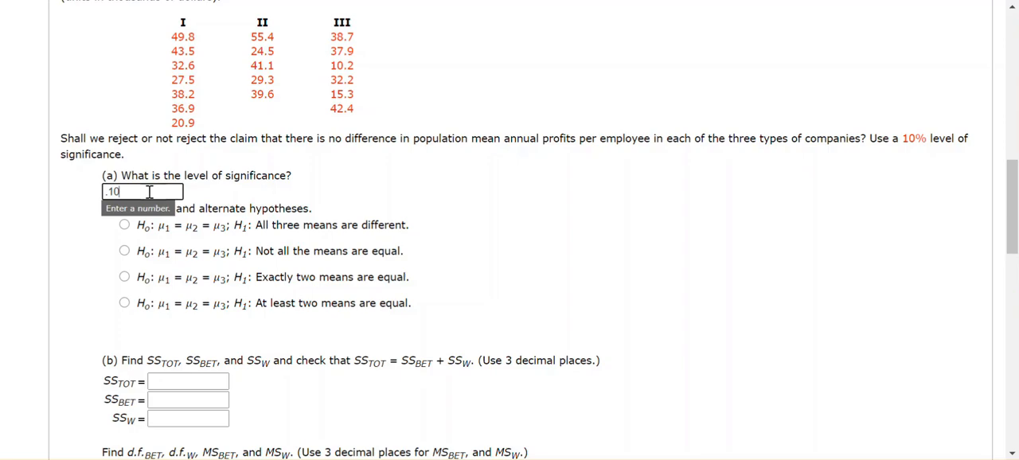
{"action": "mouse_move", "coordinate": [737, 193]}
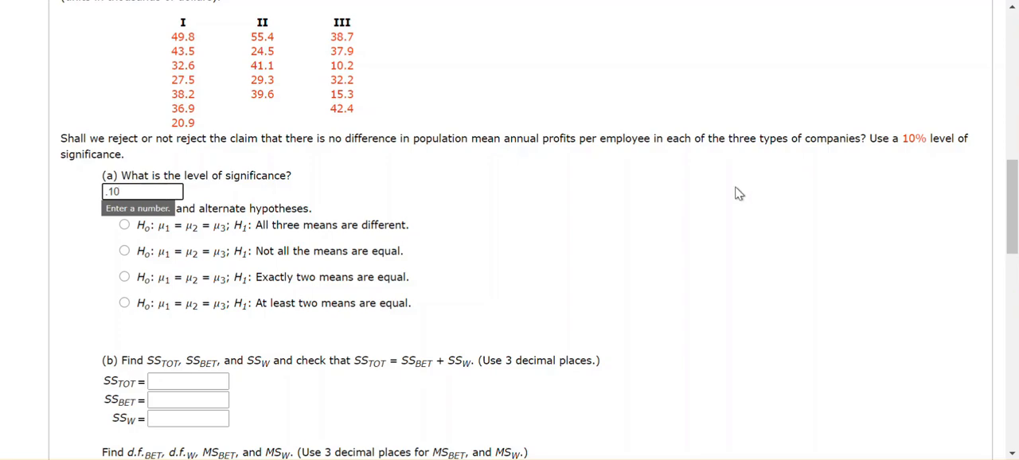
{"action": "mouse_move", "coordinate": [763, 223]}
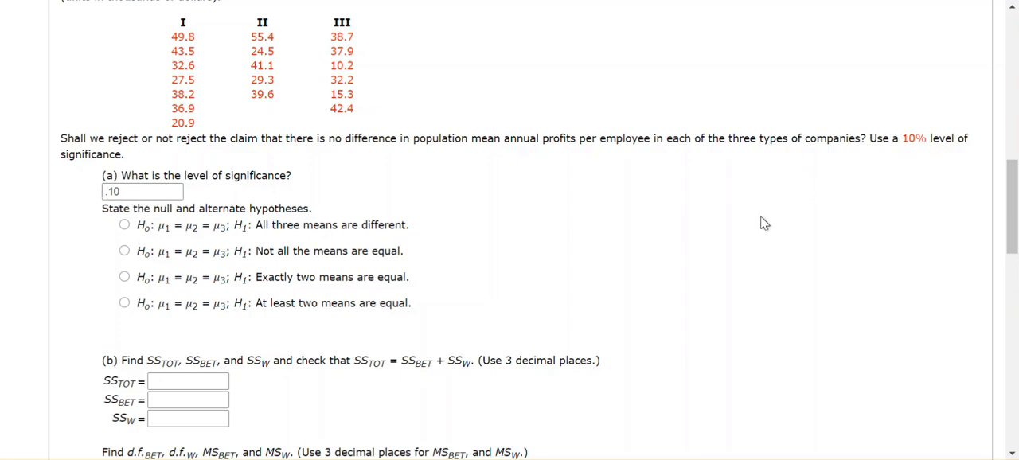
{"action": "mouse_move", "coordinate": [231, 215]}
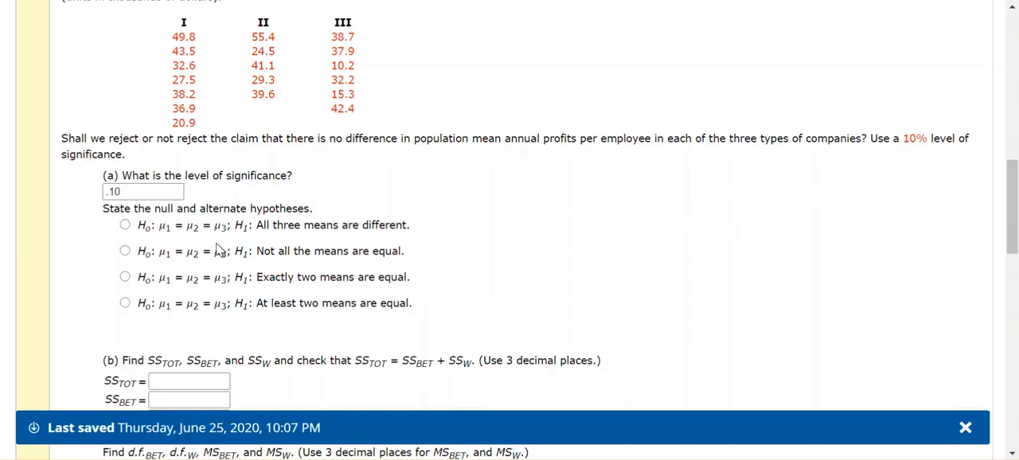
{"action": "mouse_move", "coordinate": [199, 251]}
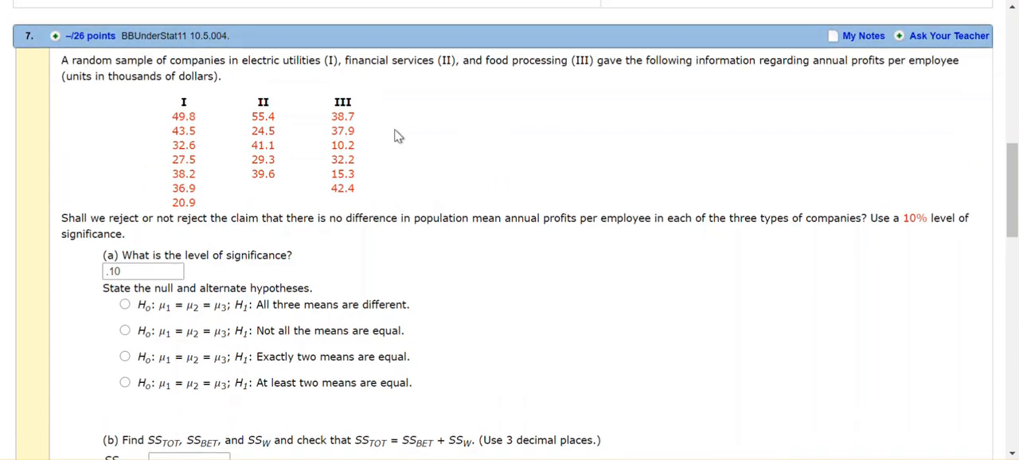
Select H0: μ1 = μ2 = μ3 versus H1: not all the means are equal.
{"action": "scroll", "scroll_direction": "down", "scroll_amount": 3}
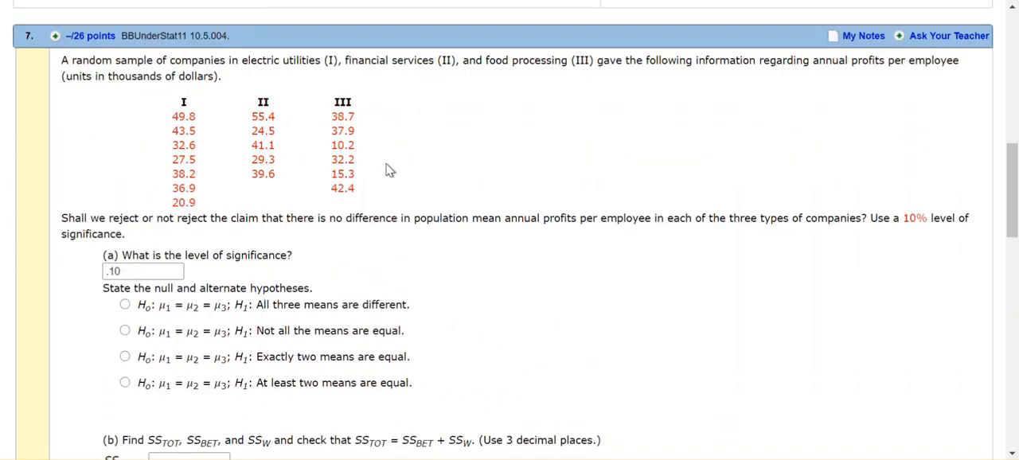
{"action": "mouse_move", "coordinate": [384, 184]}
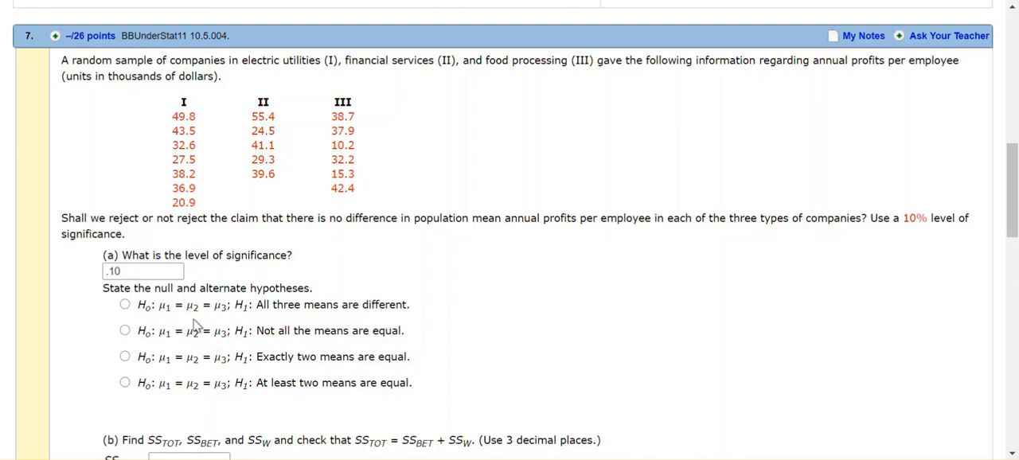
{"action": "mouse_move", "coordinate": [200, 400]}
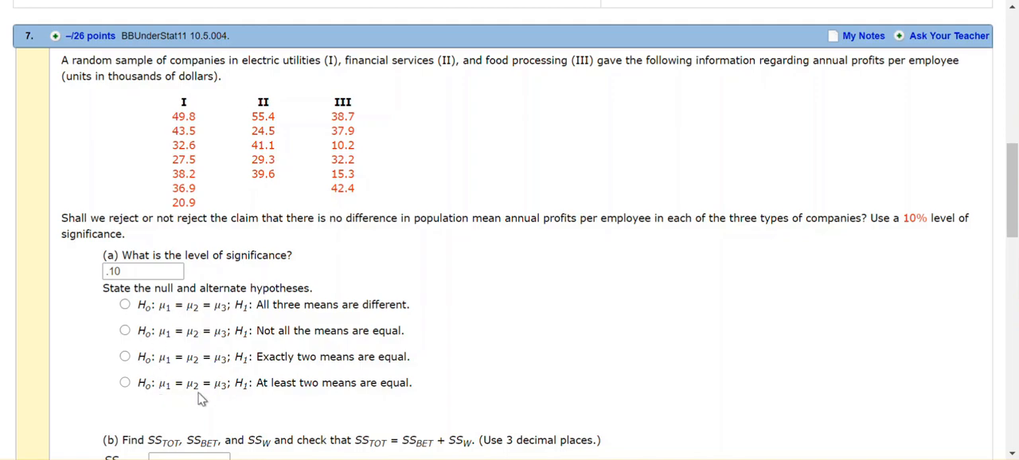
{"action": "mouse_move", "coordinate": [293, 317]}
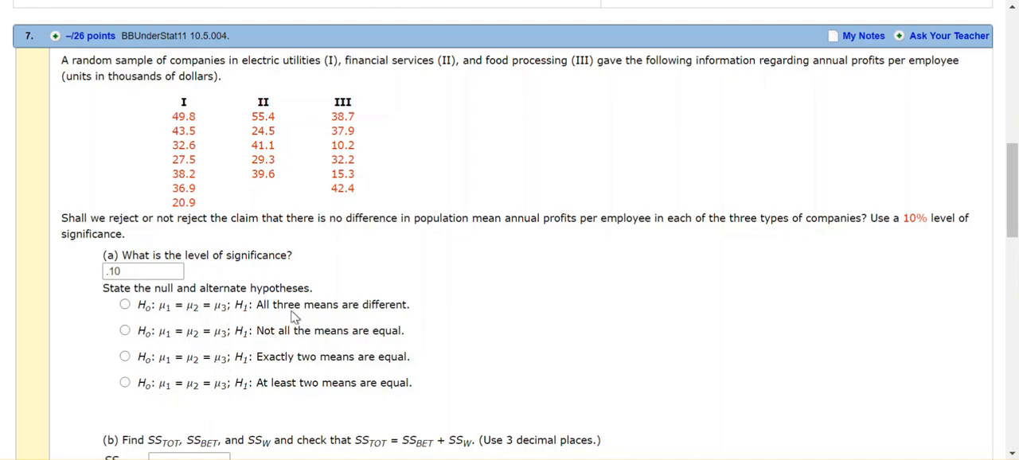
{"action": "mouse_move", "coordinate": [292, 325]}
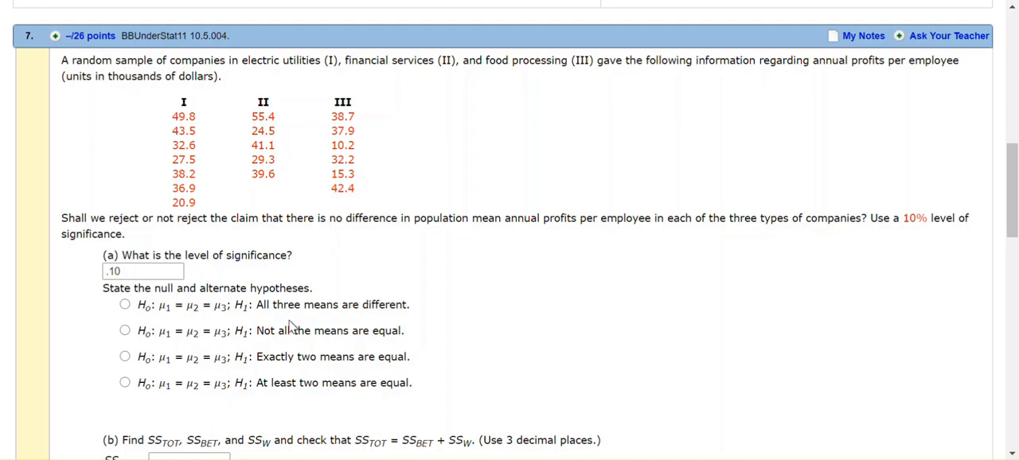
{"action": "scroll", "scroll_direction": "down", "scroll_amount": 3}
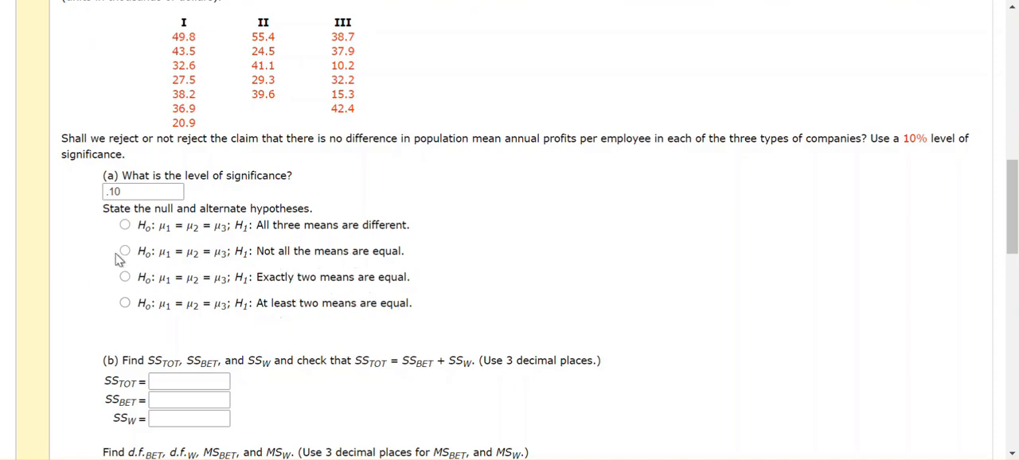
{"action": "left_click", "coordinate": [124, 250]}
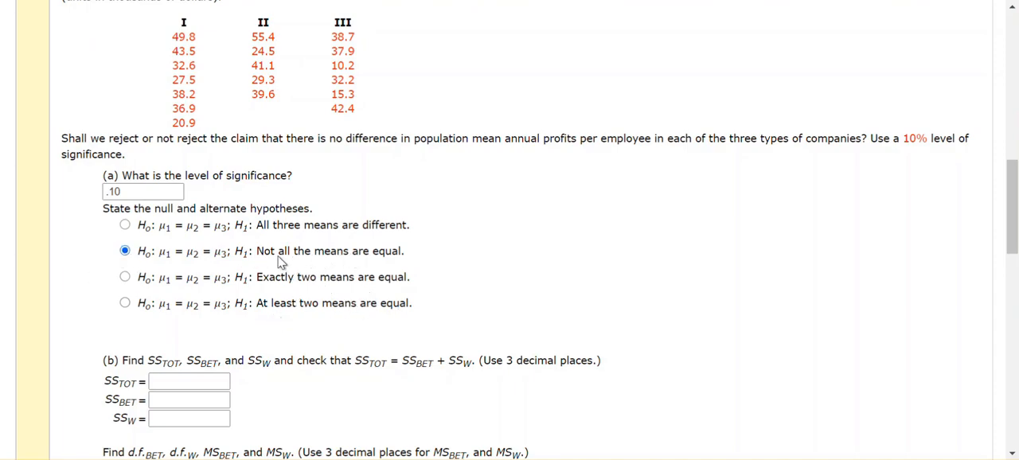
{"action": "mouse_move", "coordinate": [153, 264]}
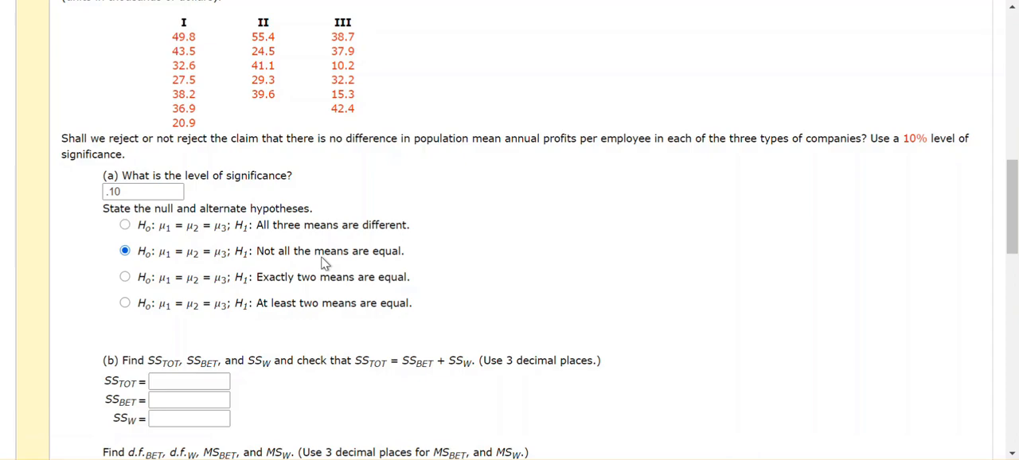
{"action": "scroll", "scroll_direction": "down", "scroll_amount": 3}
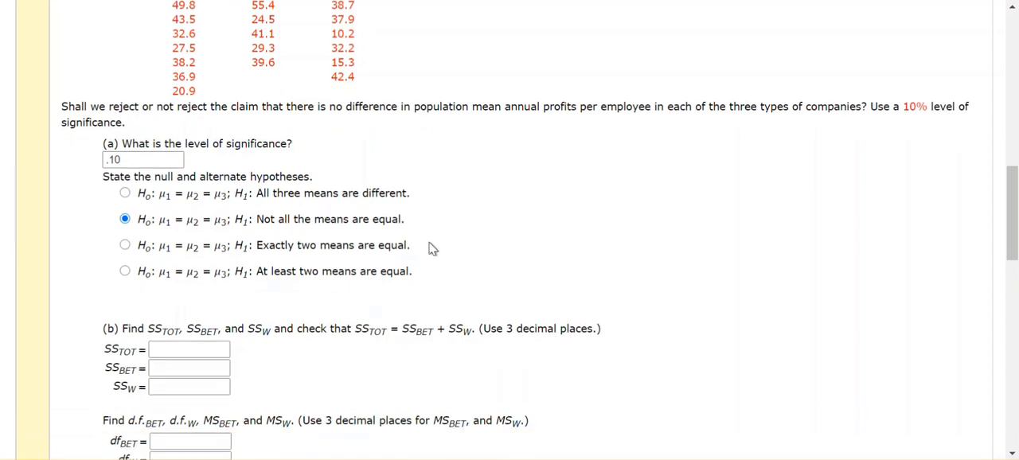
{"action": "scroll", "scroll_direction": "down", "scroll_amount": 3}
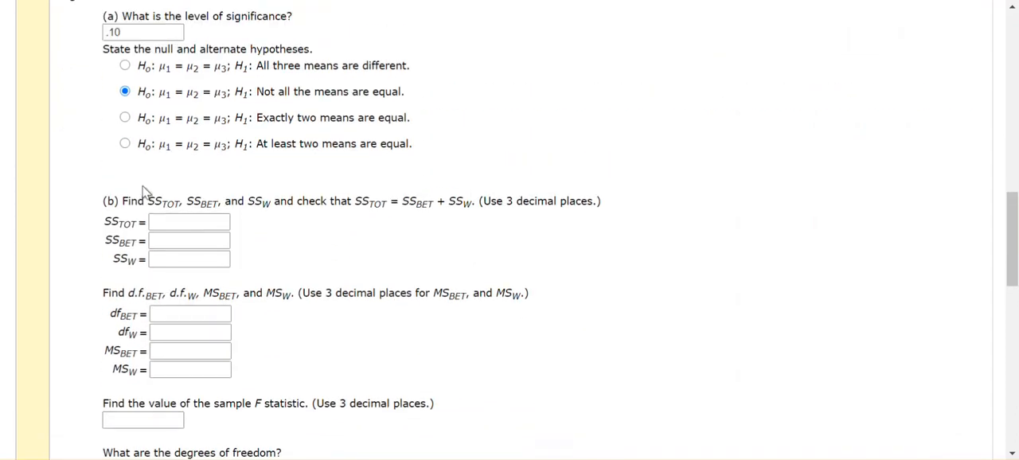
{"action": "mouse_move", "coordinate": [135, 221]}
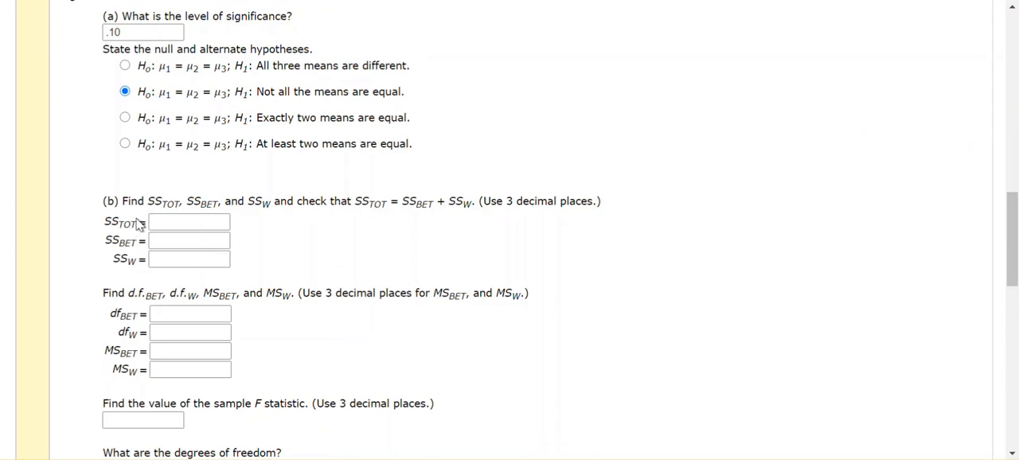
{"action": "scroll", "scroll_direction": "down", "scroll_amount": 3}
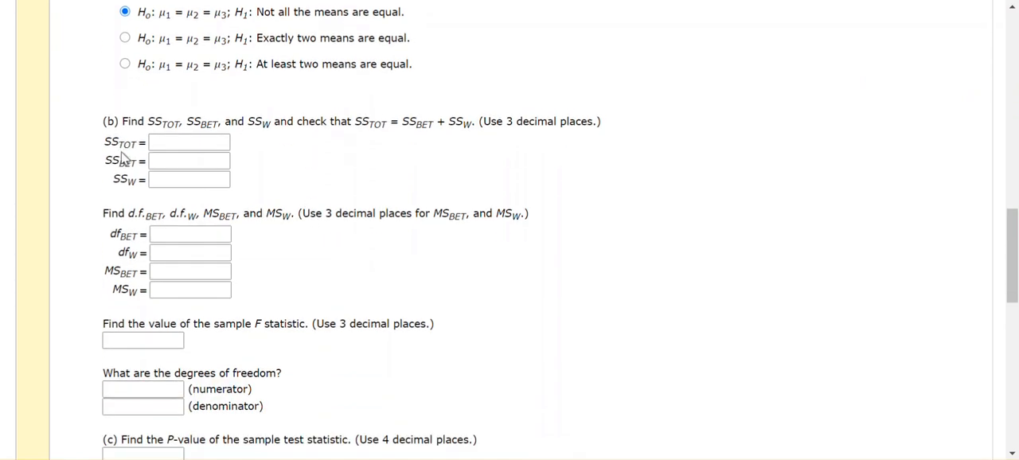
{"action": "mouse_move", "coordinate": [131, 175]}
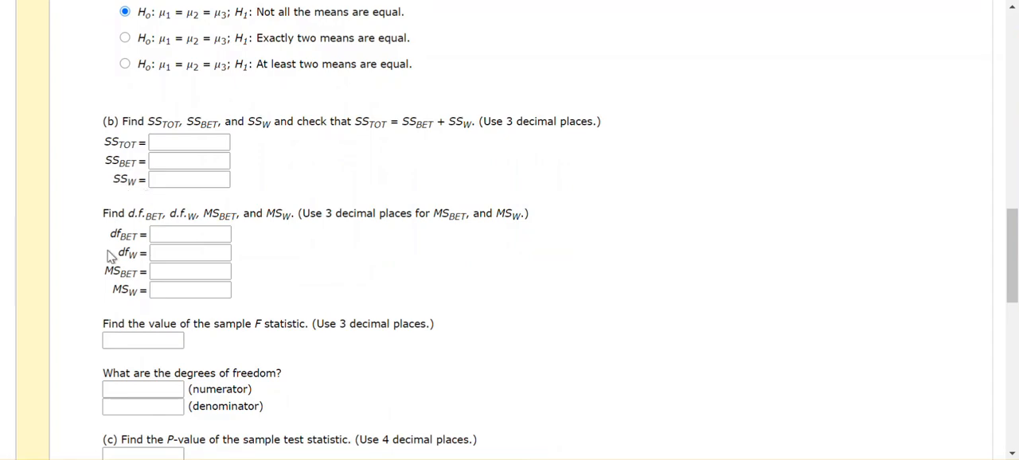
{"action": "mouse_move", "coordinate": [138, 267]}
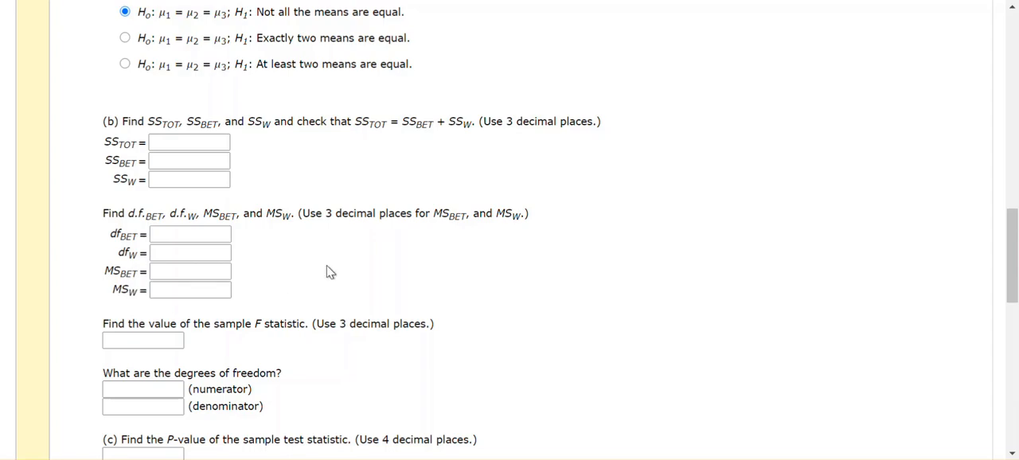
{"action": "mouse_move", "coordinate": [109, 157]}
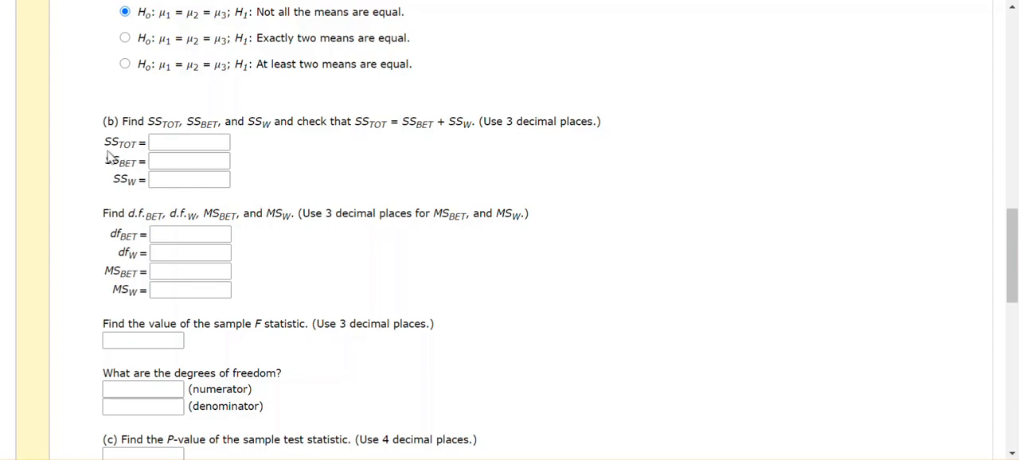
{"action": "mouse_move", "coordinate": [136, 159]}
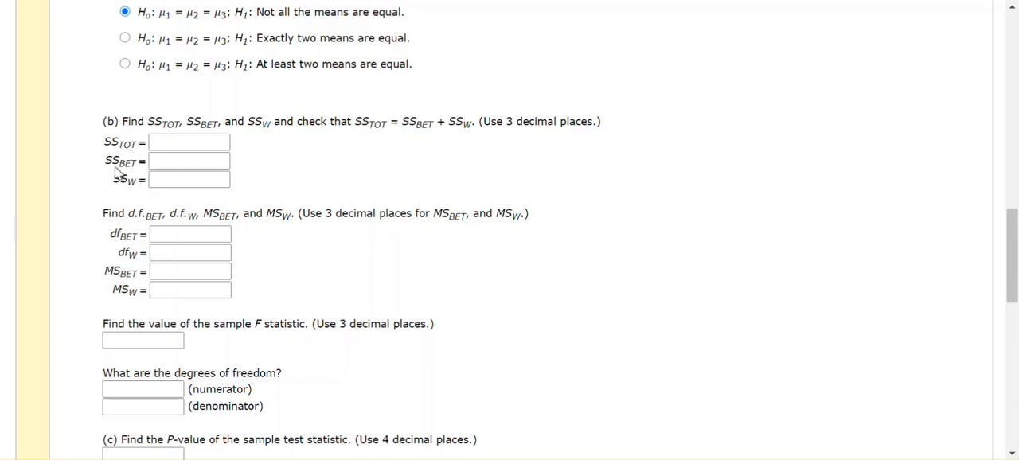
{"action": "mouse_move", "coordinate": [122, 197]}
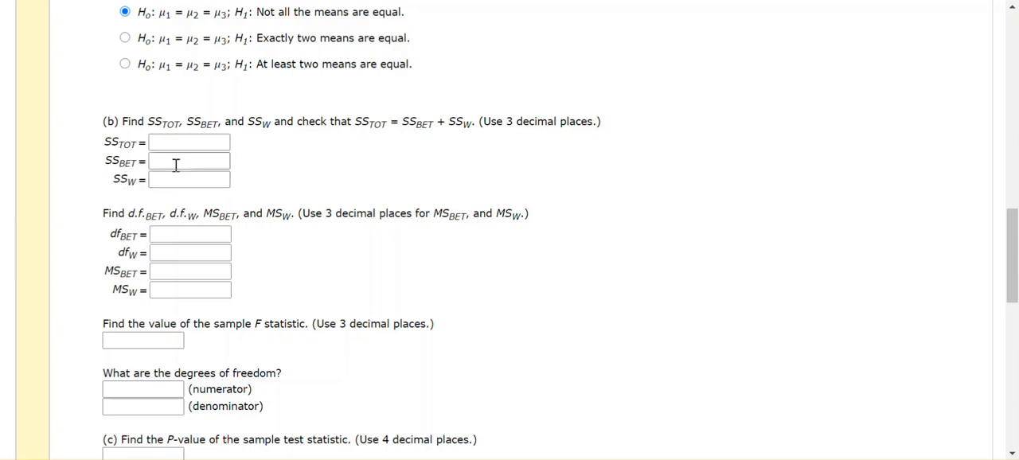
{"action": "left_click", "coordinate": [189, 180]}
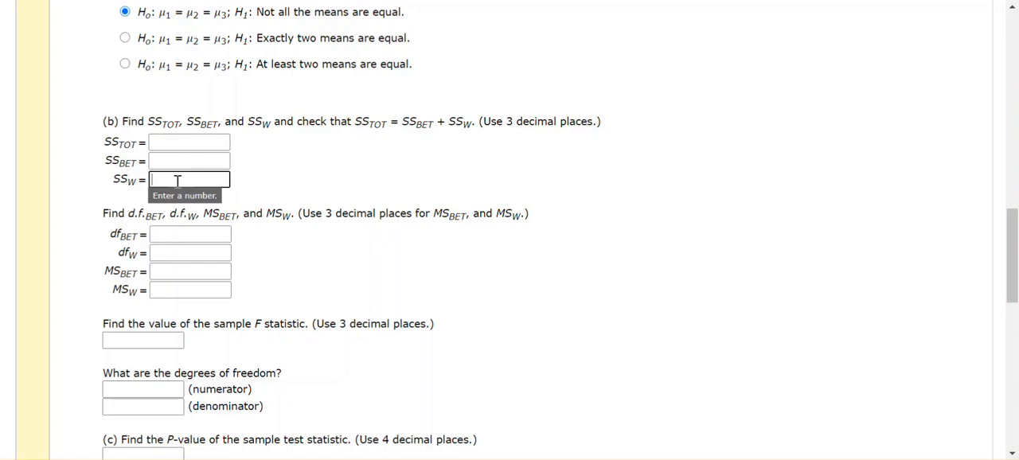
{"action": "left_click", "coordinate": [190, 141]}
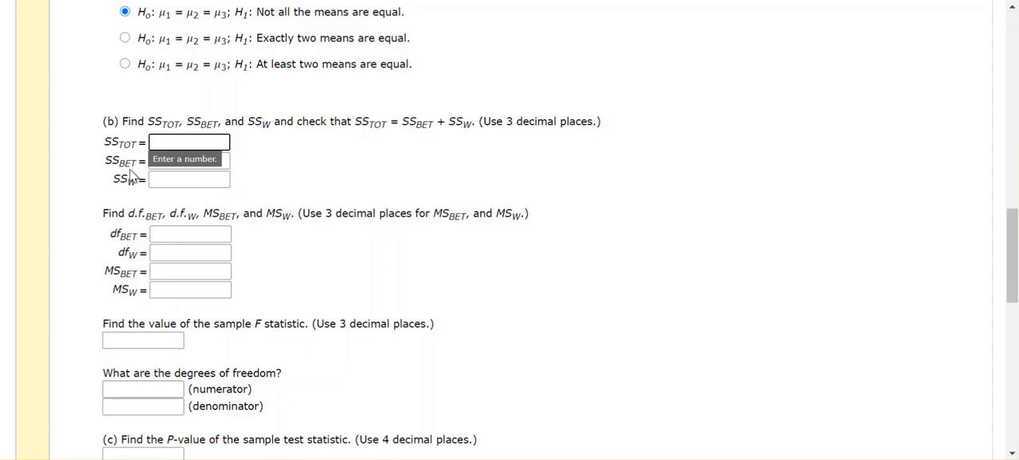
{"action": "mouse_move", "coordinate": [121, 199]}
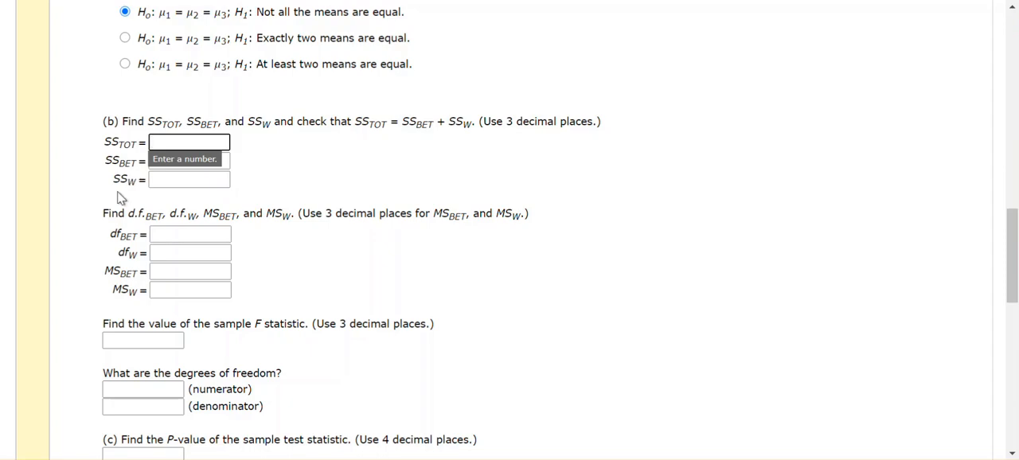
{"action": "mouse_move", "coordinate": [129, 197]}
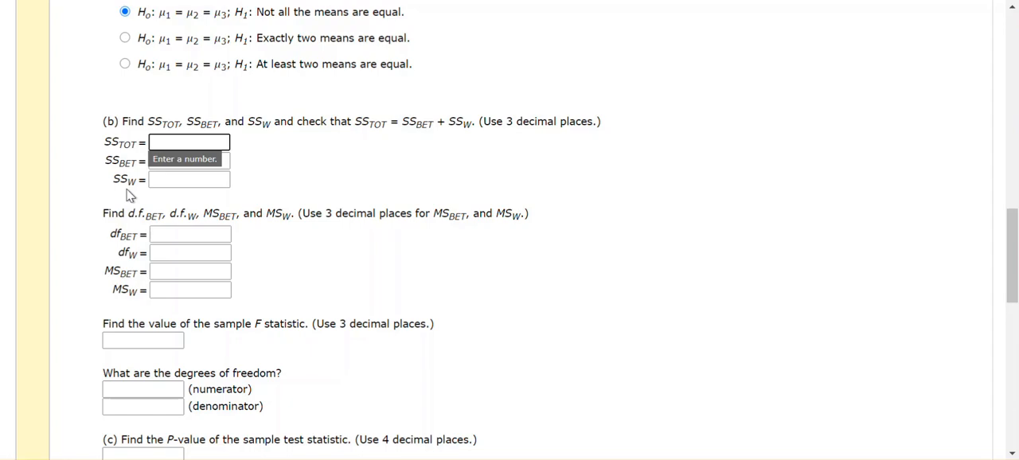
{"action": "left_click", "coordinate": [189, 142]}
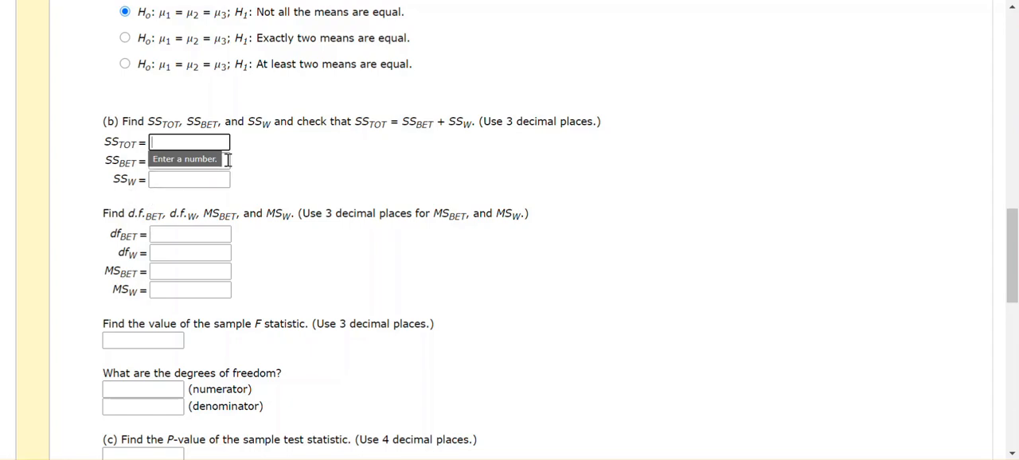
{"action": "left_click", "coordinate": [189, 179]}
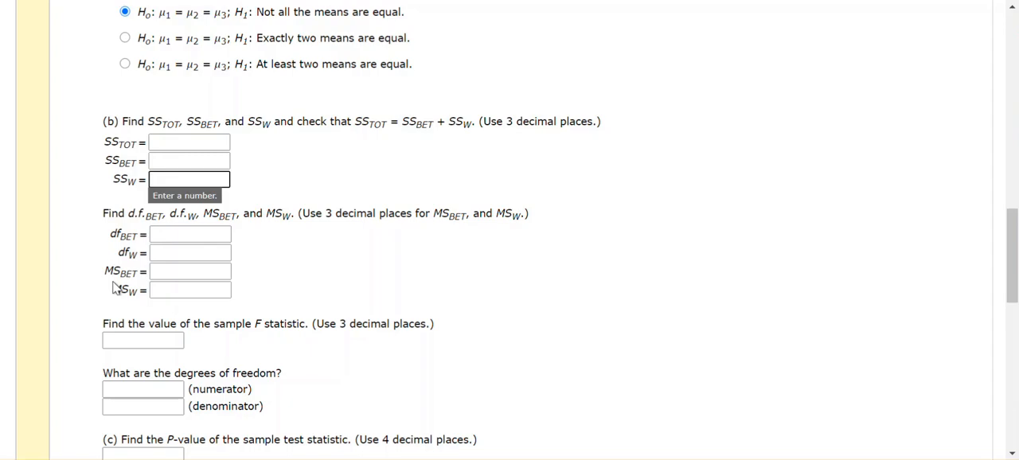
{"action": "mouse_move", "coordinate": [334, 267]}
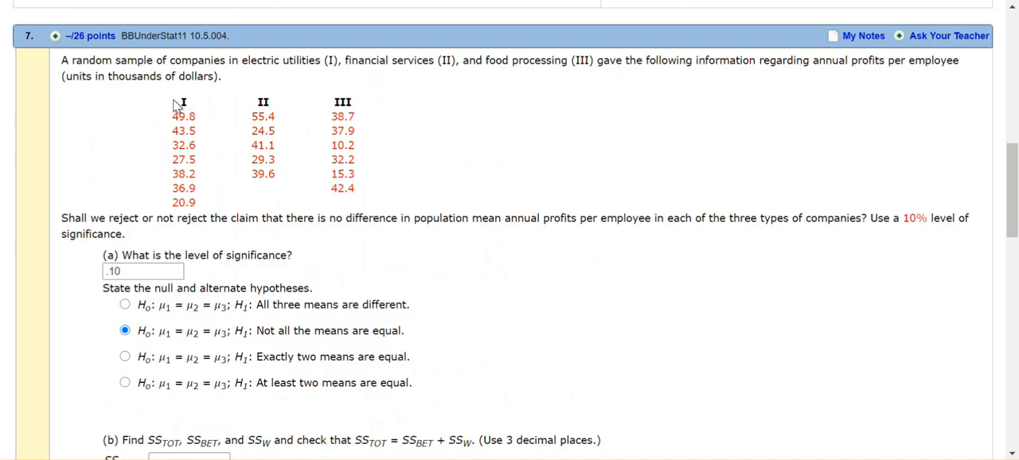
{"action": "mouse_move", "coordinate": [268, 95]}
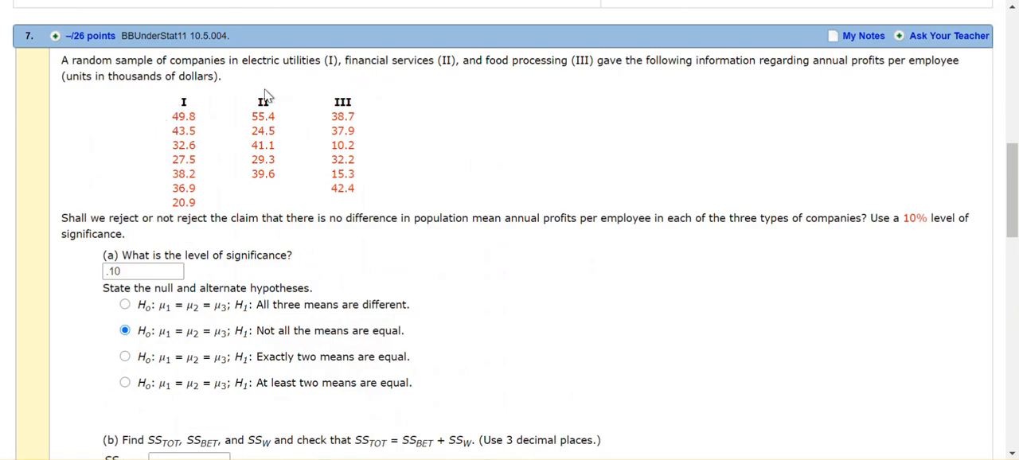
{"action": "mouse_move", "coordinate": [288, 179]}
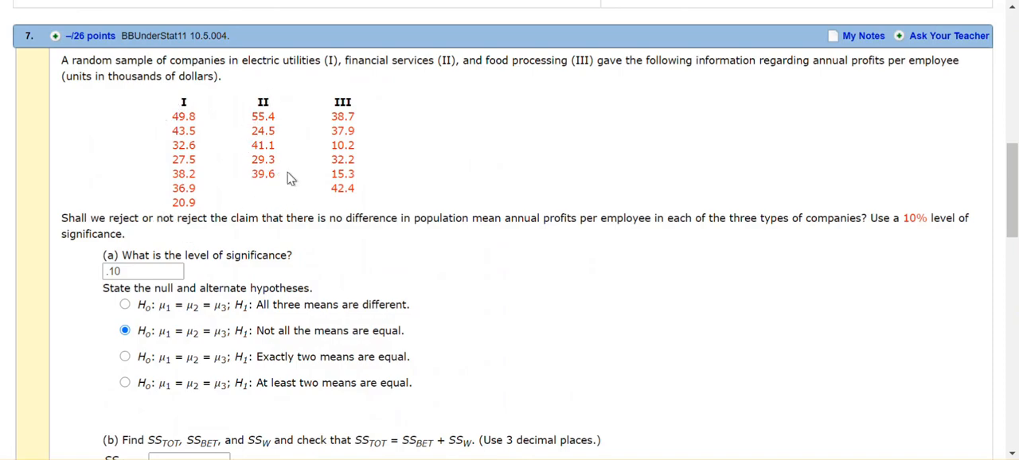
{"action": "mouse_move", "coordinate": [273, 174]}
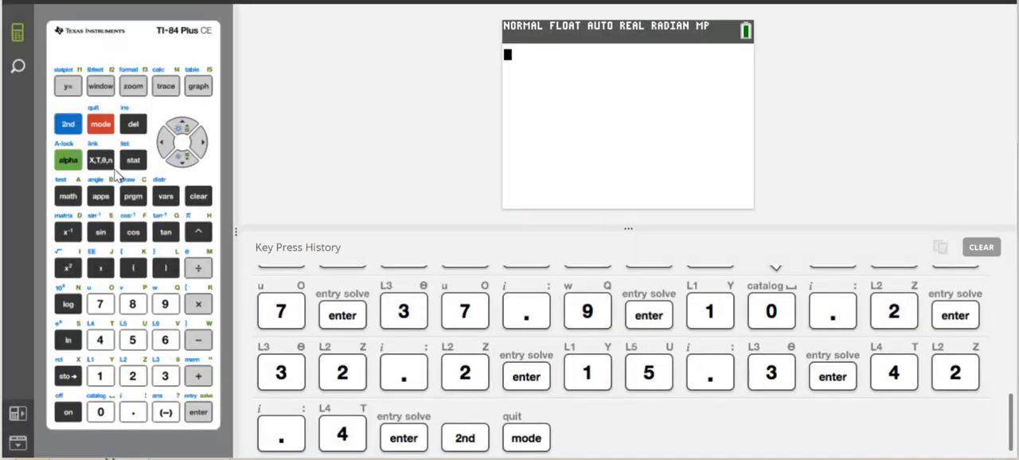
Confirm the profit samples are stored in L1–L3 and return to the home screen.
{"action": "left_click", "coordinate": [133, 160]}
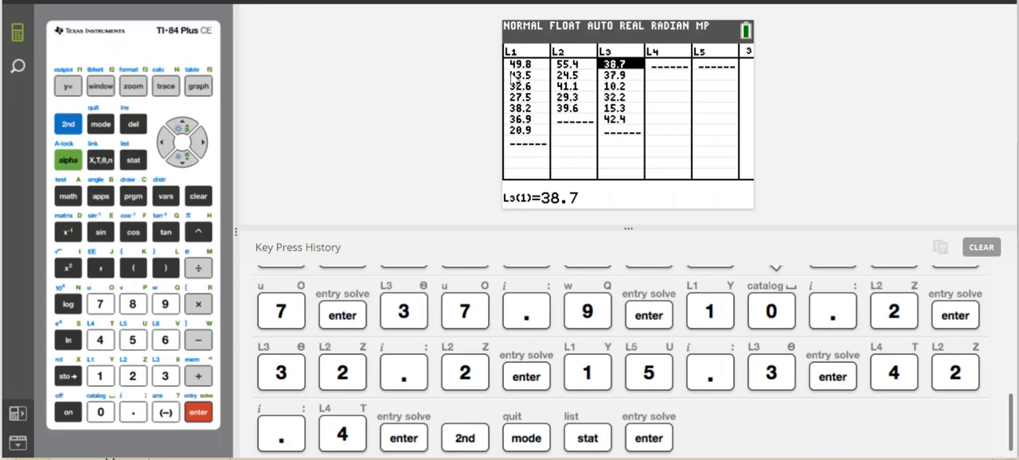
{"action": "mouse_move", "coordinate": [561, 52]}
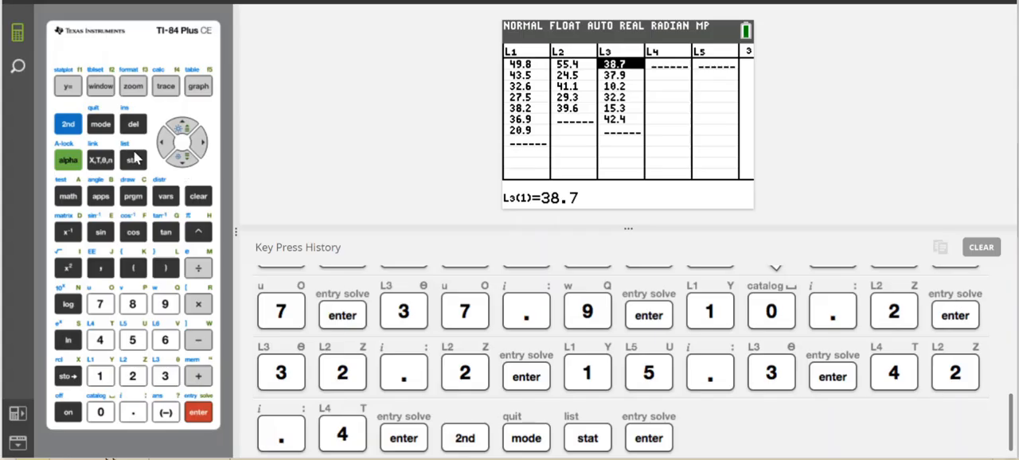
{"action": "left_click", "coordinate": [100, 124]}
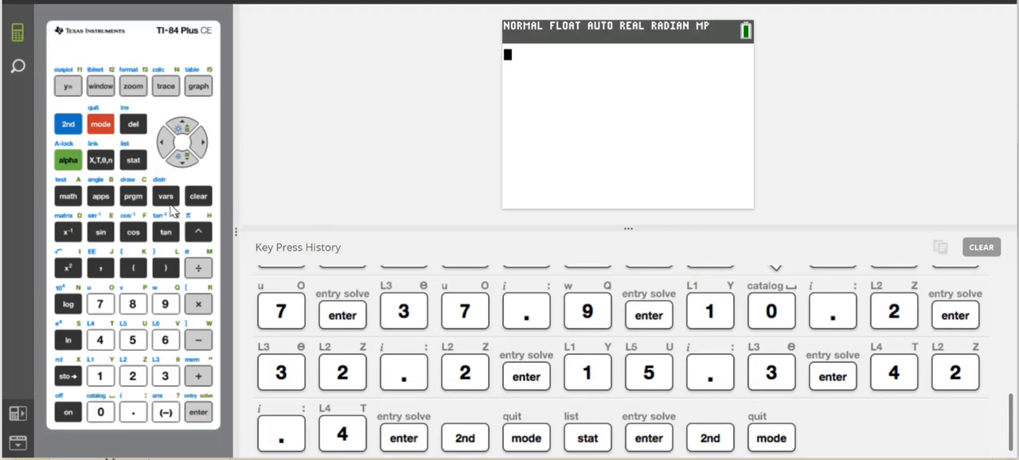
Run ANOVA(L1, L2, L3), getting factor SS 221.09 (df 2) and error SS 2039.08 (df 15).
{"action": "left_click", "coordinate": [133, 160]}
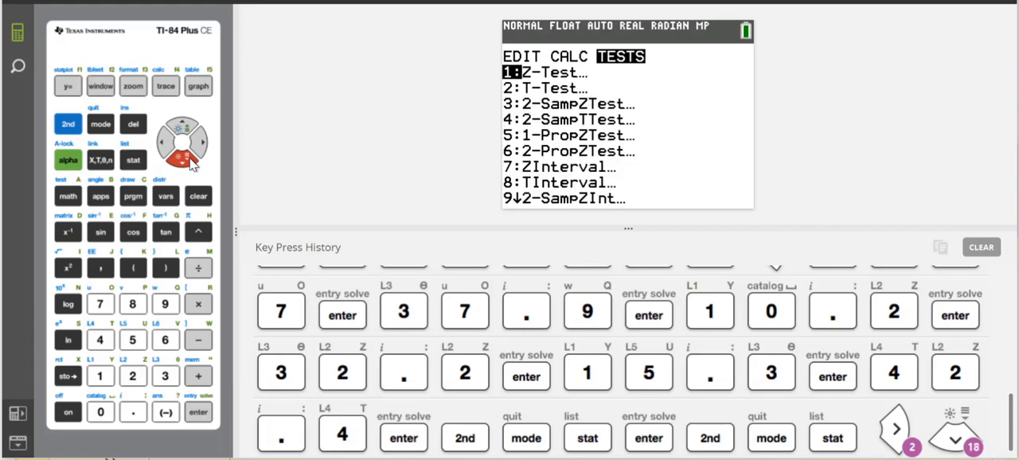
{"action": "mouse_move", "coordinate": [573, 80]}
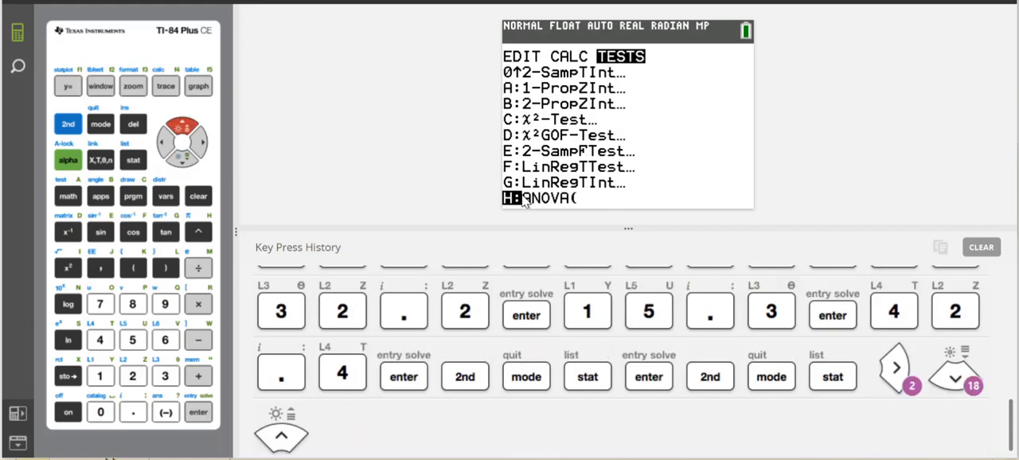
{"action": "left_click", "coordinate": [198, 412]}
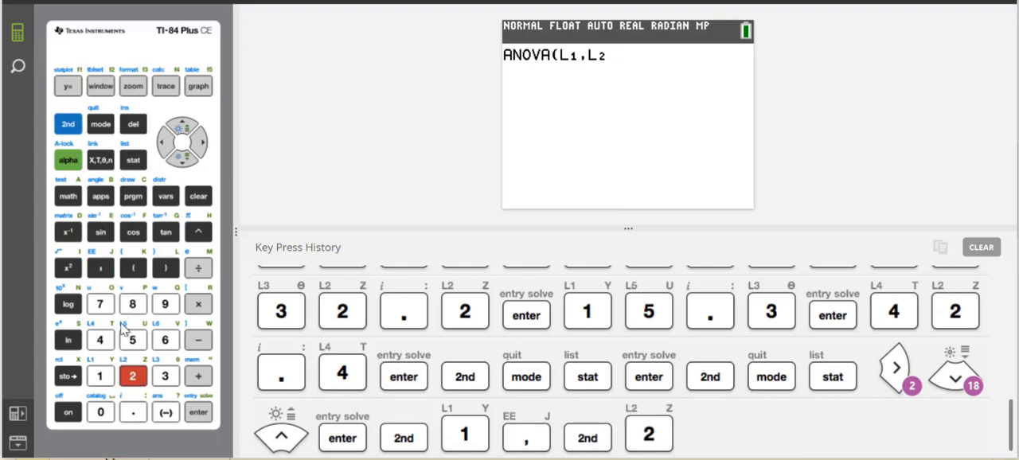
{"action": "left_click", "coordinate": [68, 123]}
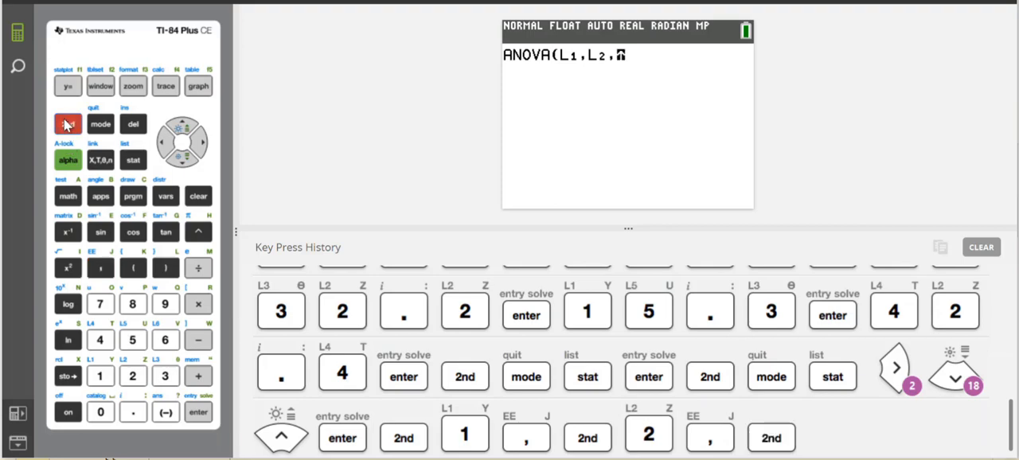
{"action": "left_click", "coordinate": [165, 375]}
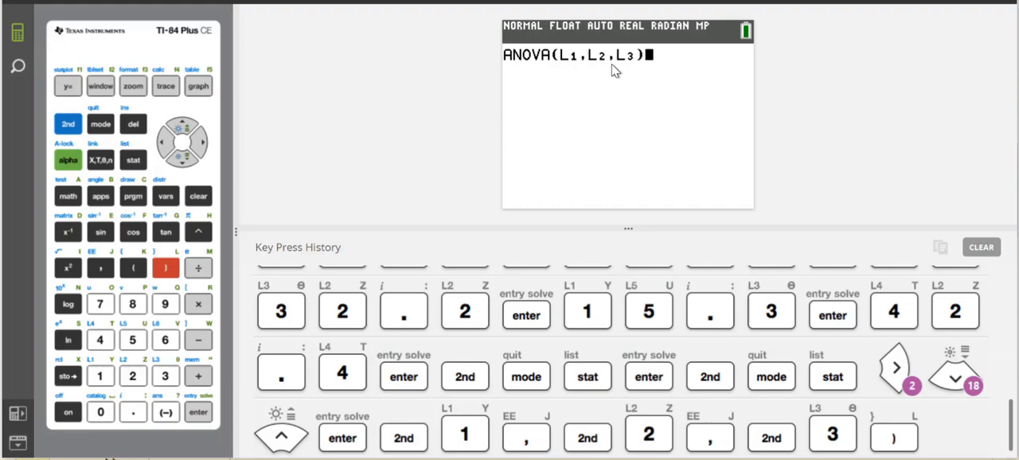
{"action": "mouse_move", "coordinate": [643, 83]}
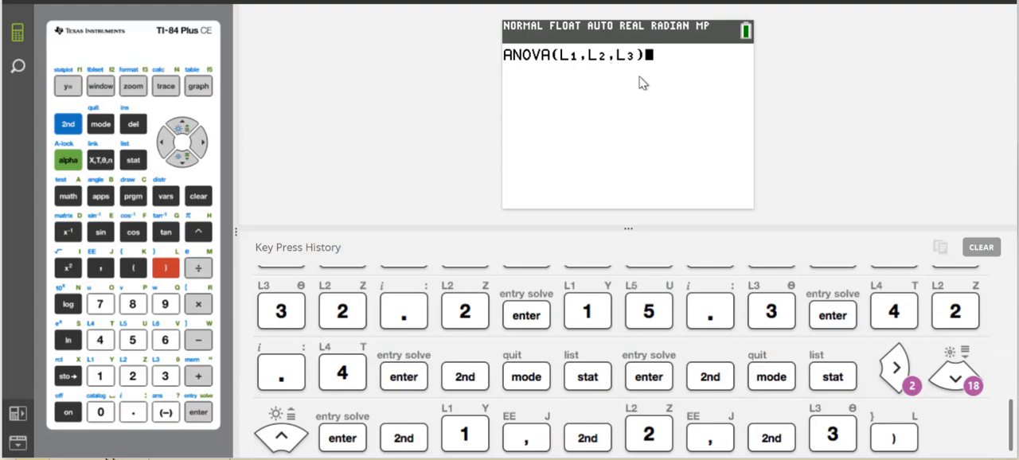
{"action": "left_click", "coordinate": [198, 413]}
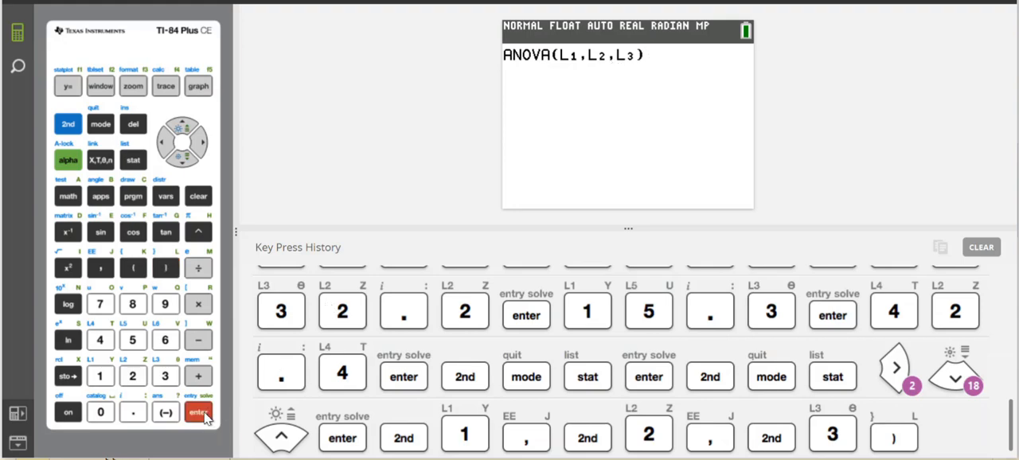
{"action": "left_click", "coordinate": [198, 411]}
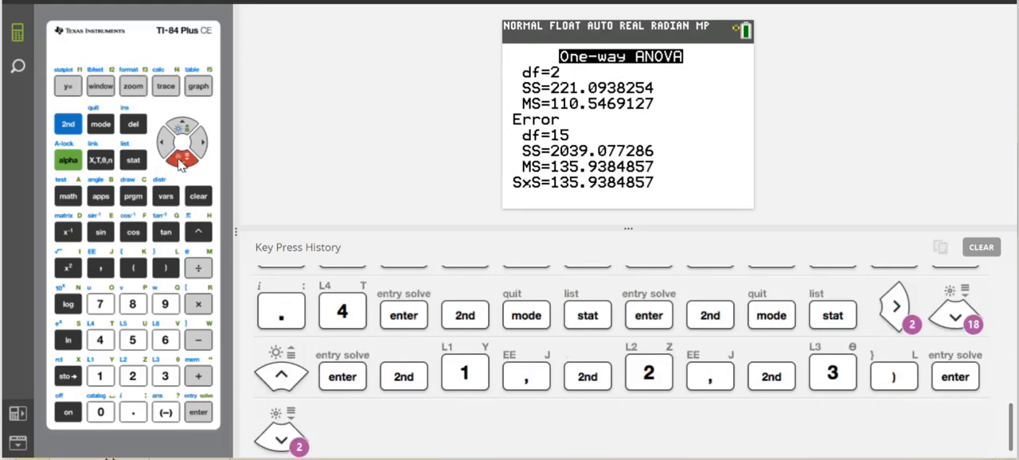
Scroll the ANOVA output up to show p = 0.4621 above the factor statistics.
{"action": "left_click", "coordinate": [181, 123]}
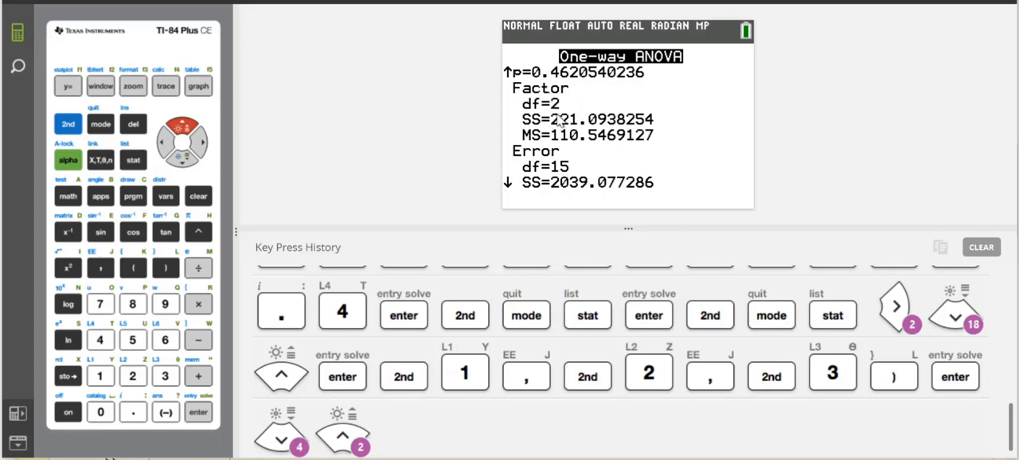
{"action": "mouse_move", "coordinate": [547, 159]}
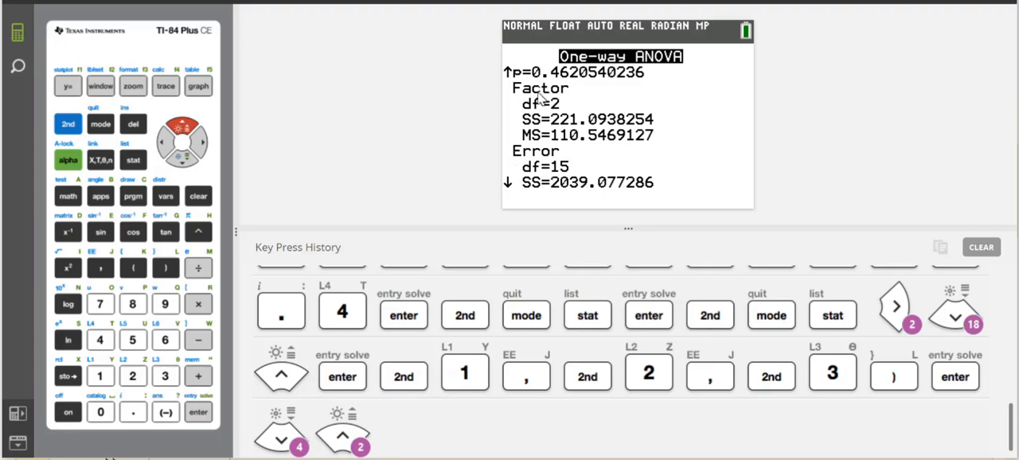
{"action": "mouse_move", "coordinate": [536, 165]}
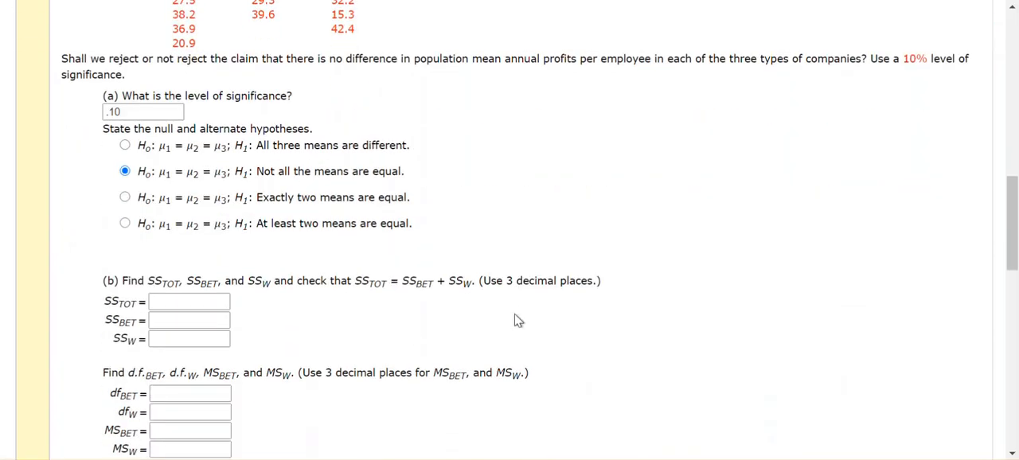
Begin entering the between-groups sum of squares 221.094 in SS_BET.
{"action": "left_click", "coordinate": [189, 321]}
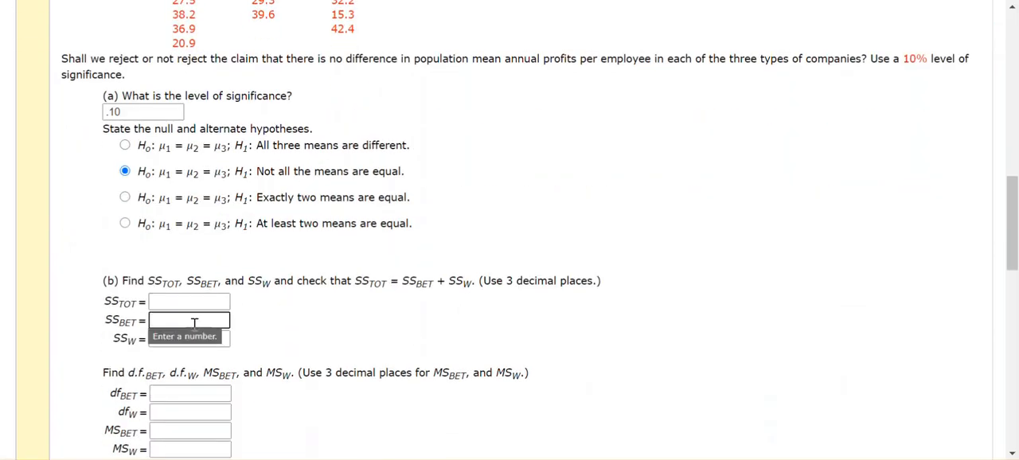
{"action": "type", "text": "22"}
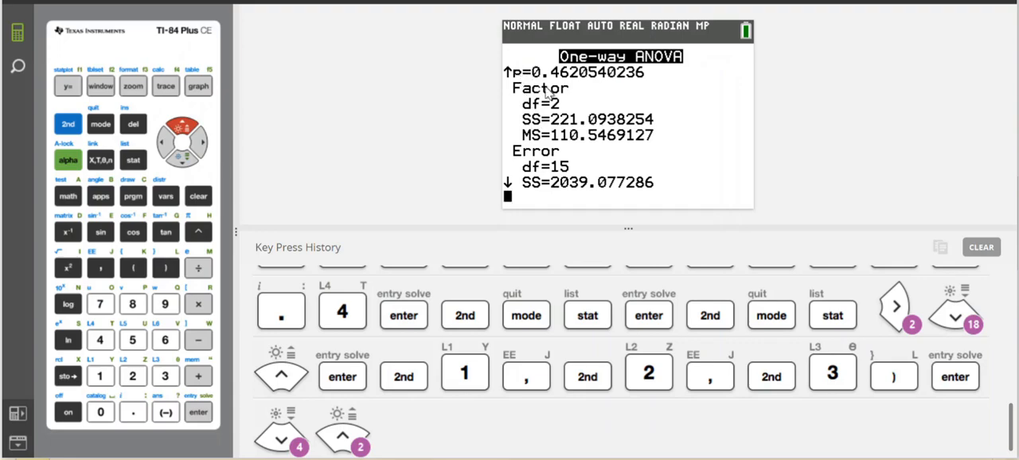
{"action": "mouse_move", "coordinate": [535, 132]}
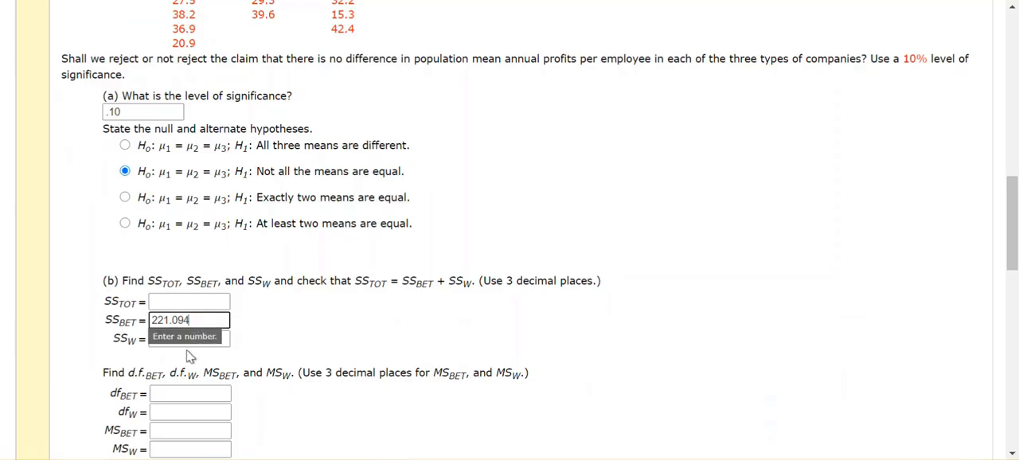
Enter 2039.077 as the within-groups sum of squares SS_W.
{"action": "left_click", "coordinate": [189, 338]}
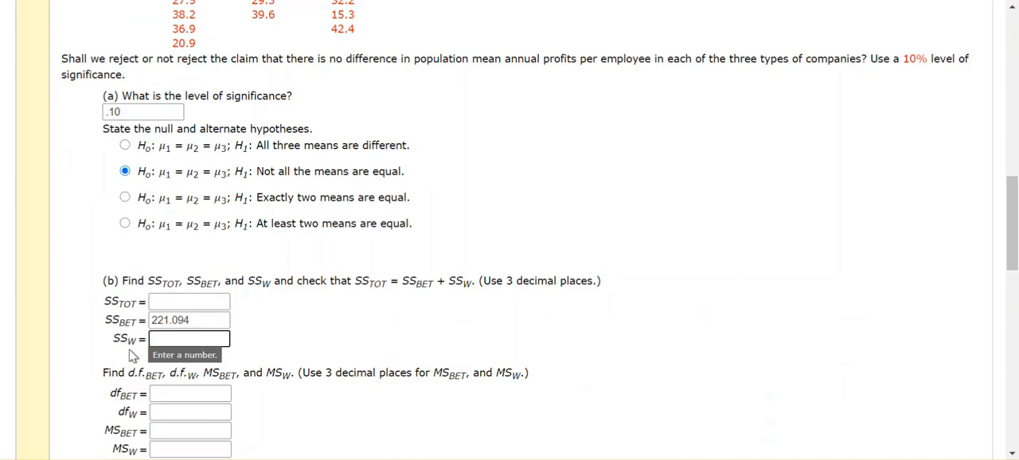
{"action": "mouse_move", "coordinate": [266, 371]}
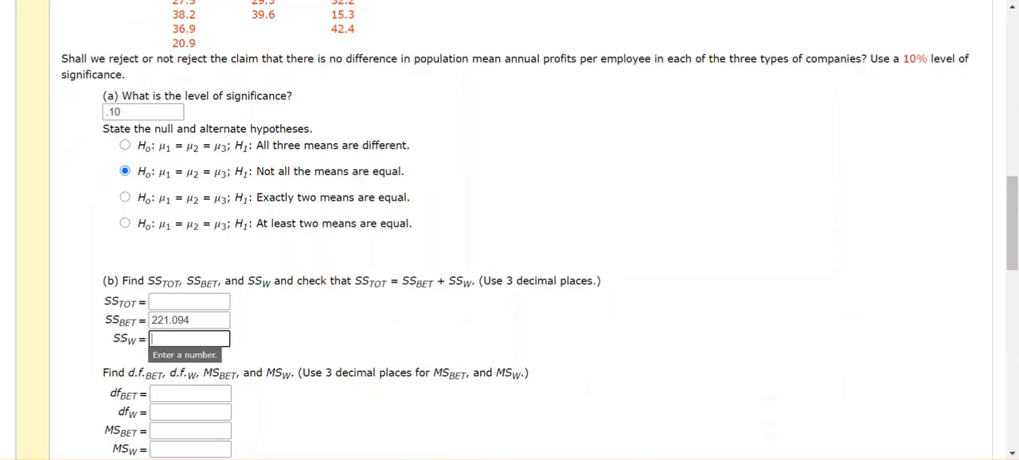
{"action": "type", "text": "2"}
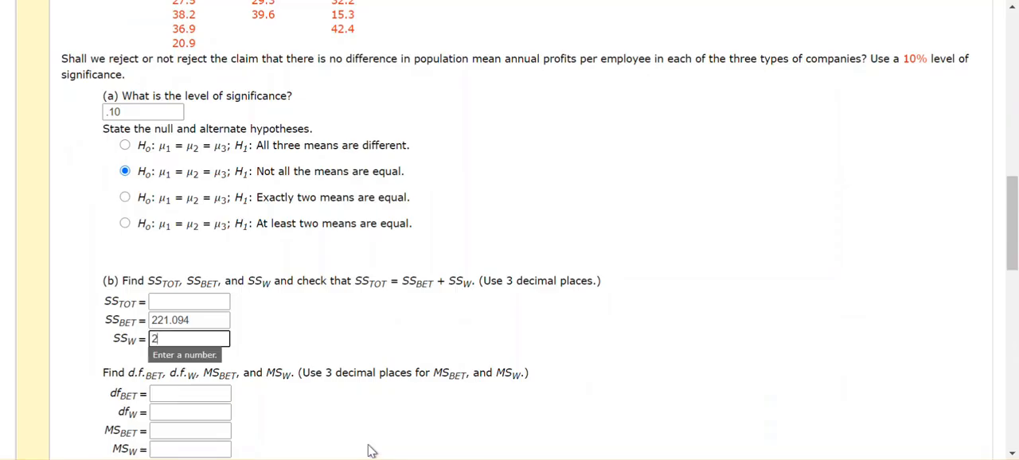
{"action": "type", "text": "039"}
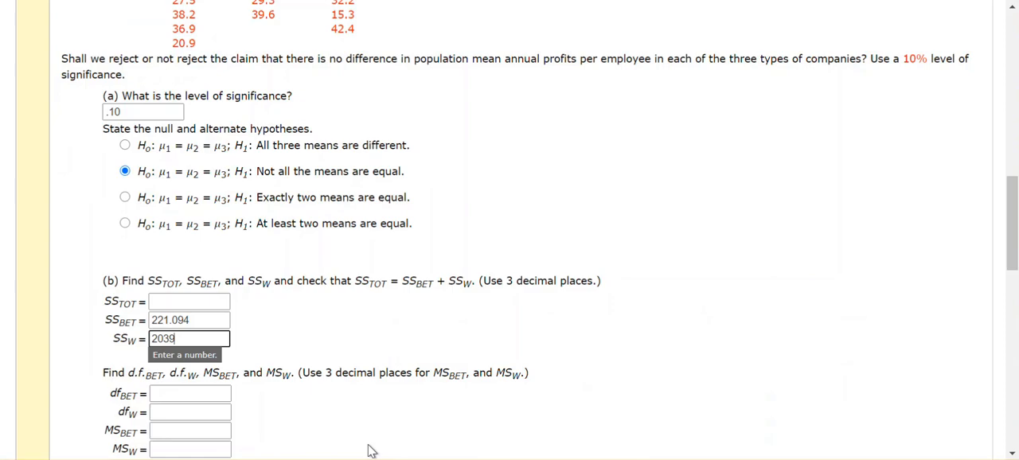
{"action": "type", "text": ".077"}
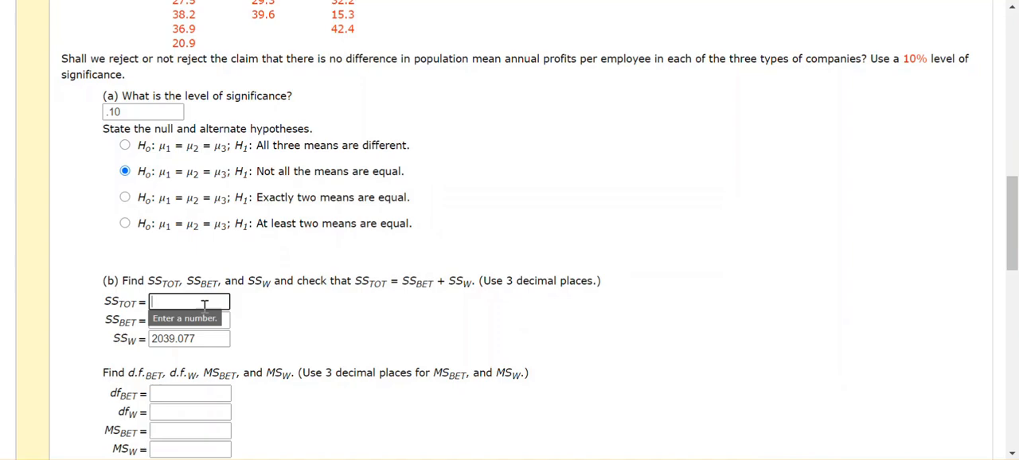
Complete SS_BET as 221.094, then enter df 2 and 15 and MS_BET 110.547.
{"action": "scroll", "scroll_direction": "down", "scroll_amount": 3}
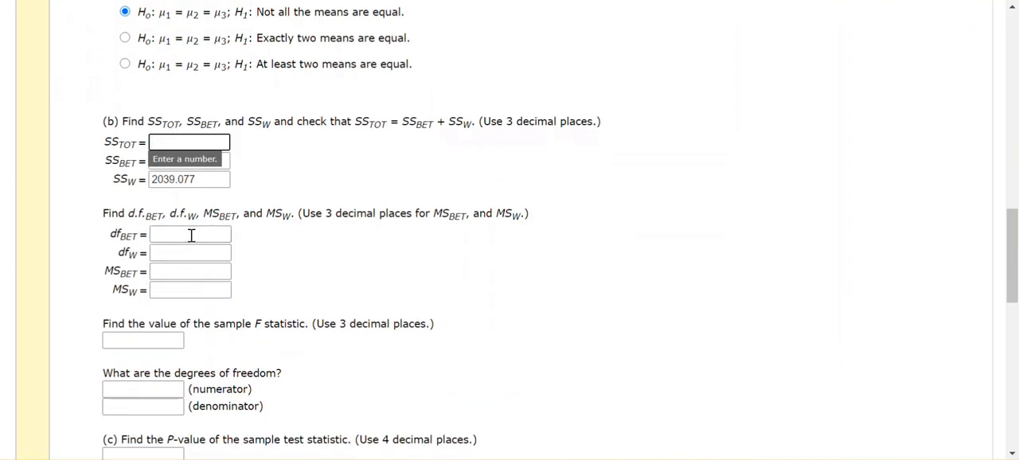
{"action": "type", "text": "221.094"}
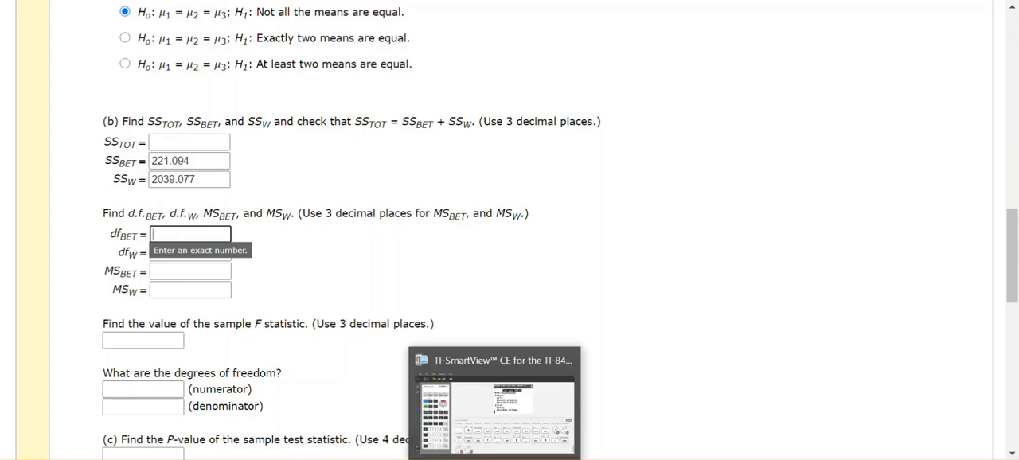
{"action": "left_click", "coordinate": [494, 360]}
{"action": "type", "text": "2"}
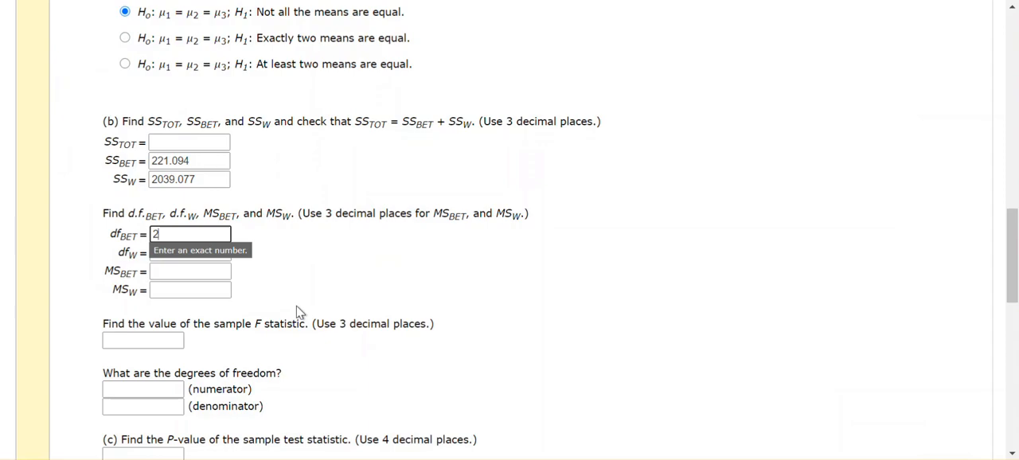
{"action": "left_click", "coordinate": [190, 272]}
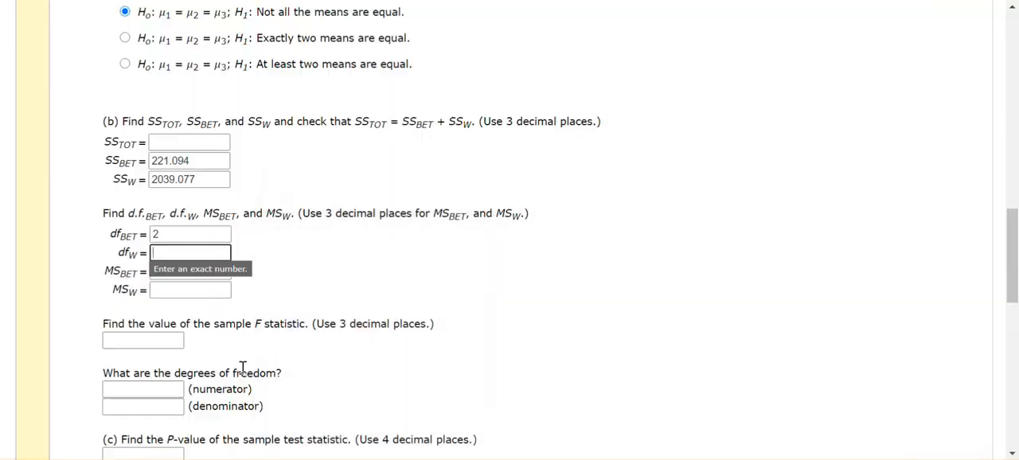
{"action": "type", "text": "15"}
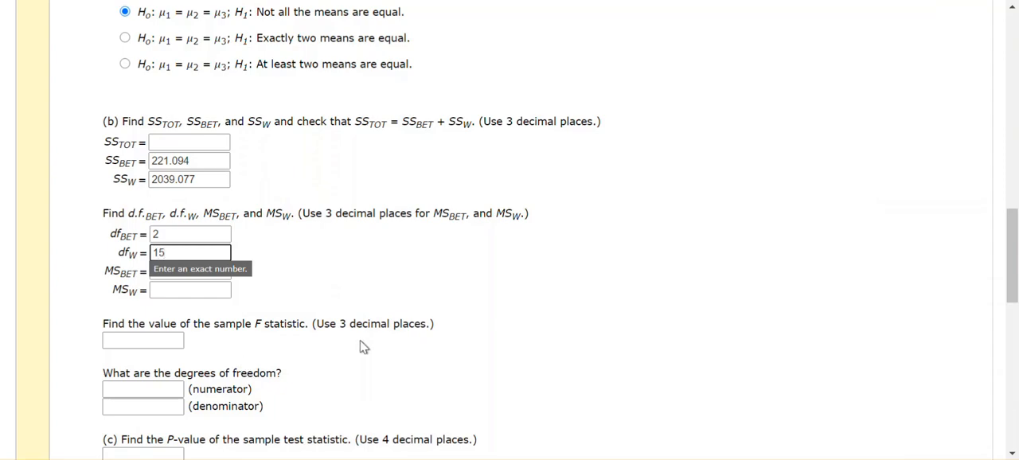
{"action": "left_click", "coordinate": [190, 272]}
{"action": "type", "text": "110.547"}
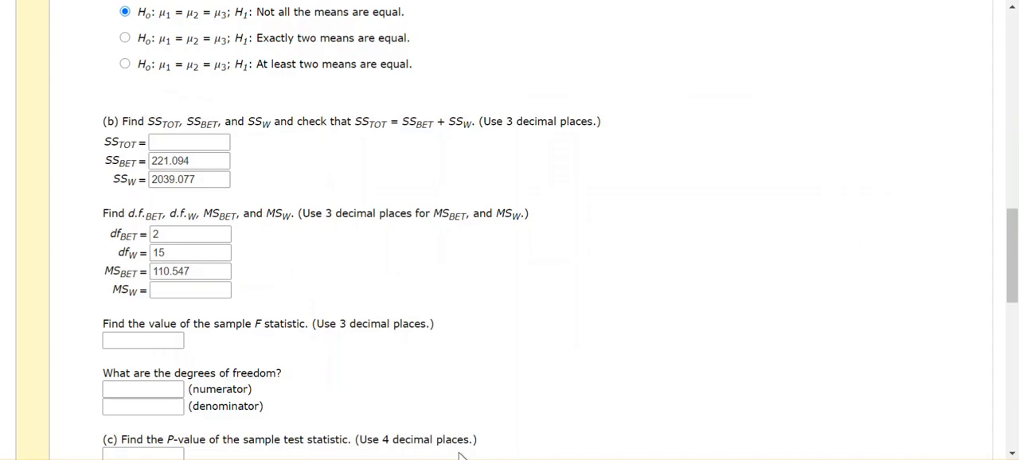
{"action": "left_click", "coordinate": [189, 290]}
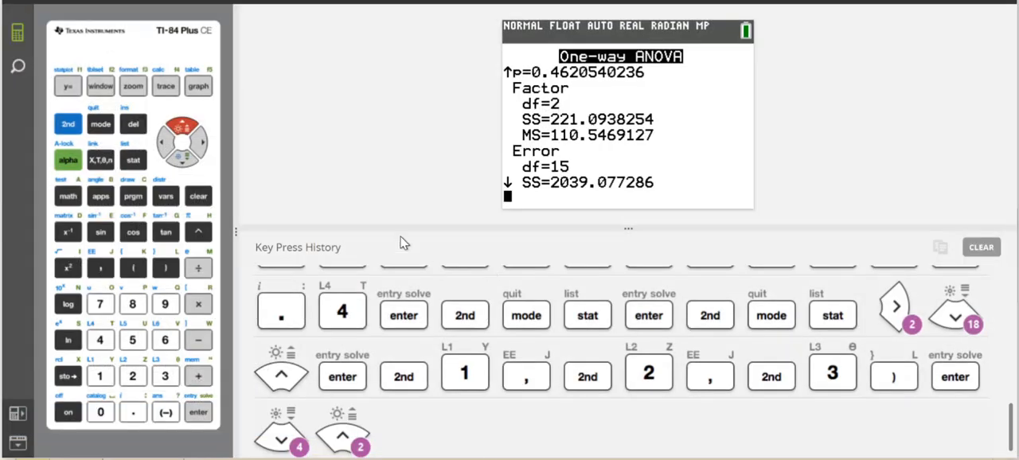
{"action": "mouse_move", "coordinate": [75, 187]}
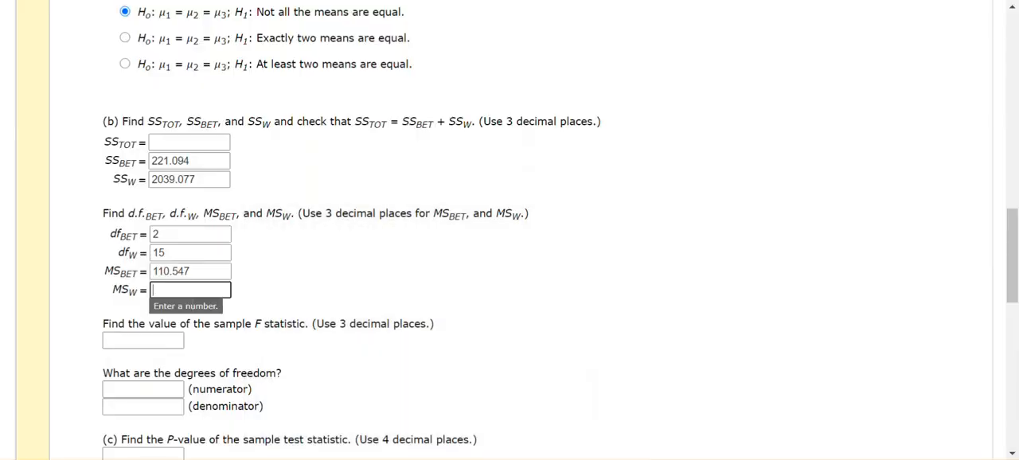
Enter MS_W as 135.938 and the sample F statistic as 0.813.
{"action": "type", "text": "135"}
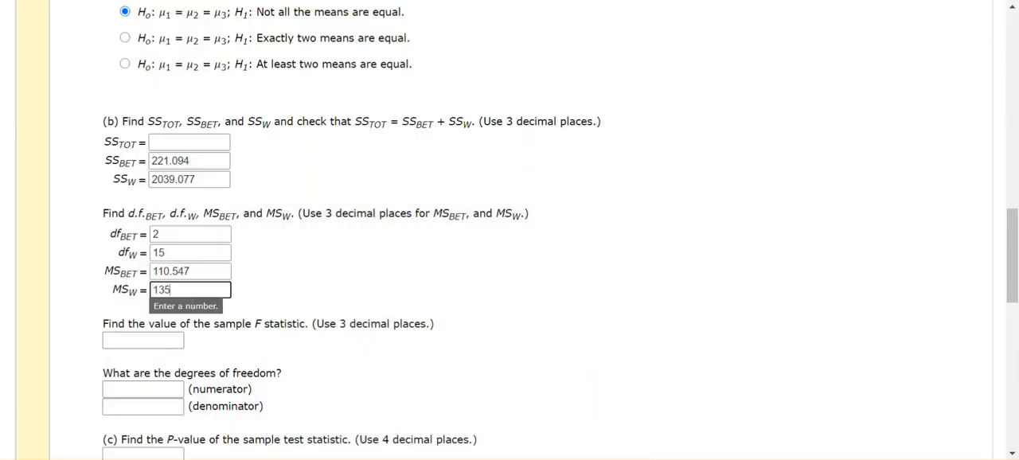
{"action": "type", "text": ".938"}
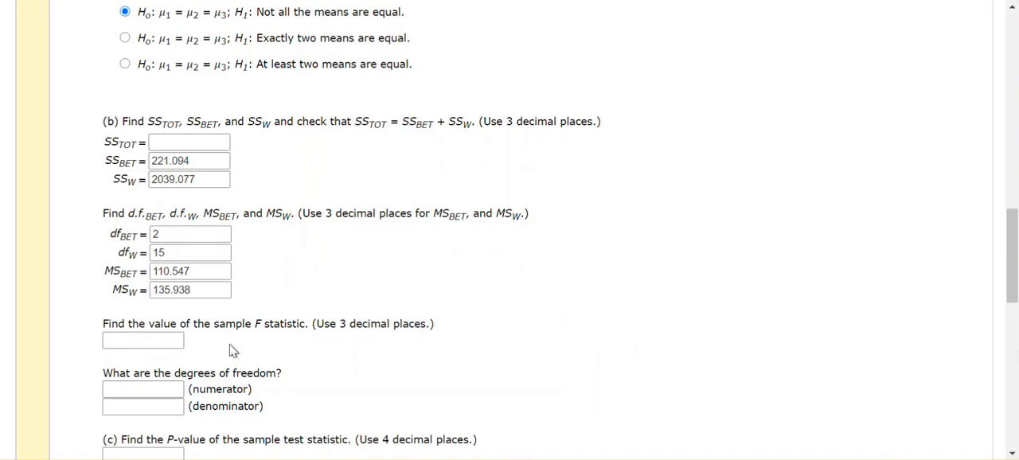
{"action": "left_click", "coordinate": [142, 340]}
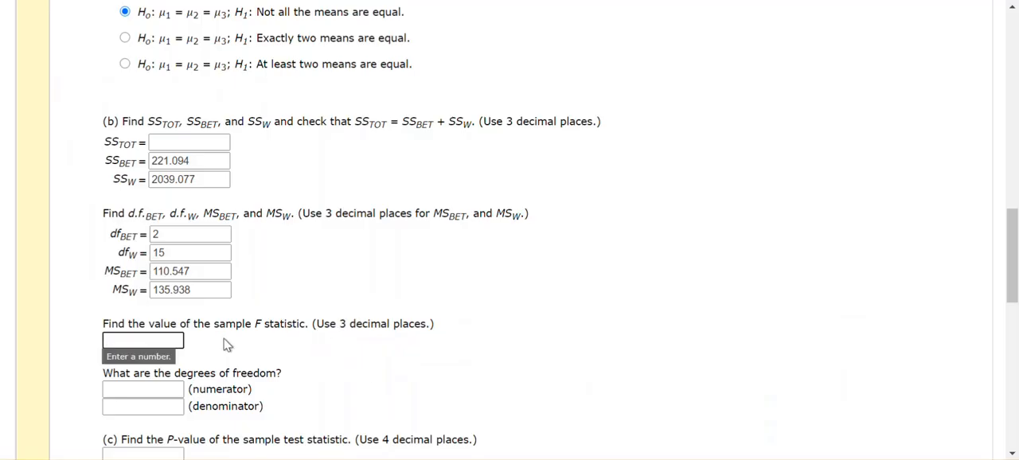
{"action": "type", "text": "0"}
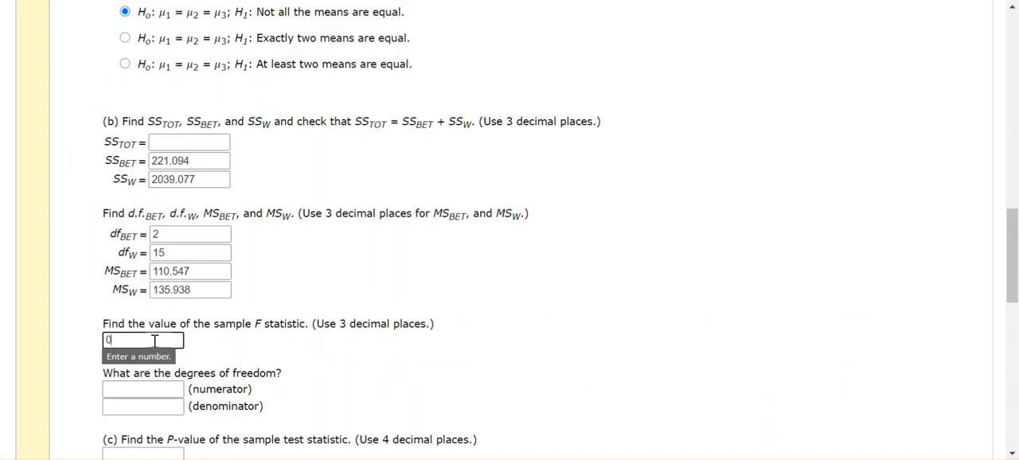
{"action": "type", "text": "0.813"}
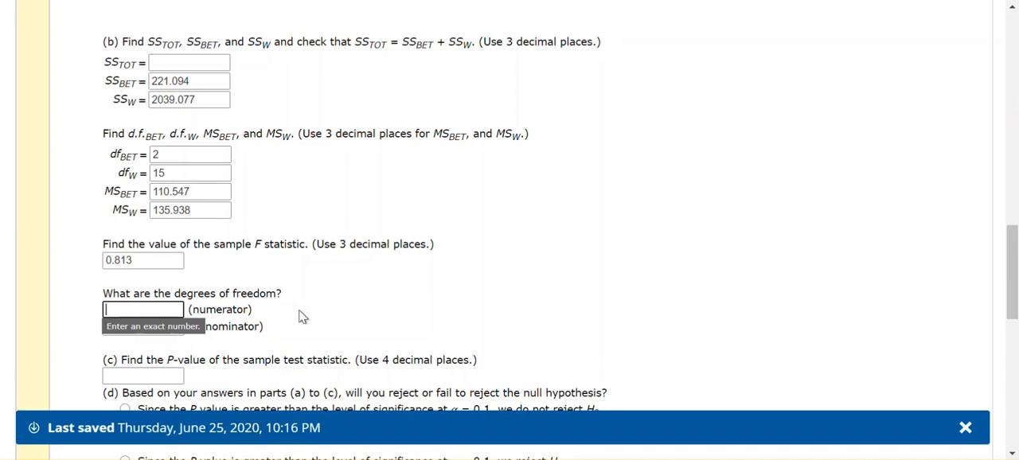
{"action": "mouse_move", "coordinate": [291, 326]}
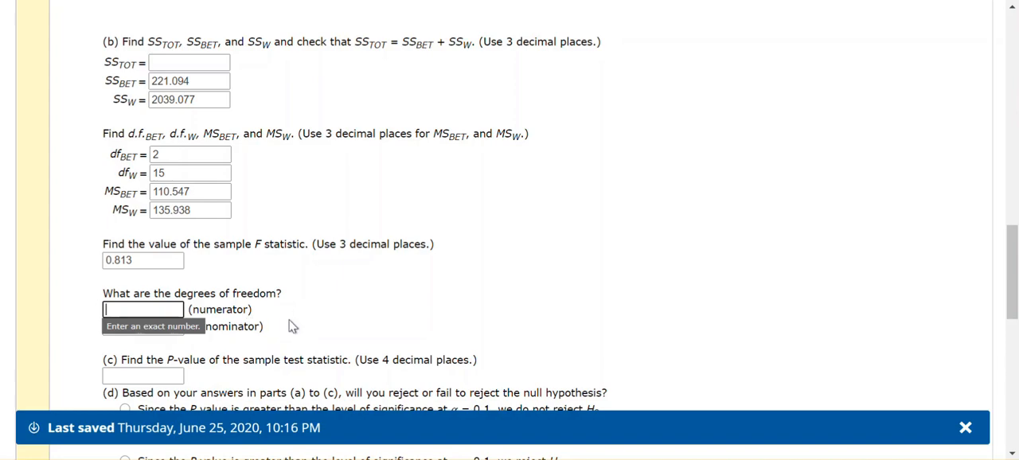
Enter F degrees of freedom 2 and 15, and begin the P-value 0.4621.
{"action": "left_click", "coordinate": [966, 427]}
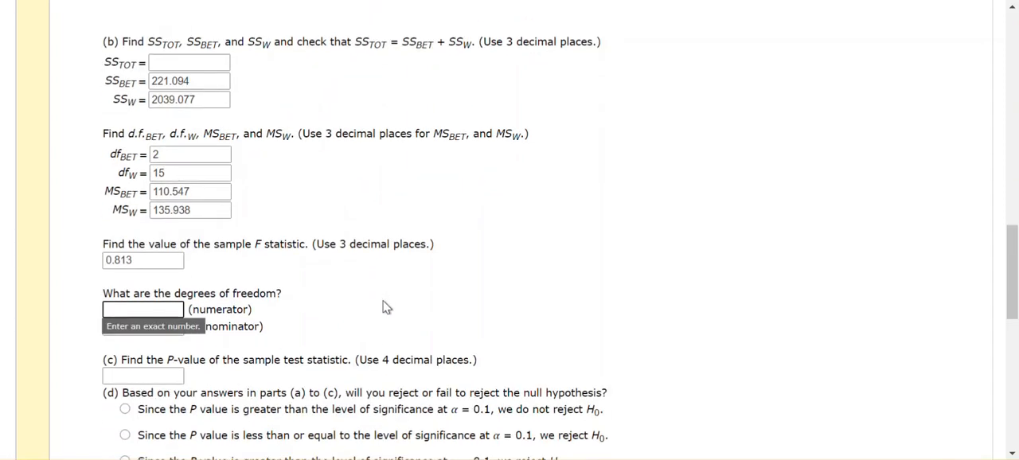
{"action": "type", "text": "2"}
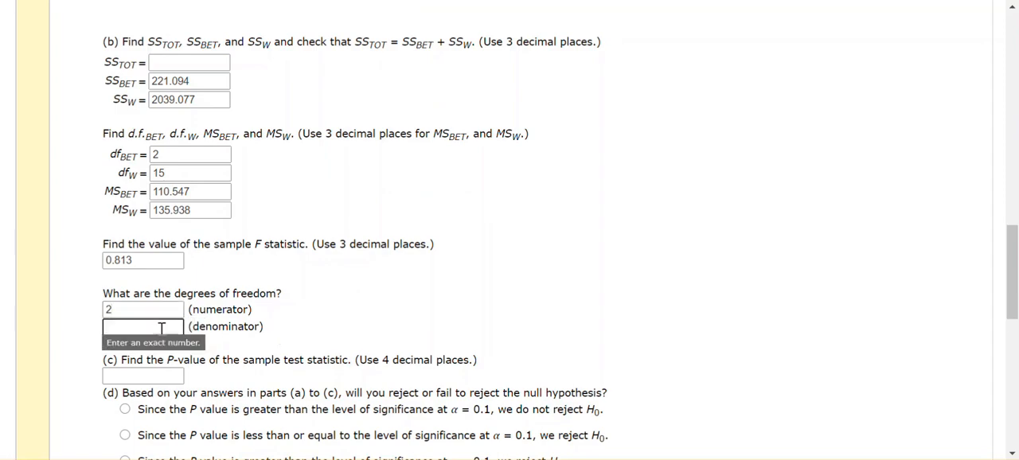
{"action": "type", "text": "15"}
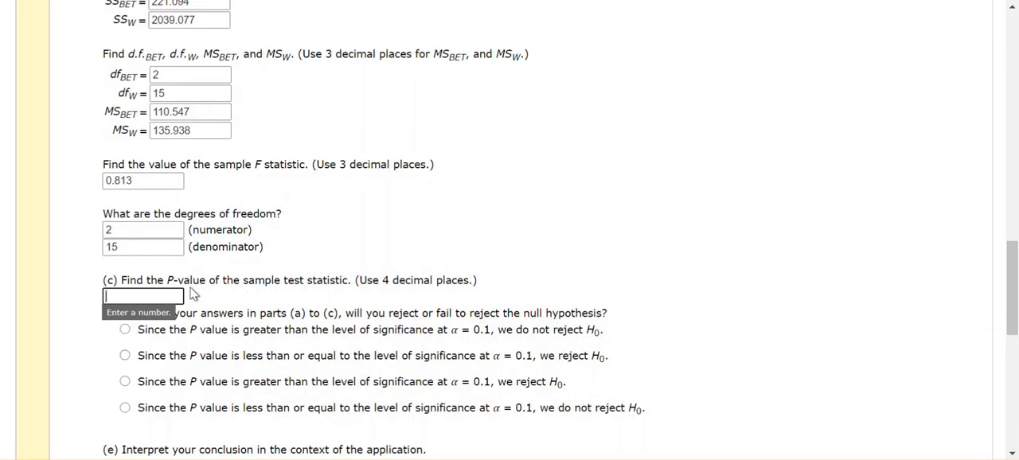
{"action": "type", "text": "0.4621"}
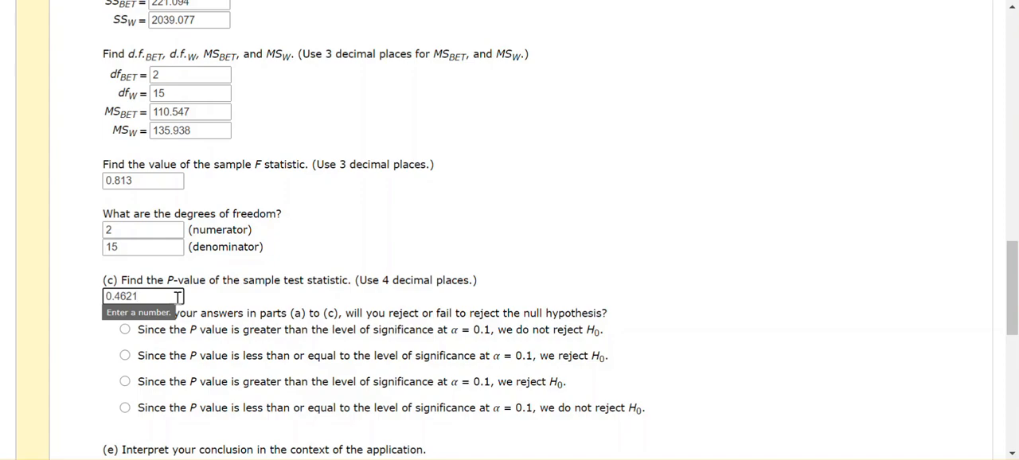
Enter 2060.171 in the SS_TOT total sum of squares box.
{"action": "scroll", "scroll_direction": "down", "scroll_amount": 3}
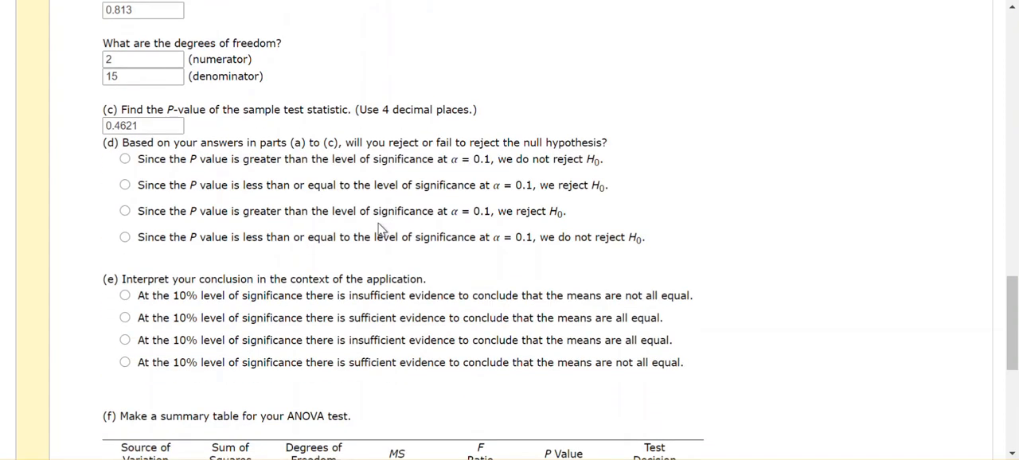
{"action": "scroll", "scroll_direction": "down", "scroll_amount": 3}
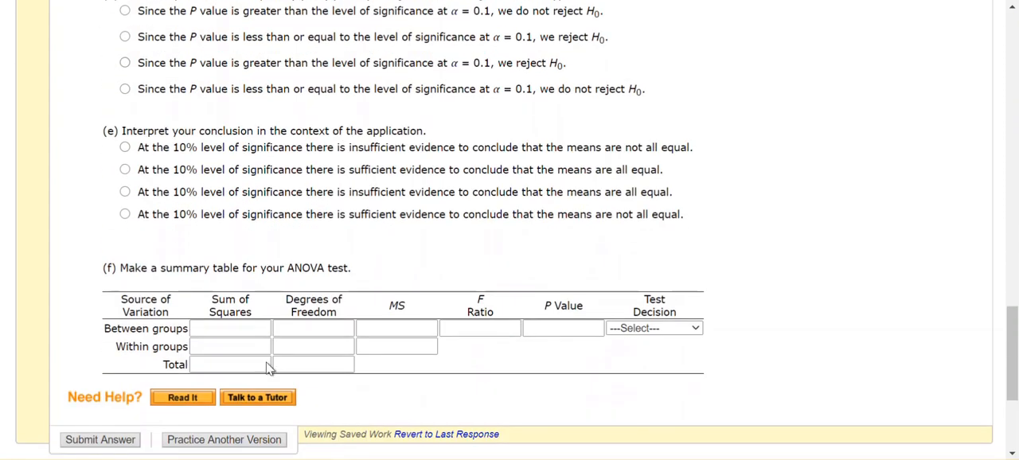
{"action": "scroll", "scroll_direction": "up", "scroll_amount": 3}
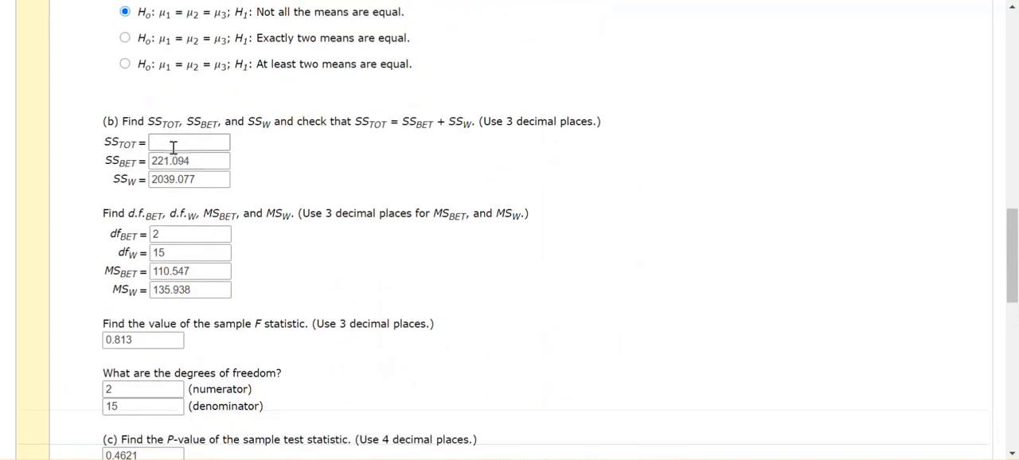
{"action": "left_click", "coordinate": [189, 142]}
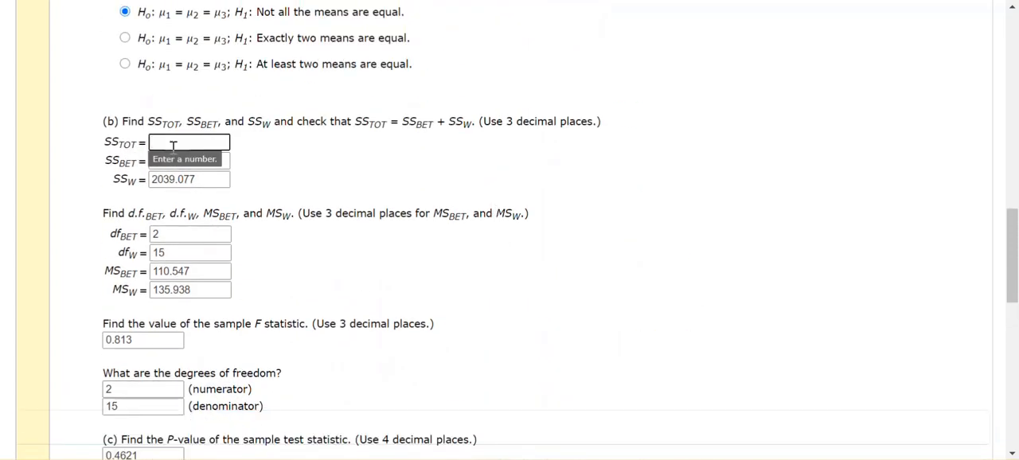
{"action": "type", "text": "221.094"}
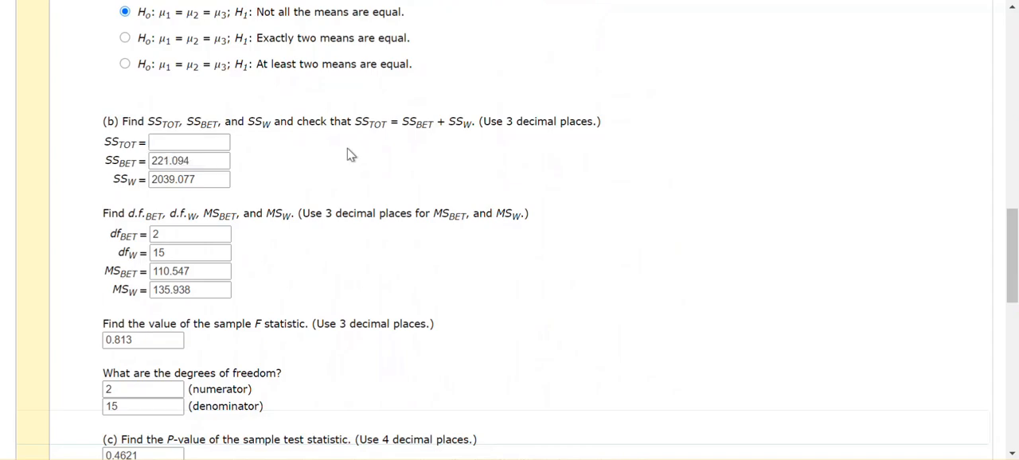
{"action": "left_click", "coordinate": [189, 142]}
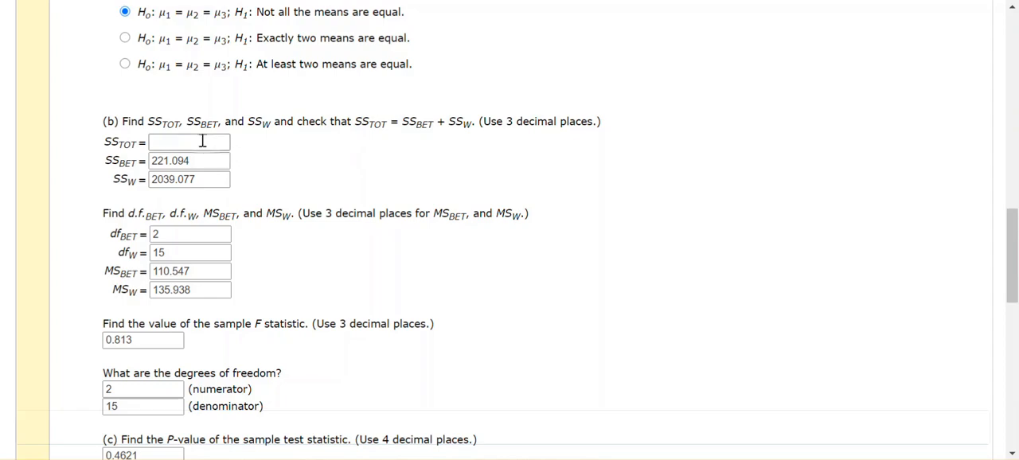
{"action": "type", "text": "2"}
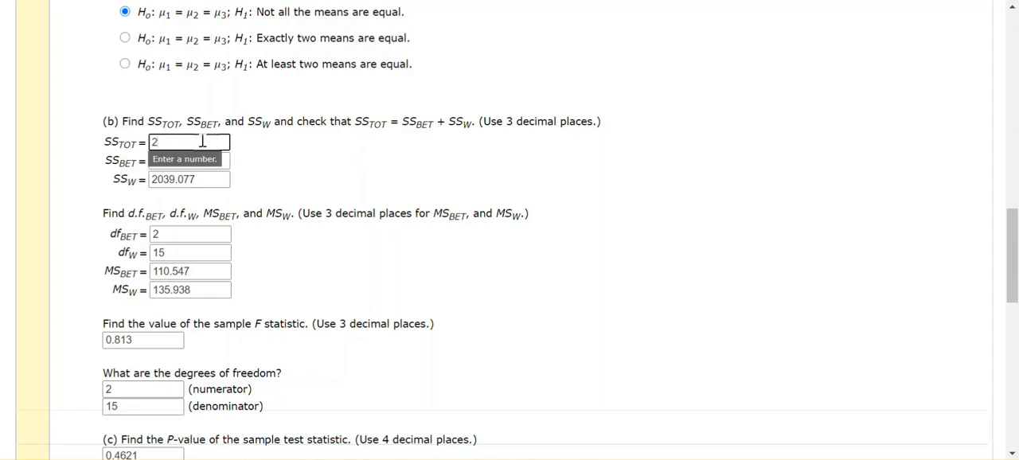
{"action": "type", "text": "060"}
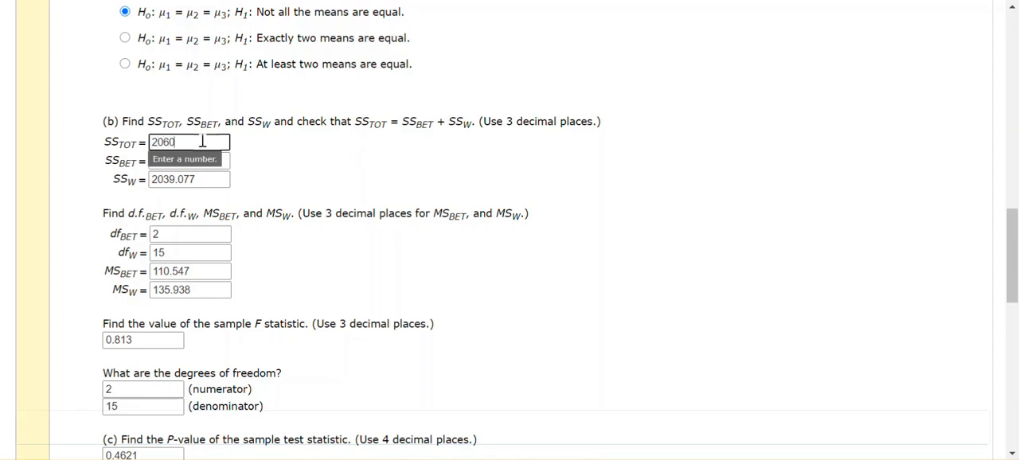
{"action": "type", "text": "."}
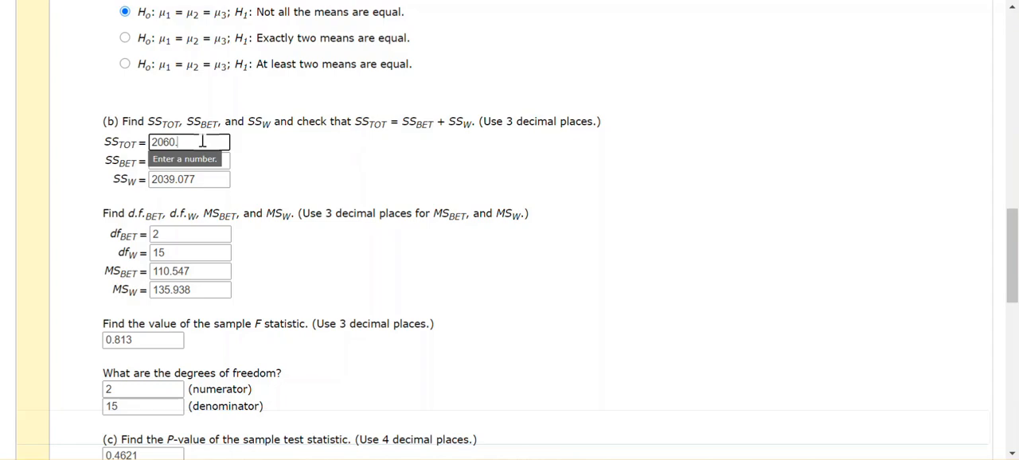
{"action": "type", "text": "171"}
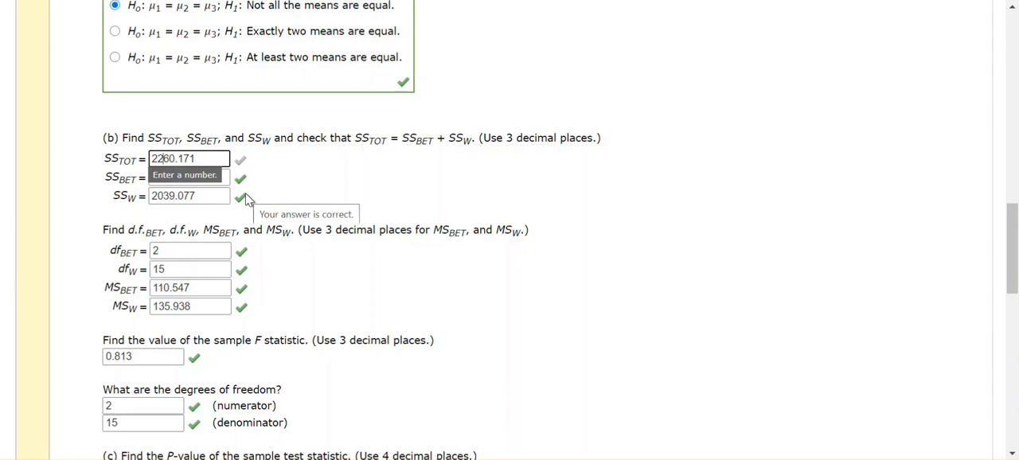
{"action": "type", "text": "221.094"}
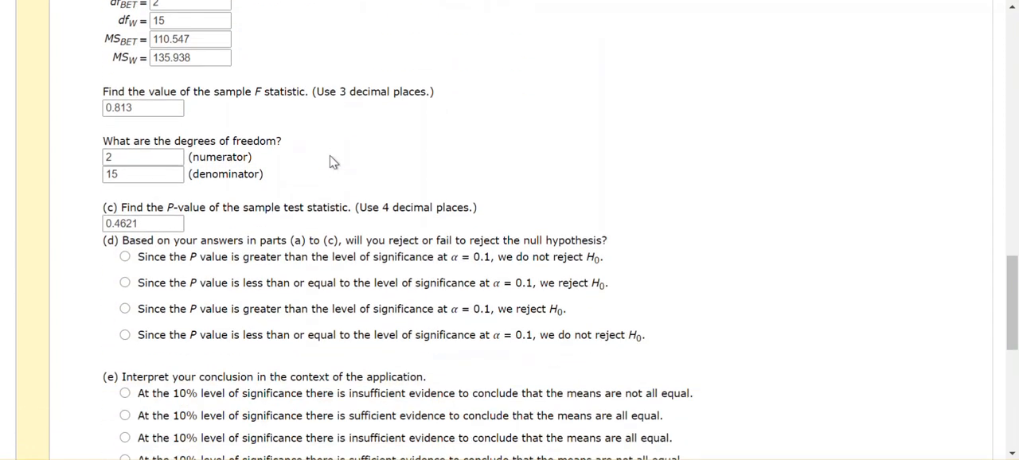
{"action": "scroll", "scroll_direction": "down", "scroll_amount": 3}
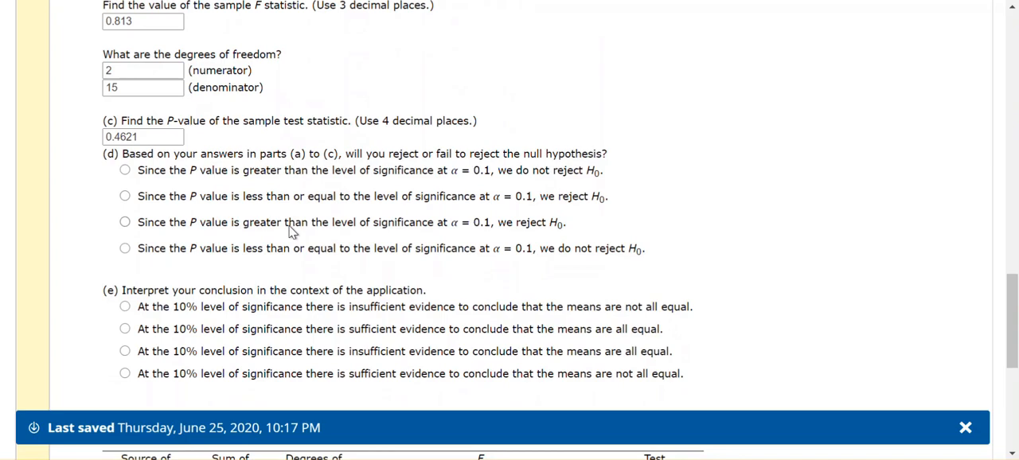
{"action": "left_click", "coordinate": [966, 428]}
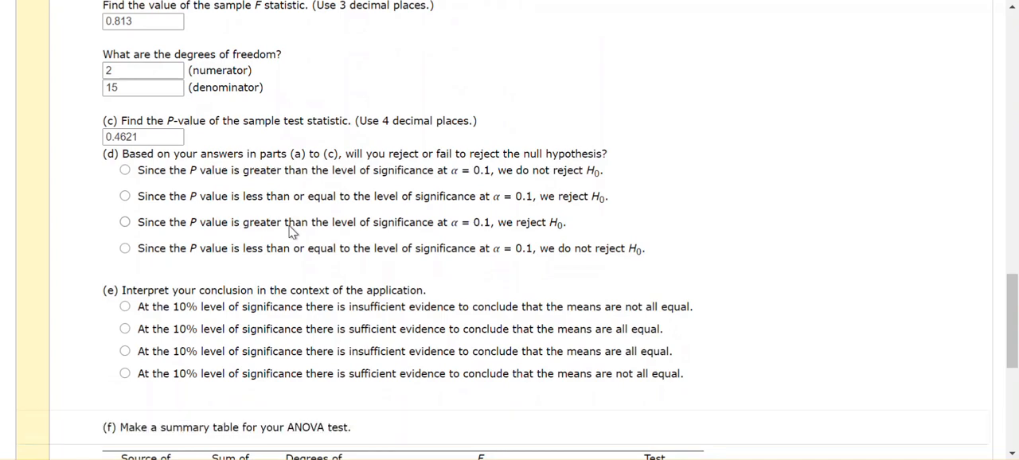
{"action": "mouse_move", "coordinate": [450, 167]}
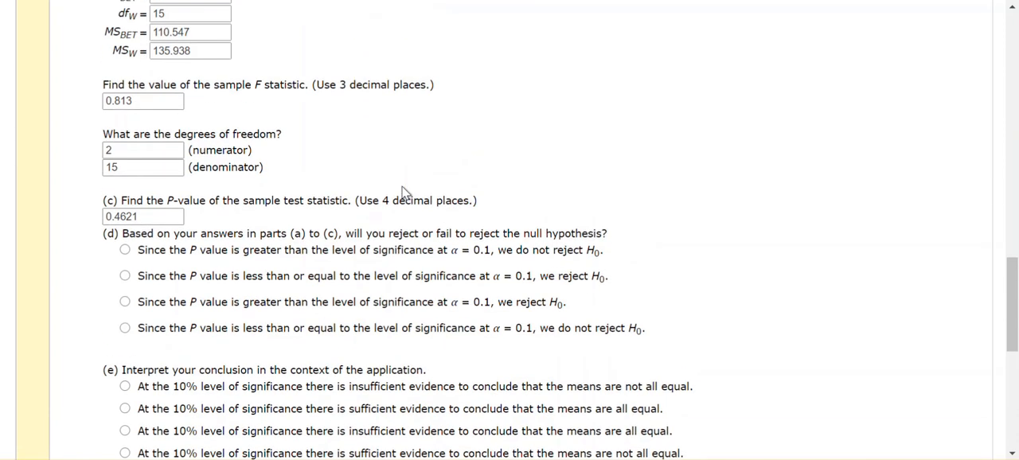
{"action": "scroll", "scroll_direction": "up", "scroll_amount": 3}
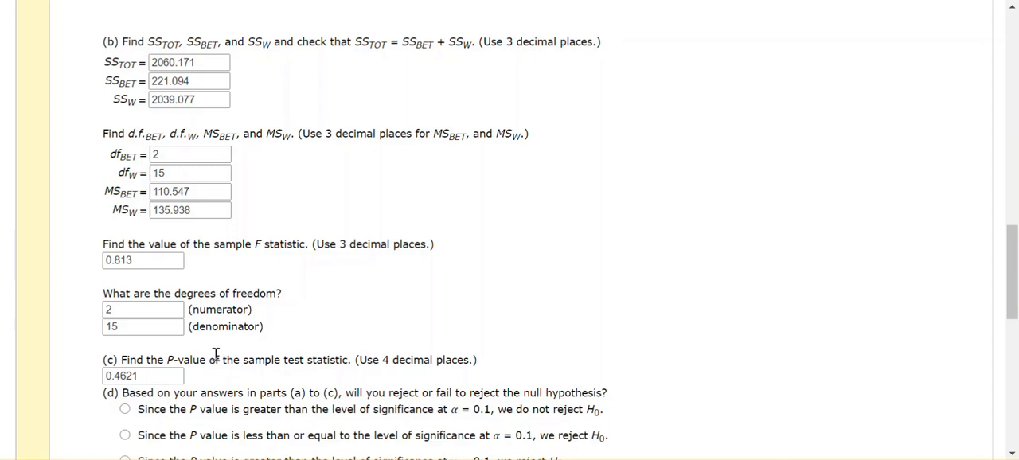
{"action": "scroll", "scroll_direction": "down", "scroll_amount": 3}
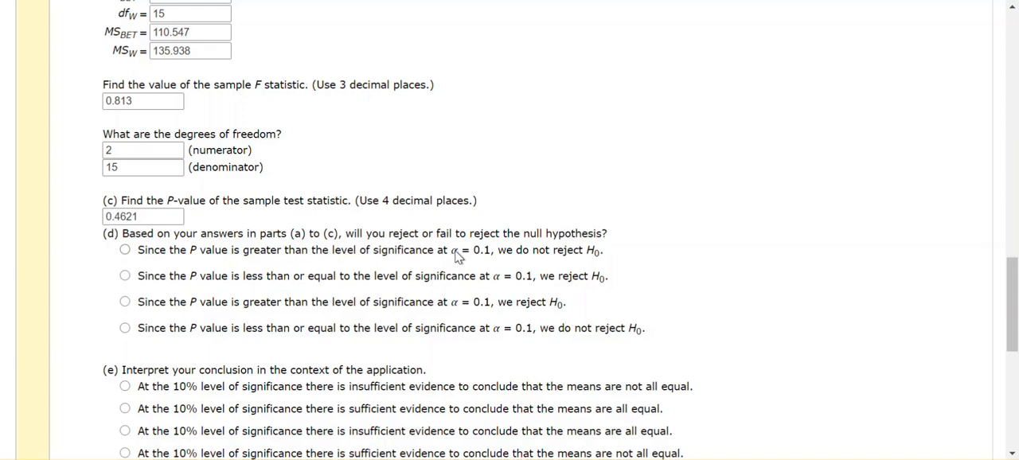
{"action": "mouse_move", "coordinate": [532, 276]}
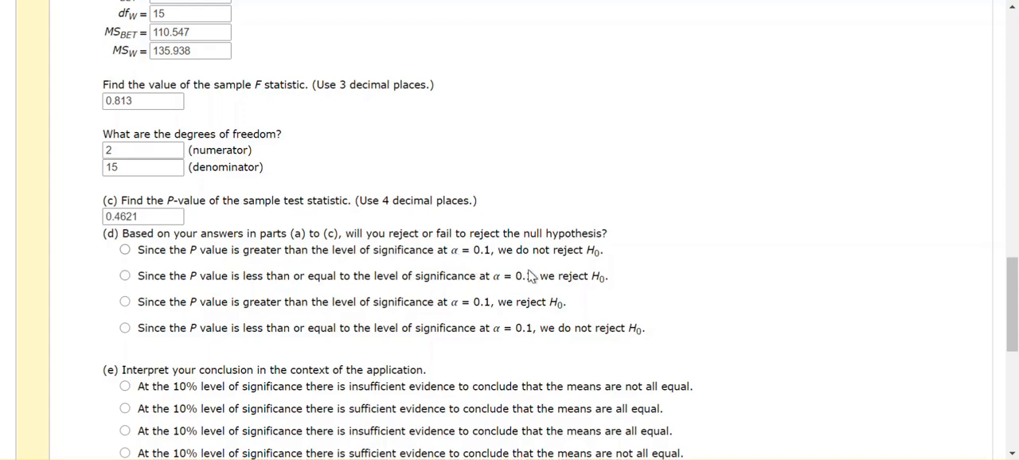
{"action": "mouse_move", "coordinate": [295, 261]}
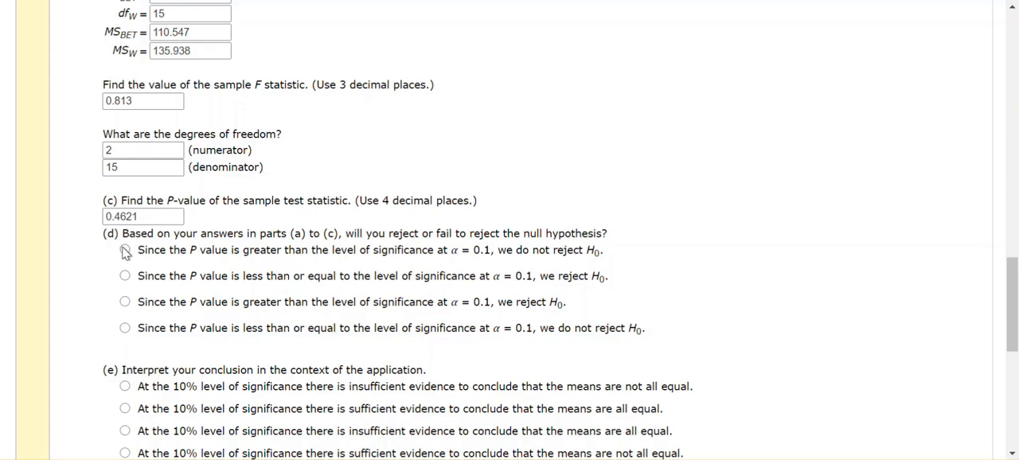
Select the do-not-reject, insufficient-evidence answer and scroll to the part (f) table.
{"action": "left_click", "coordinate": [125, 250]}
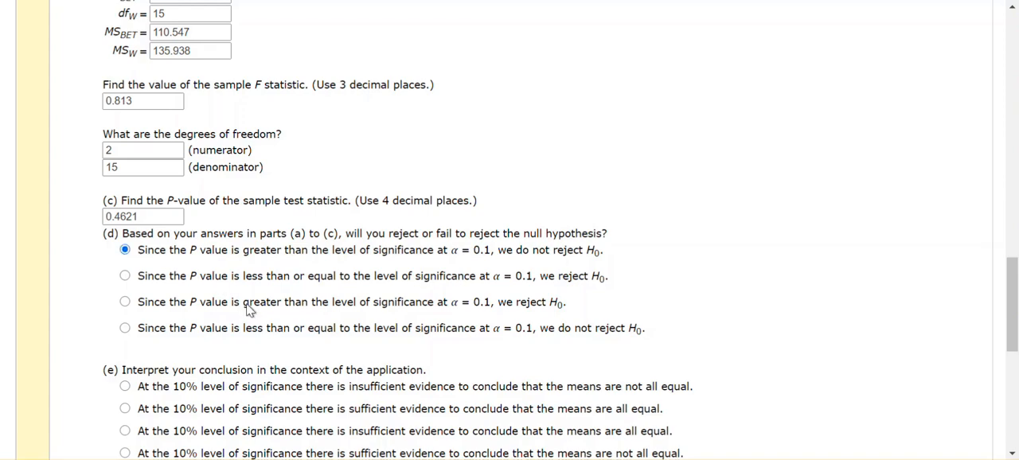
{"action": "mouse_move", "coordinate": [366, 304]}
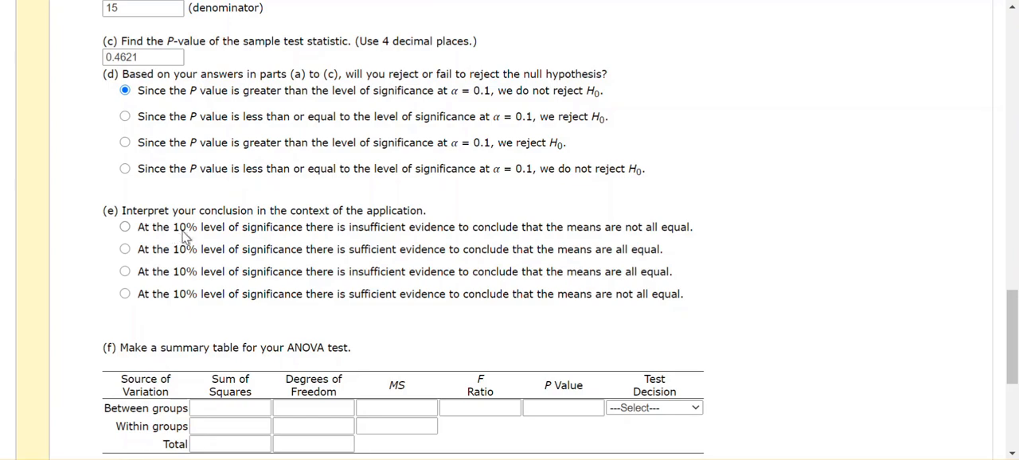
{"action": "mouse_move", "coordinate": [434, 239]}
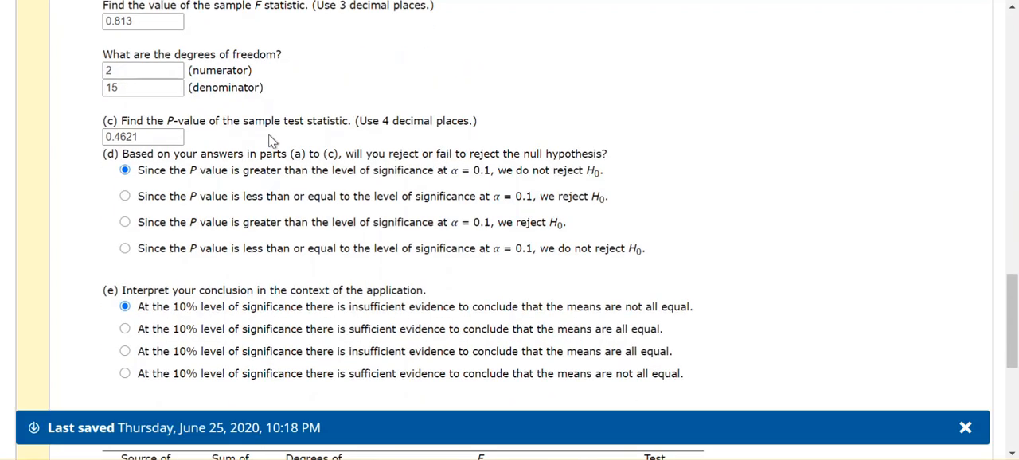
{"action": "mouse_move", "coordinate": [487, 183]}
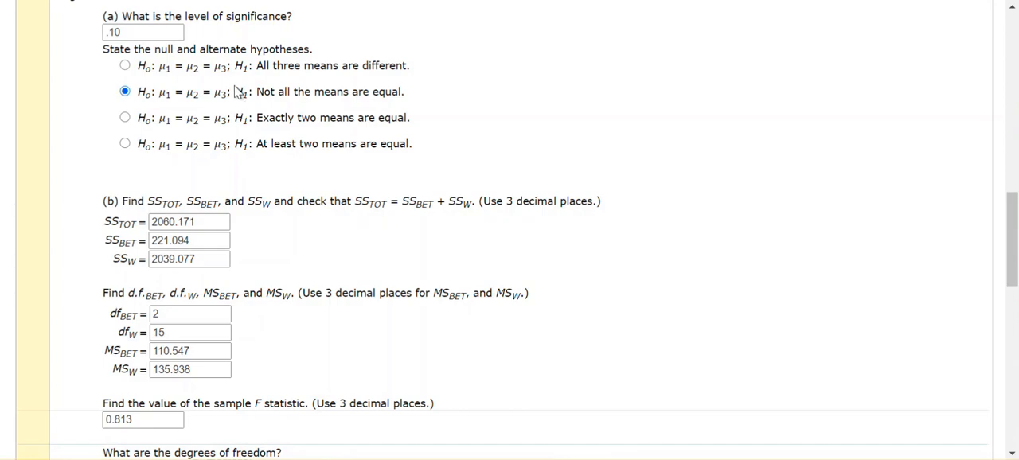
{"action": "mouse_move", "coordinate": [209, 88]}
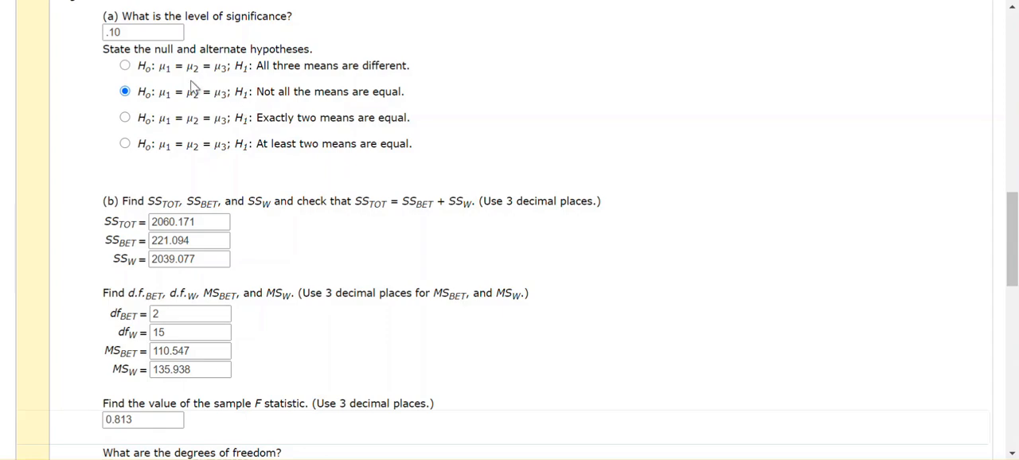
{"action": "scroll", "scroll_direction": "down", "scroll_amount": 3}
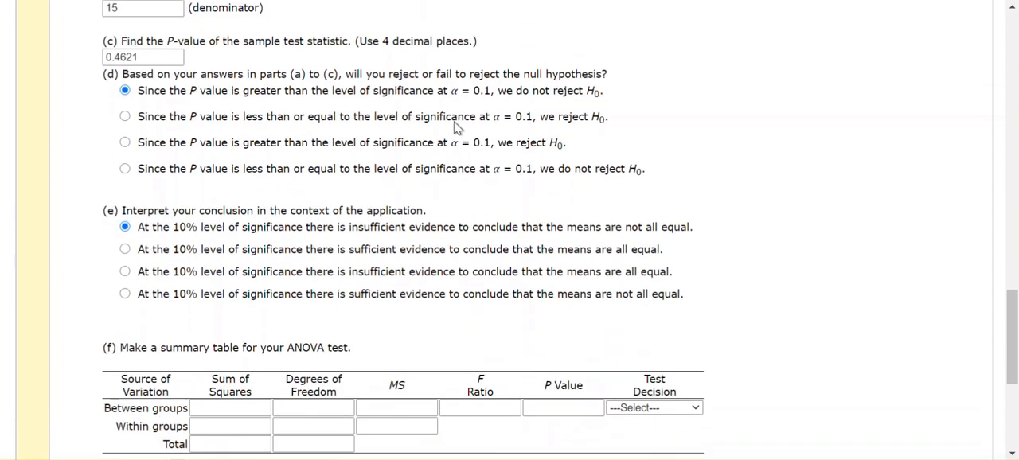
{"action": "mouse_move", "coordinate": [557, 195]}
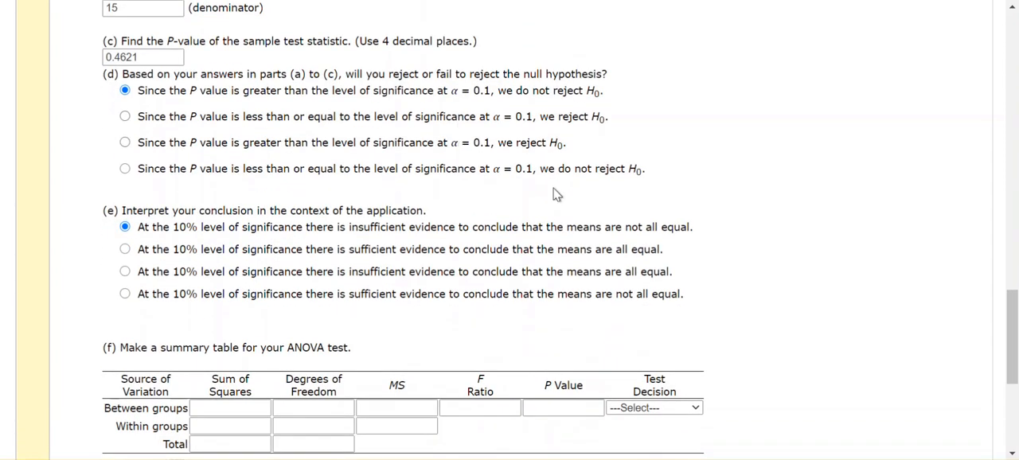
{"action": "scroll", "scroll_direction": "down", "scroll_amount": 3}
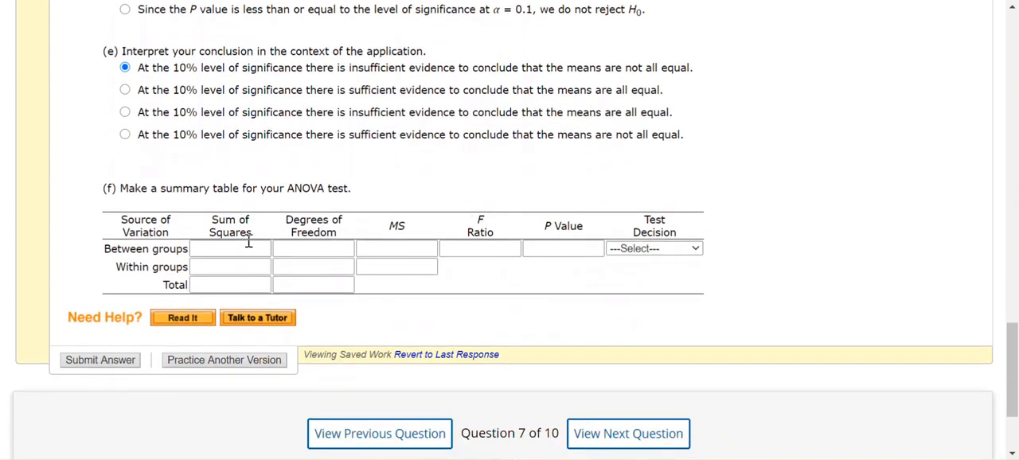
Fill the table's between-groups sum of squares with 2039.077.
{"action": "left_click", "coordinate": [230, 248]}
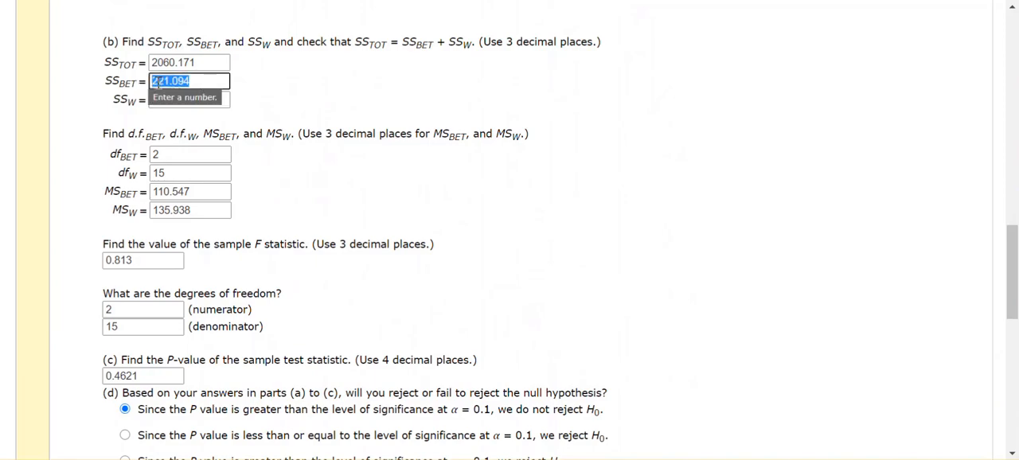
{"action": "type", "text": "2039.077"}
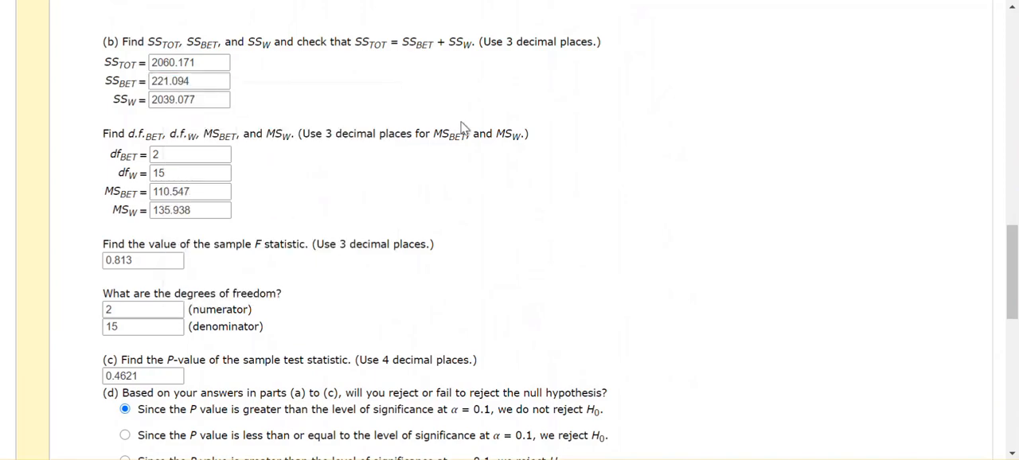
{"action": "scroll", "scroll_direction": "down", "scroll_amount": 3}
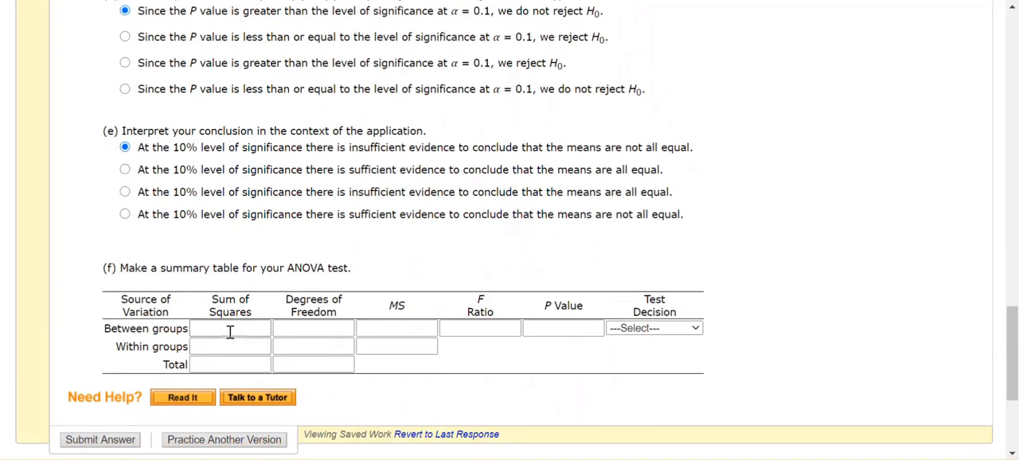
{"action": "left_click", "coordinate": [230, 328]}
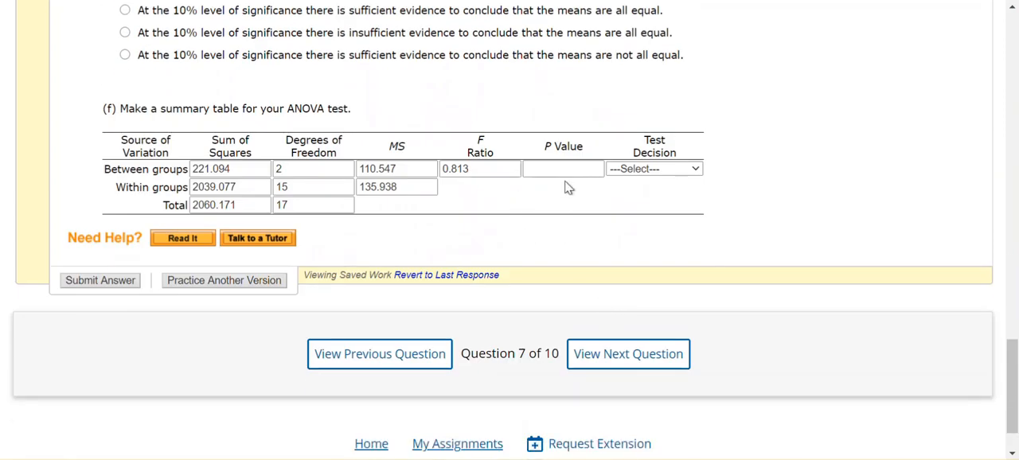
Paste 0.4621 as the P value and set the test decision to 'Do not reject H0'.
{"action": "right_click", "coordinate": [563, 168]}
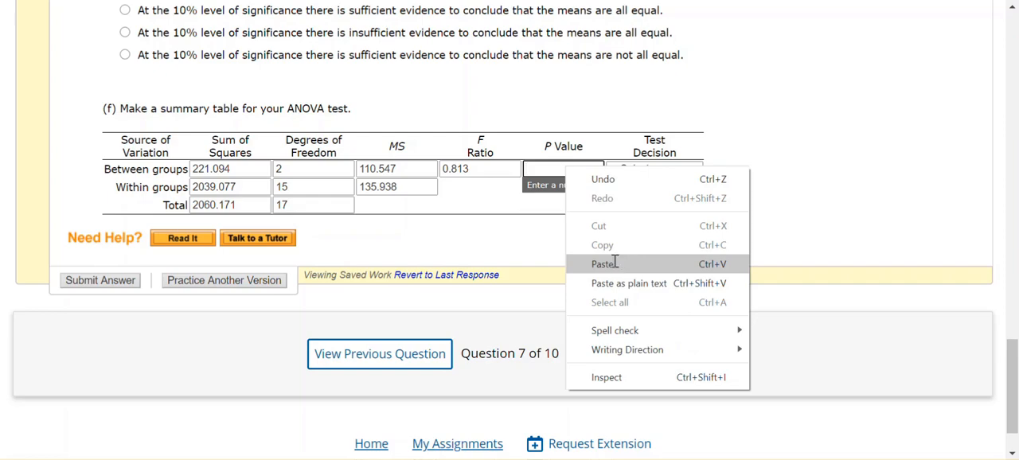
{"action": "left_click", "coordinate": [605, 264]}
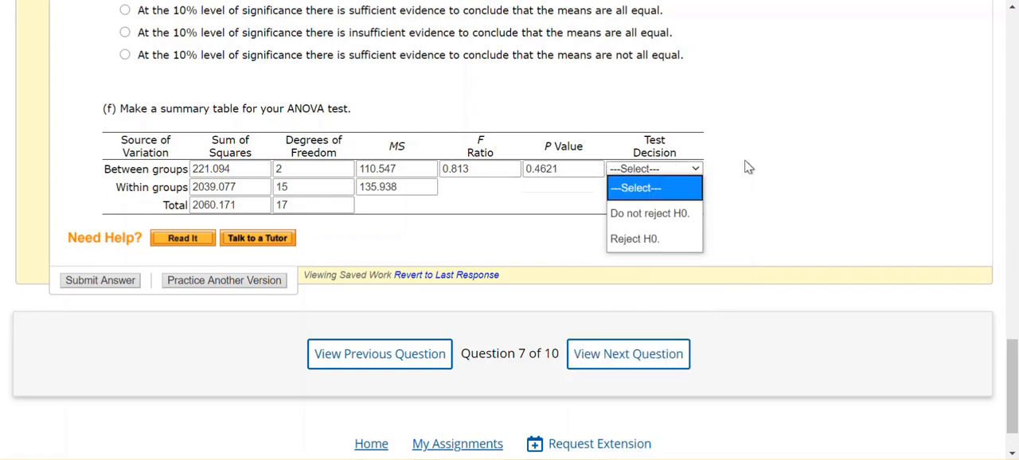
{"action": "mouse_move", "coordinate": [775, 176]}
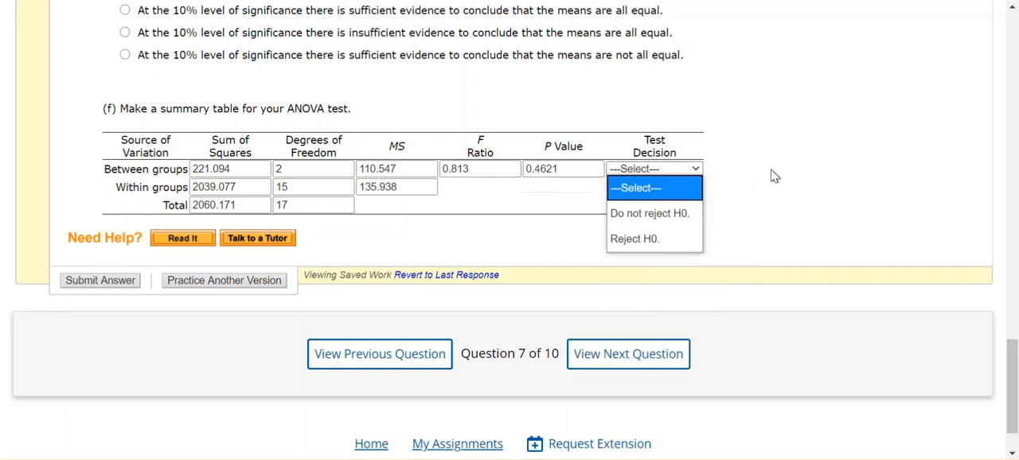
{"action": "left_click", "coordinate": [649, 213]}
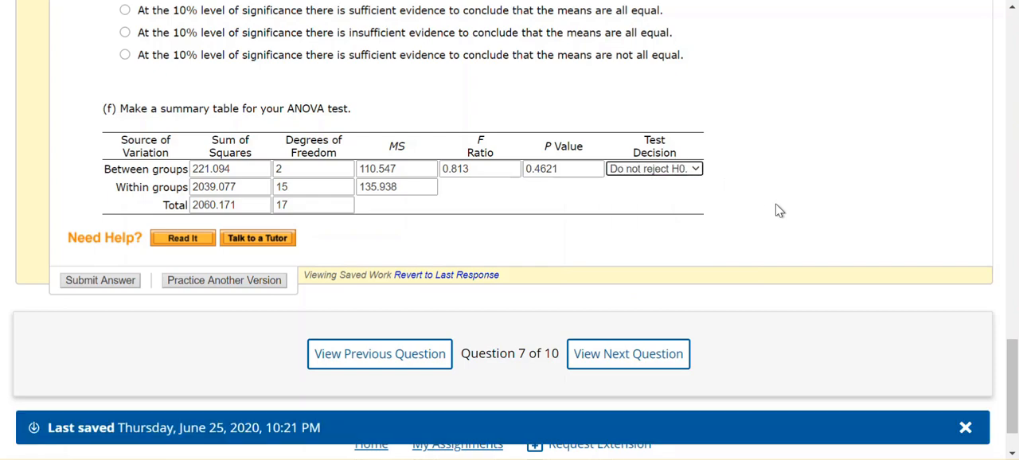
{"action": "mouse_move", "coordinate": [564, 231]}
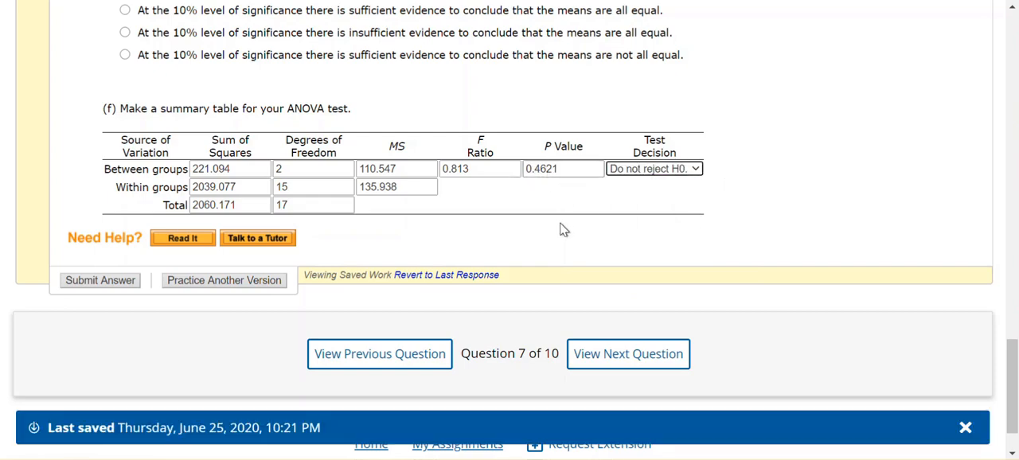
{"action": "mouse_move", "coordinate": [586, 215]}
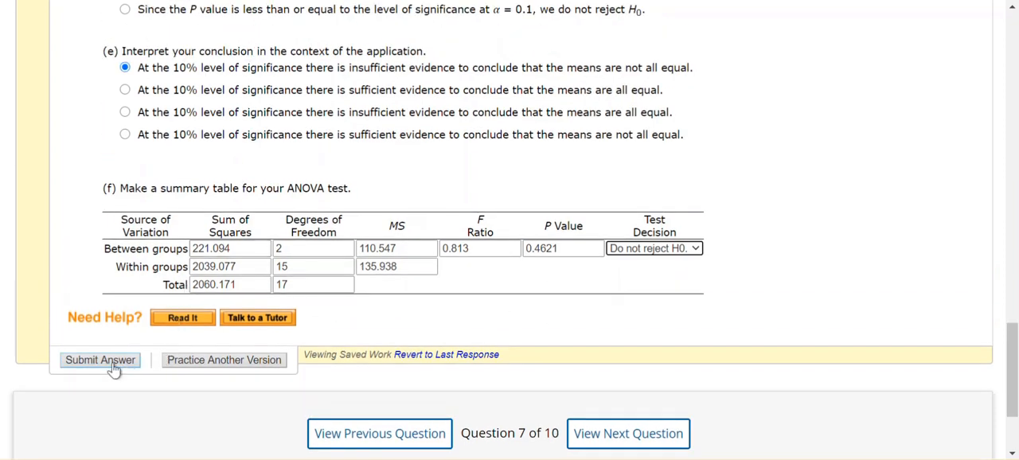
Submit the question and scroll through the grading to find the wrong SS_TOT.
{"action": "left_click", "coordinate": [100, 360]}
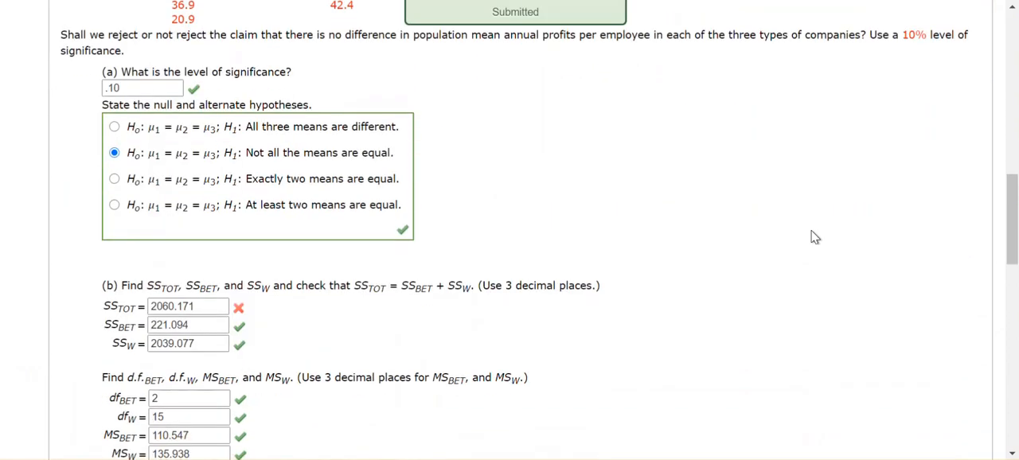
{"action": "scroll", "scroll_direction": "down", "scroll_amount": 3}
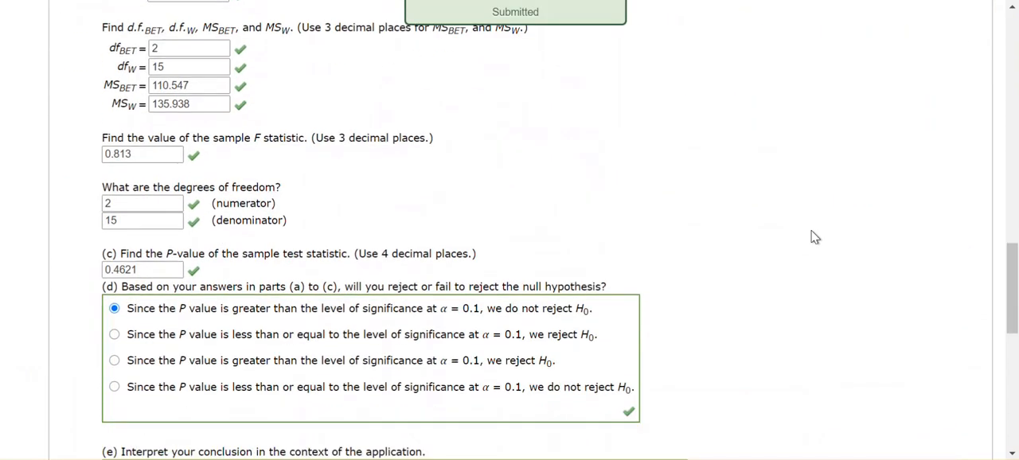
{"action": "scroll", "scroll_direction": "down", "scroll_amount": 3}
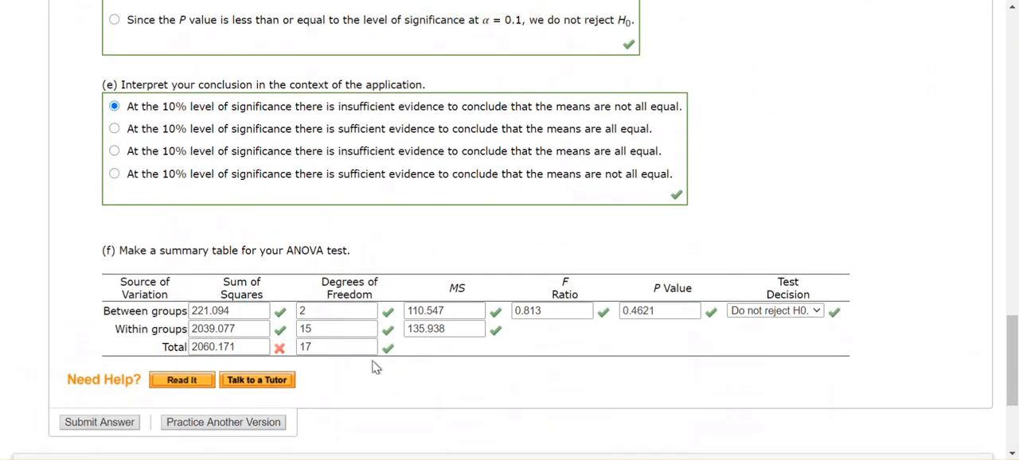
{"action": "scroll", "scroll_direction": "down", "scroll_amount": 3}
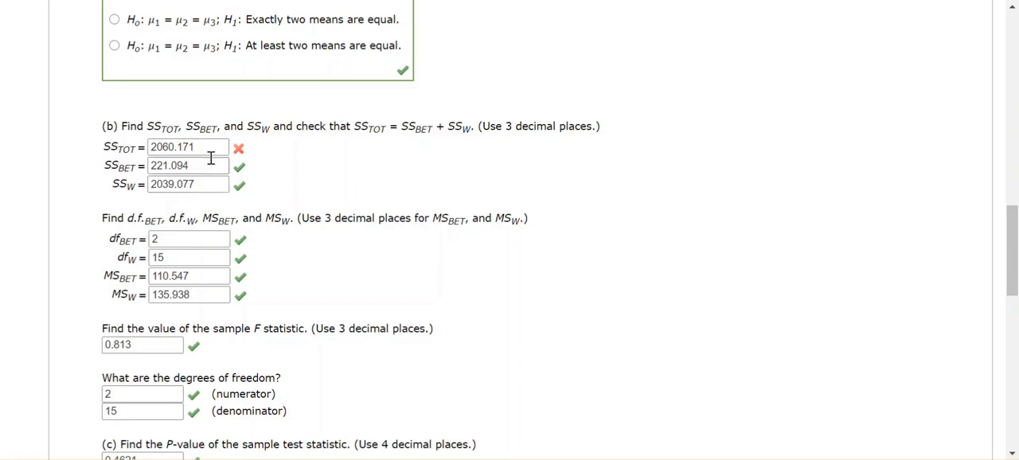
Change SS_TOT to 2260.171 and copy it for the summary table's Total cell.
{"action": "left_click", "coordinate": [188, 147]}
{"action": "type", "text": "2260.171"}
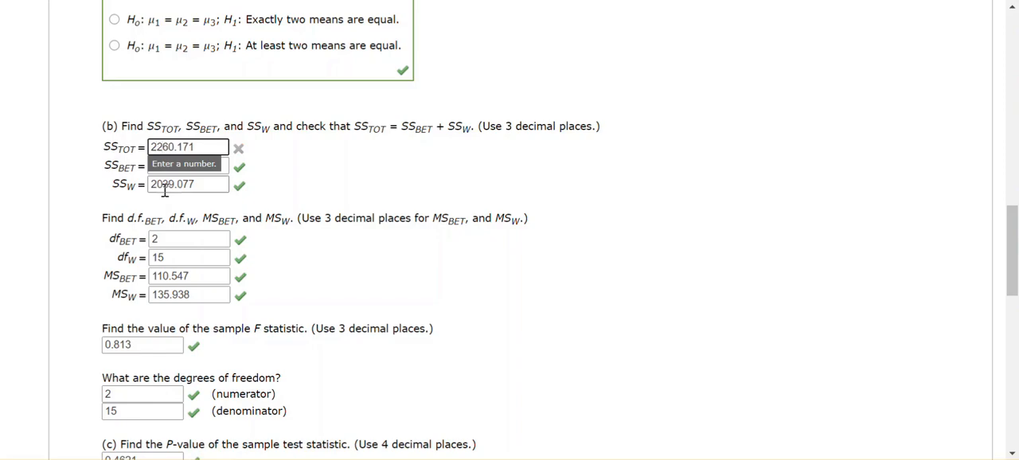
{"action": "type", "text": "221.094"}
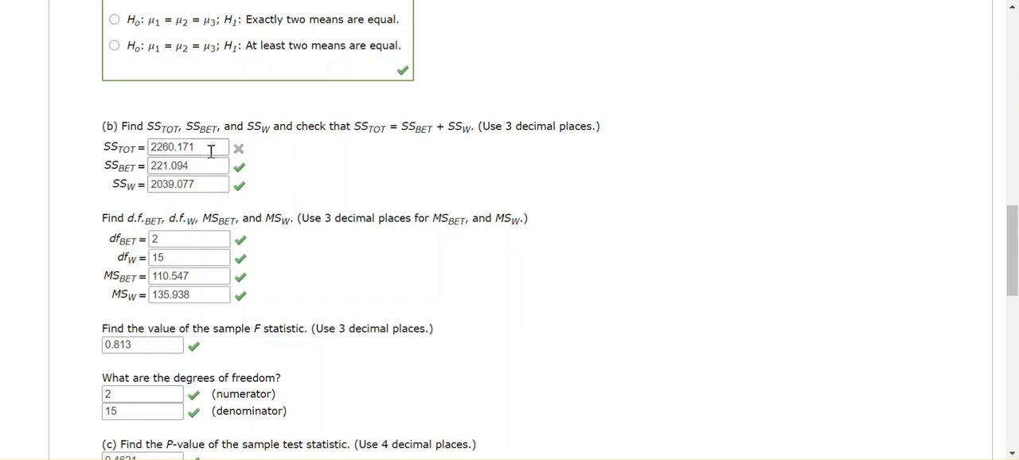
{"action": "right_click", "coordinate": [188, 148]}
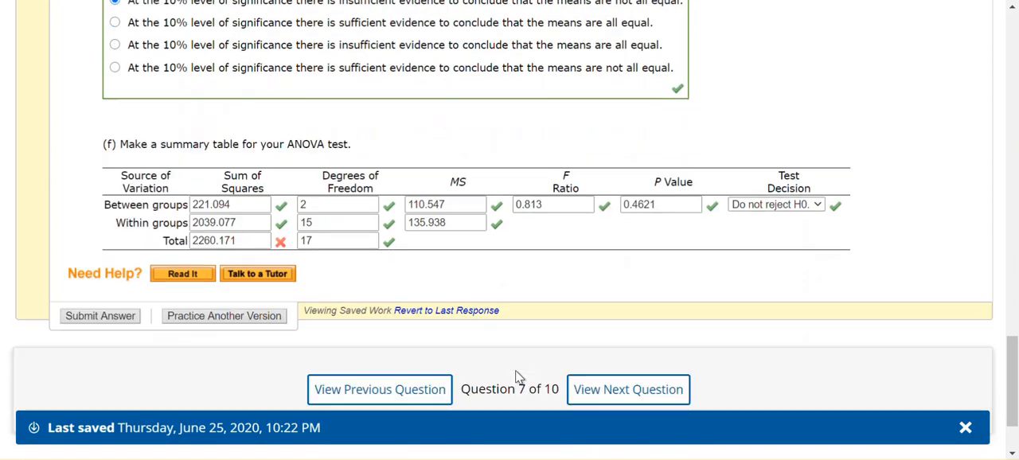
{"action": "scroll", "scroll_direction": "down", "scroll_amount": 3}
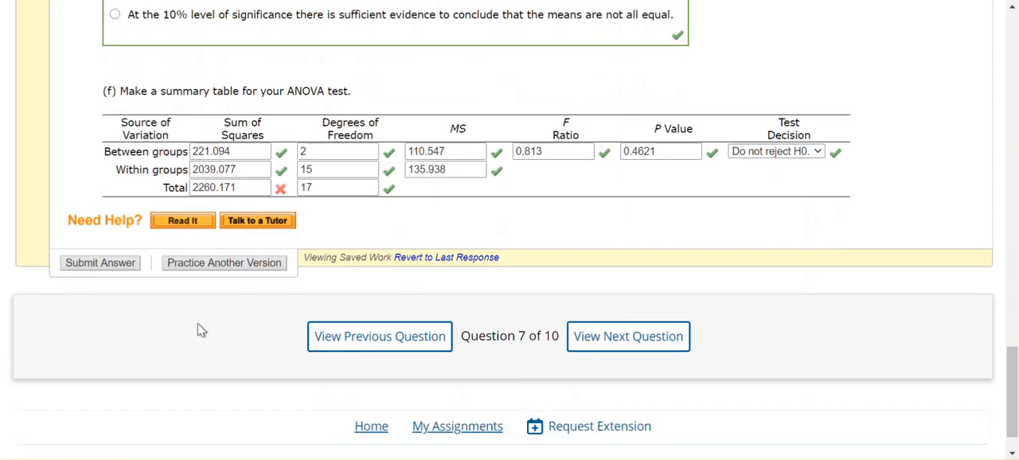
{"action": "mouse_move", "coordinate": [108, 284]}
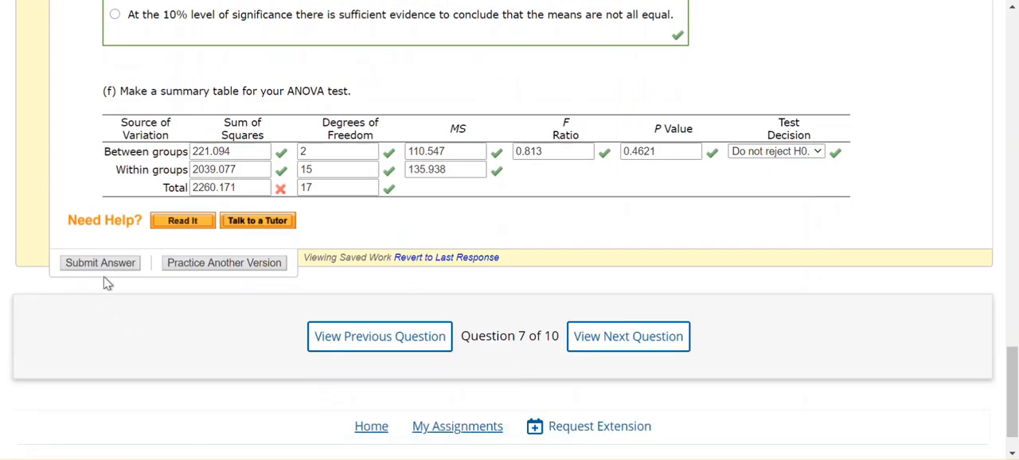
Resubmit the corrected answers and scroll to confirm 26/26 points.
{"action": "left_click", "coordinate": [100, 263]}
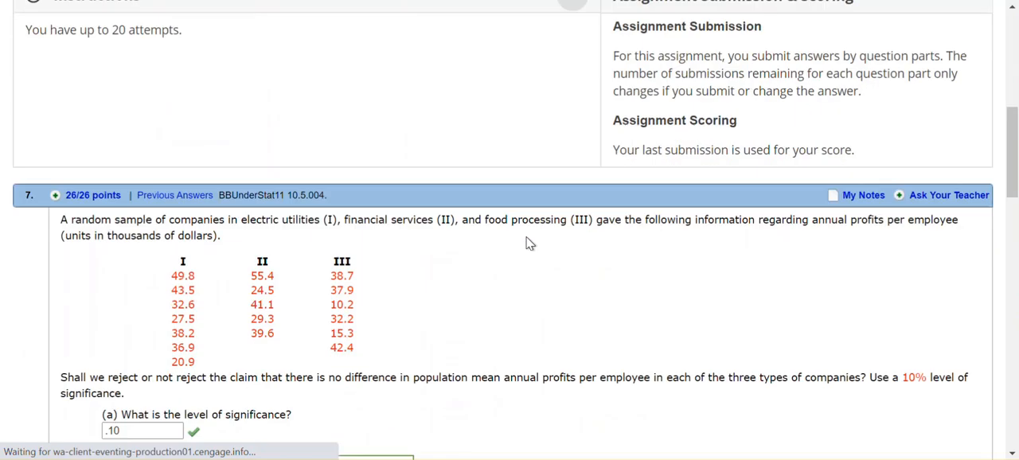
{"action": "scroll", "scroll_direction": "down", "scroll_amount": 3}
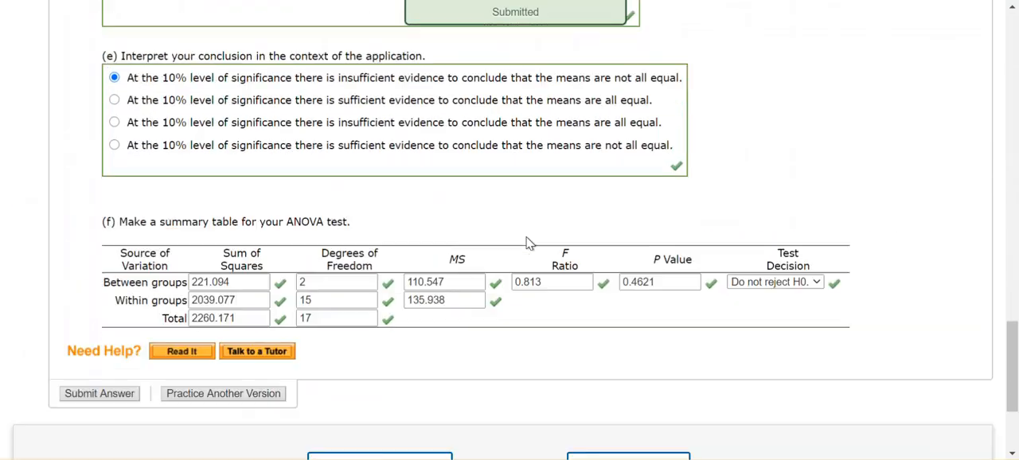